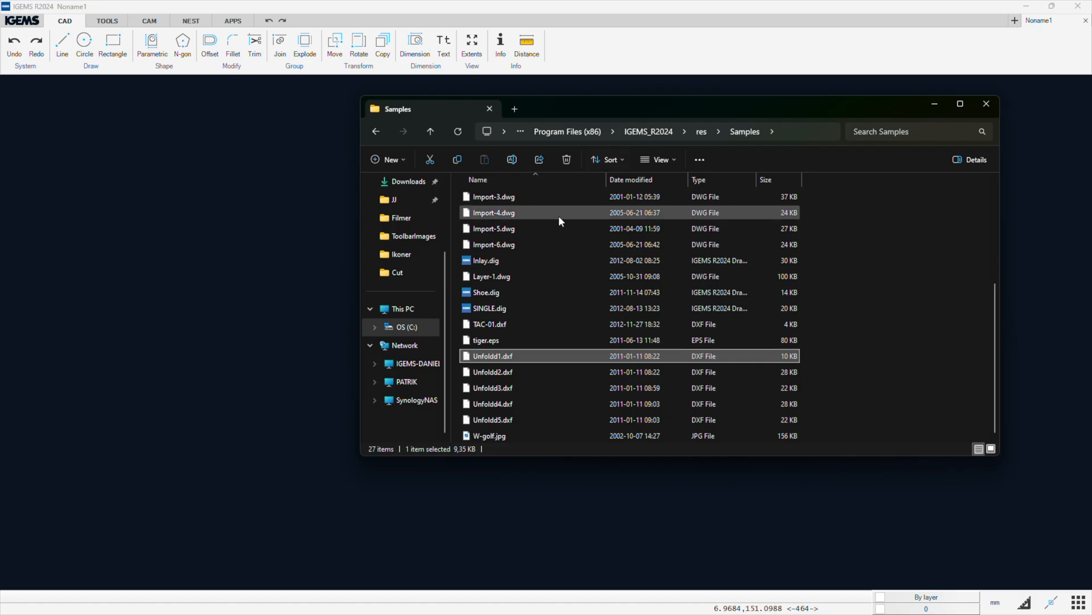
mouse_move(300, 325)
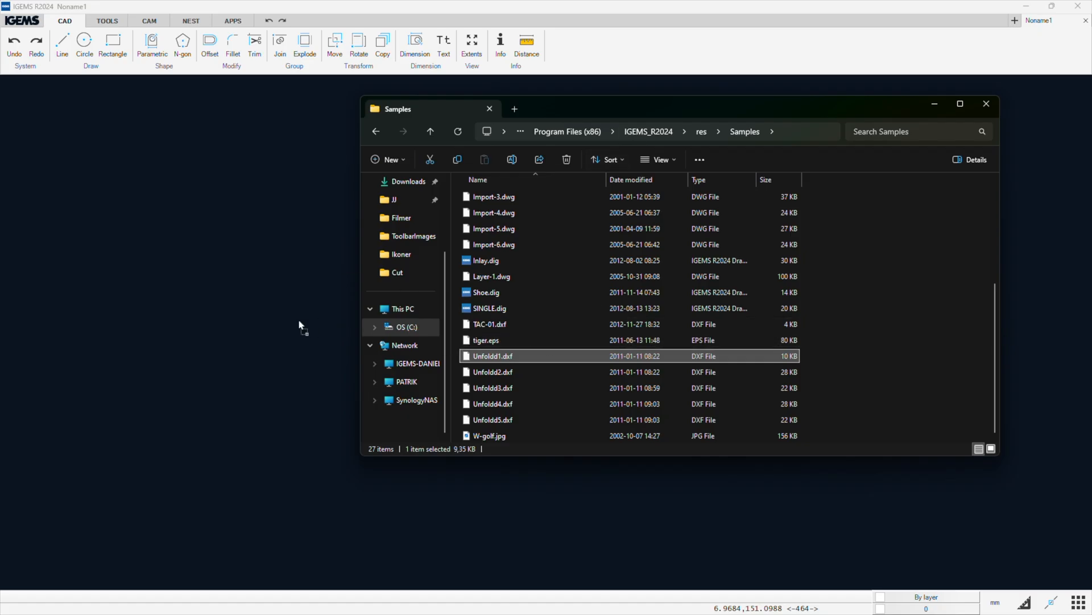
Open Unfold1.dxf, join all bracket geometry, and check the outline is one closed contour
double_click(491, 355)
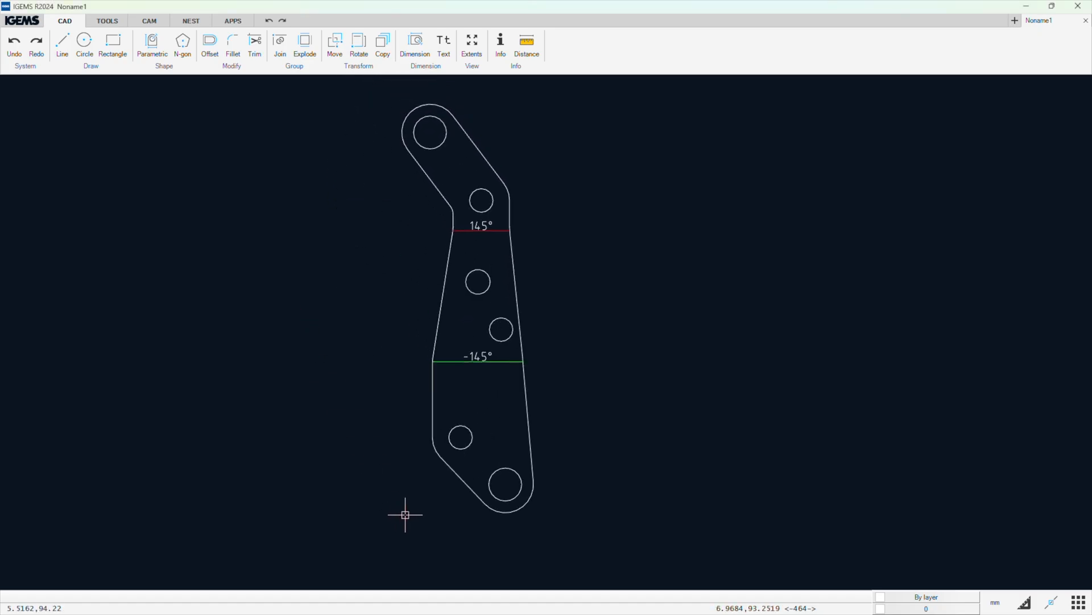
mouse_move(496, 96)
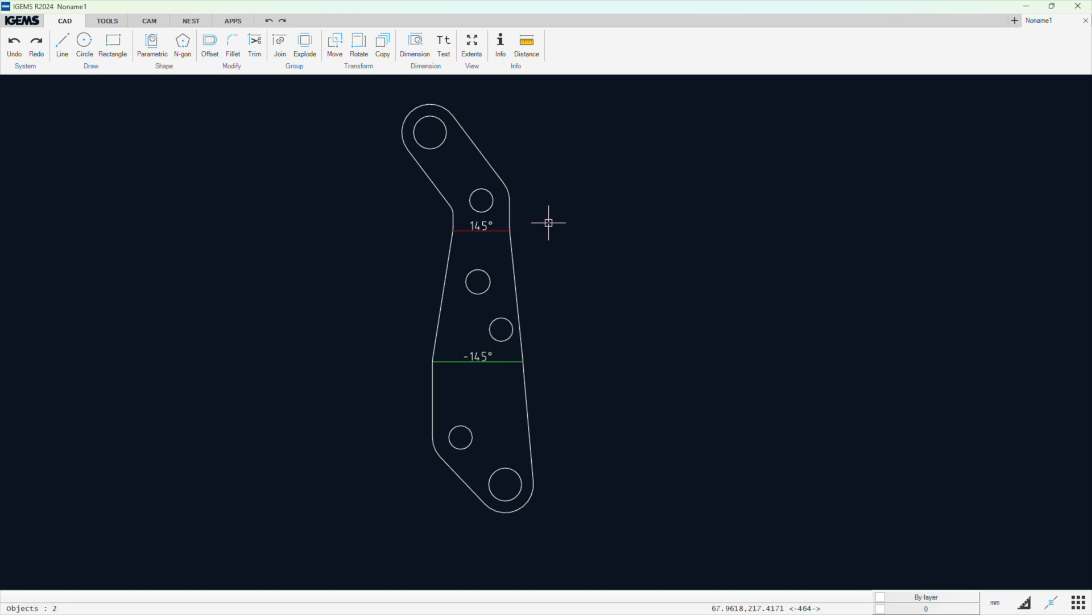
mouse_move(407, 158)
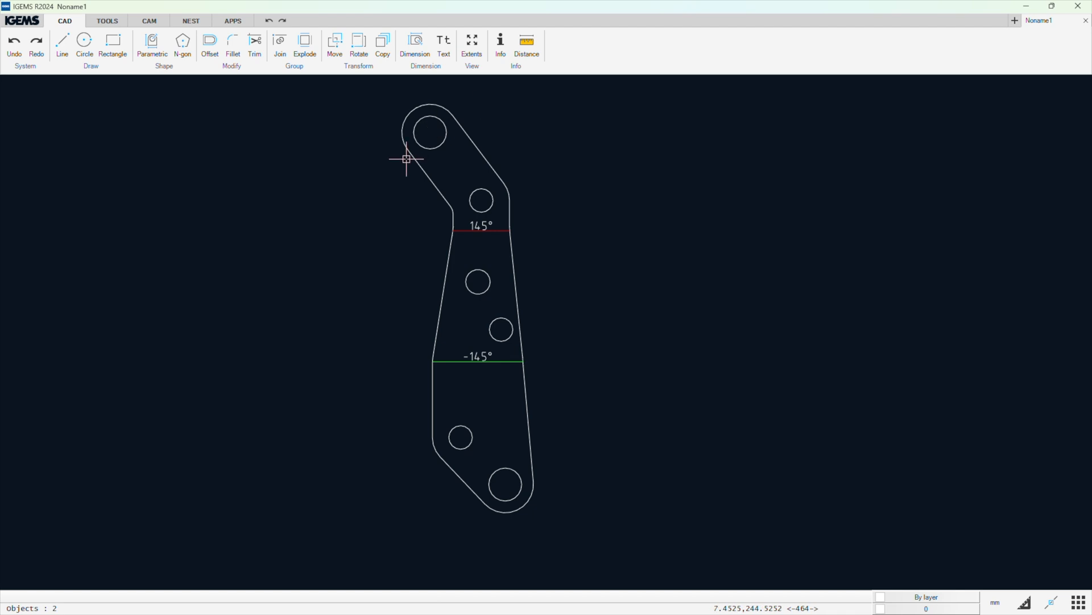
mouse_move(423, 108)
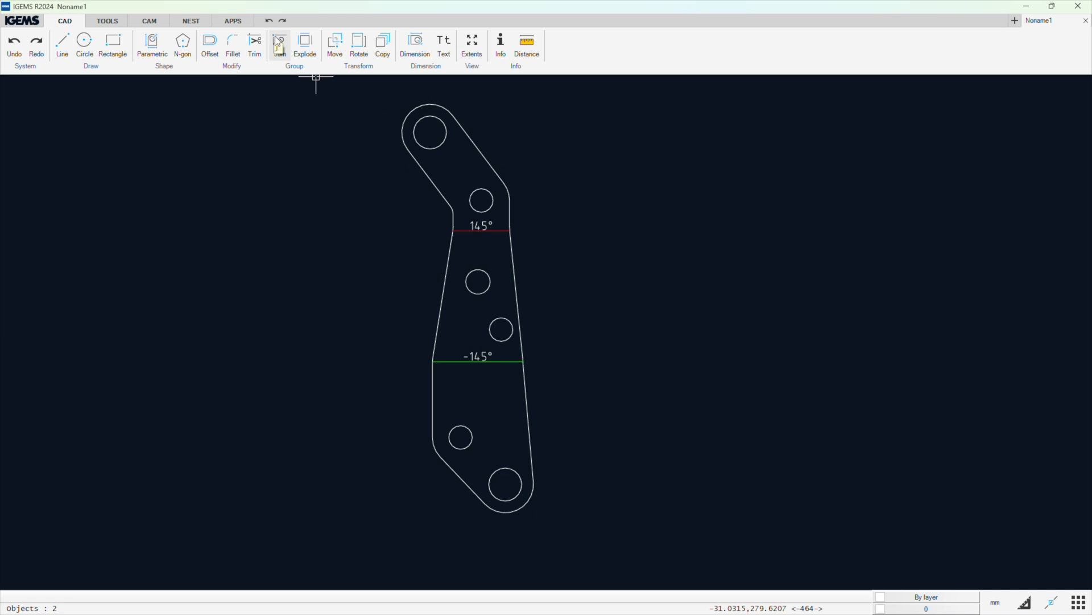
click(279, 41)
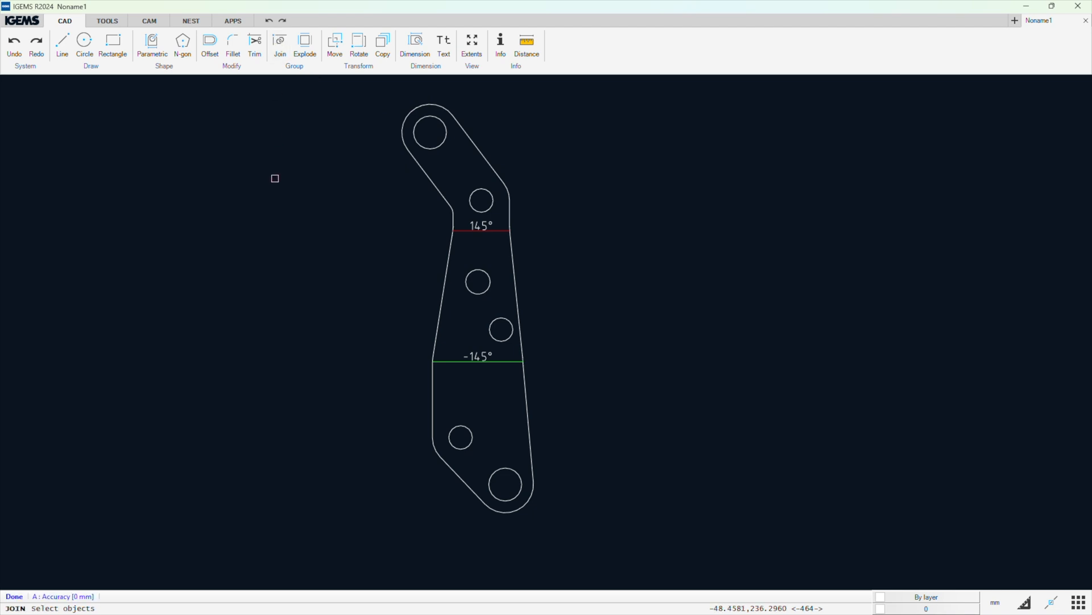
mouse_move(35, 583)
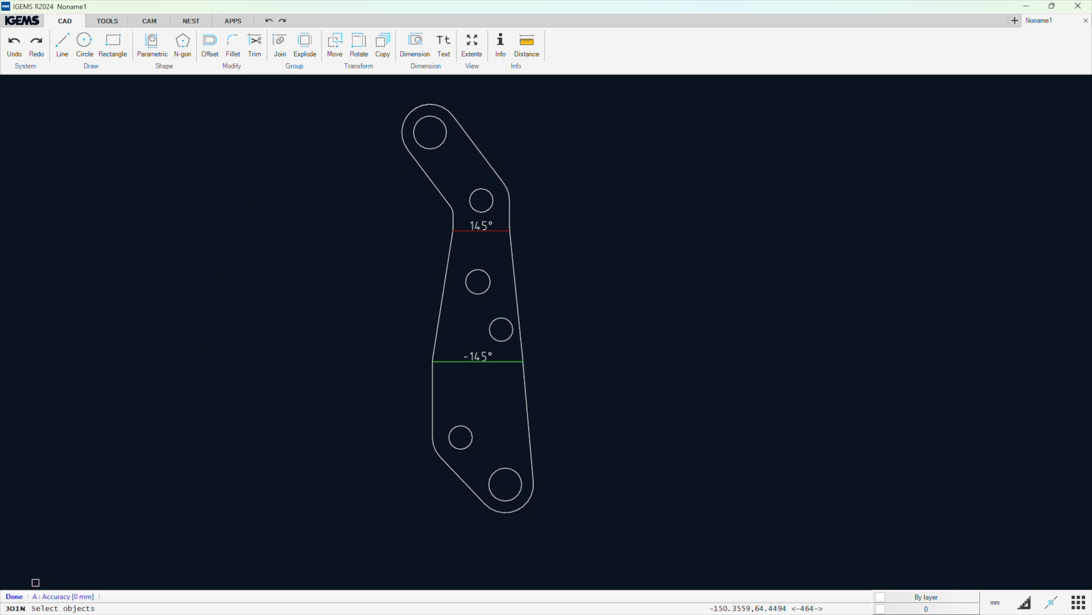
click(63, 595)
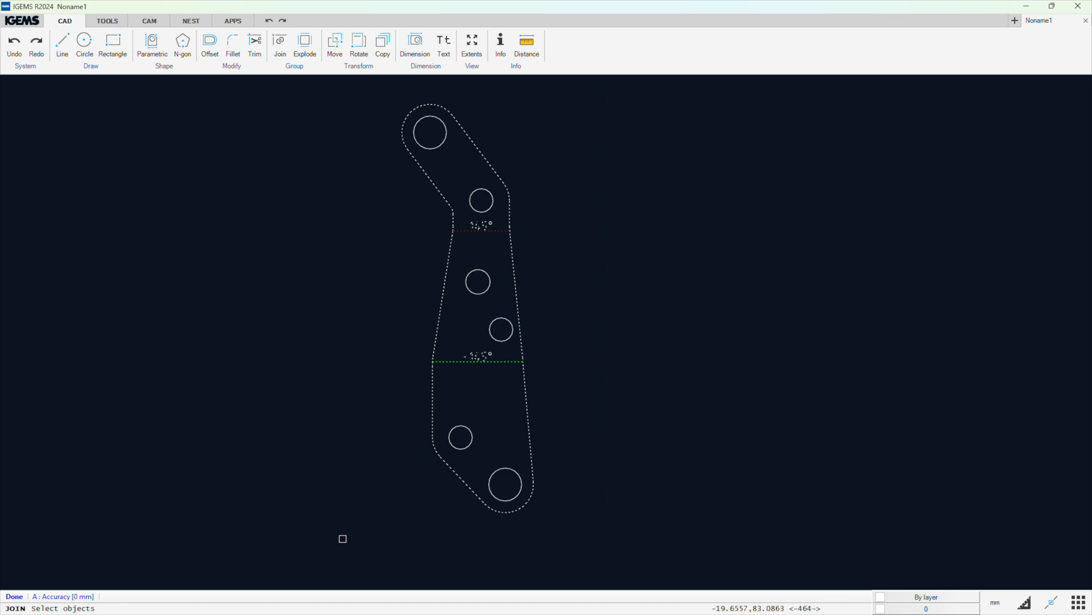
mouse_move(342, 535)
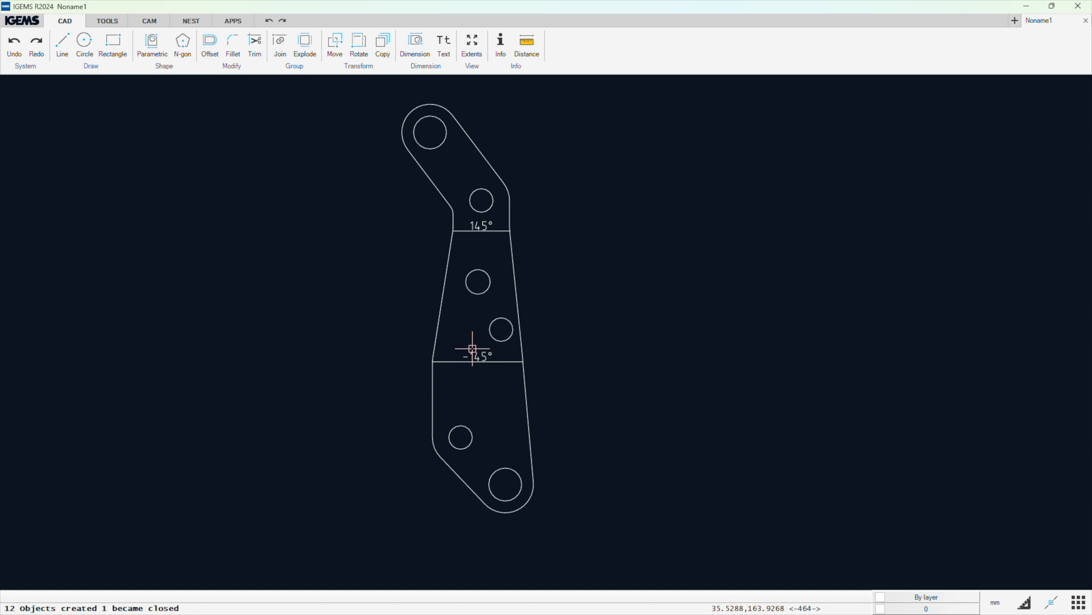
mouse_move(458, 322)
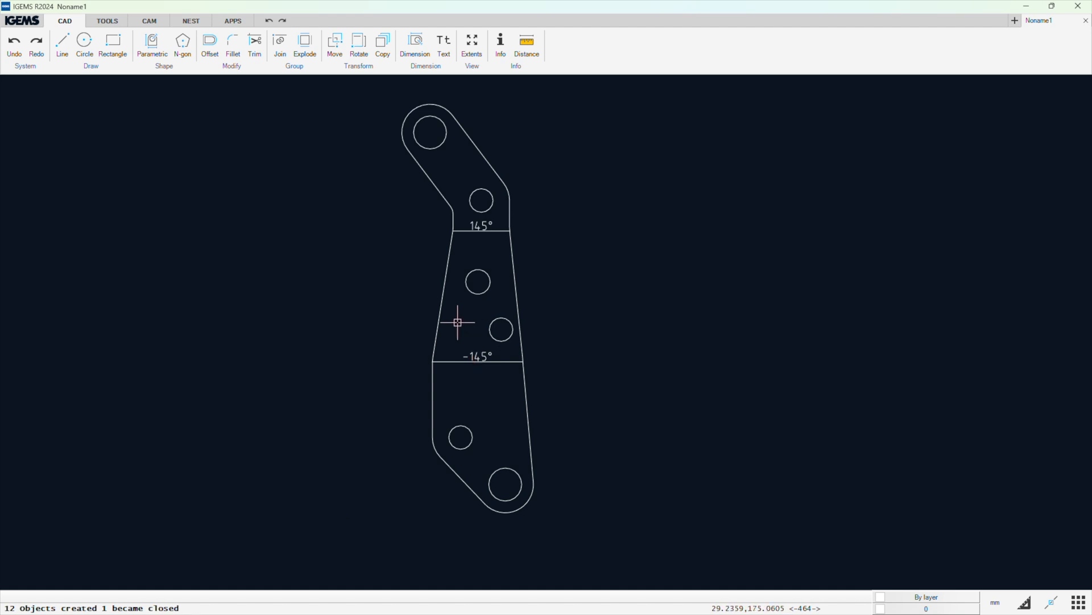
mouse_move(380, 94)
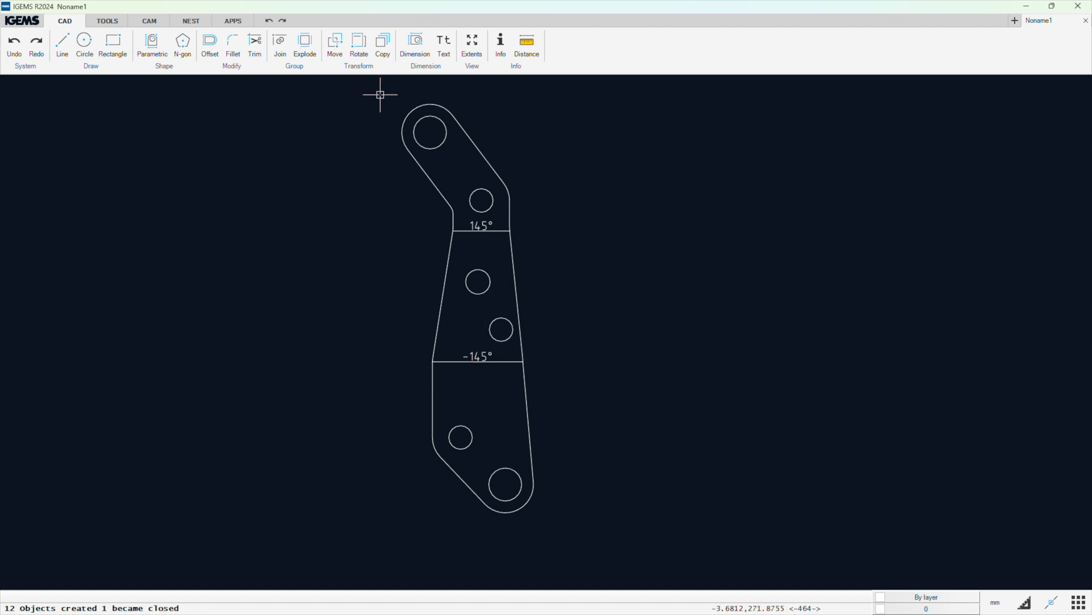
mouse_move(512, 273)
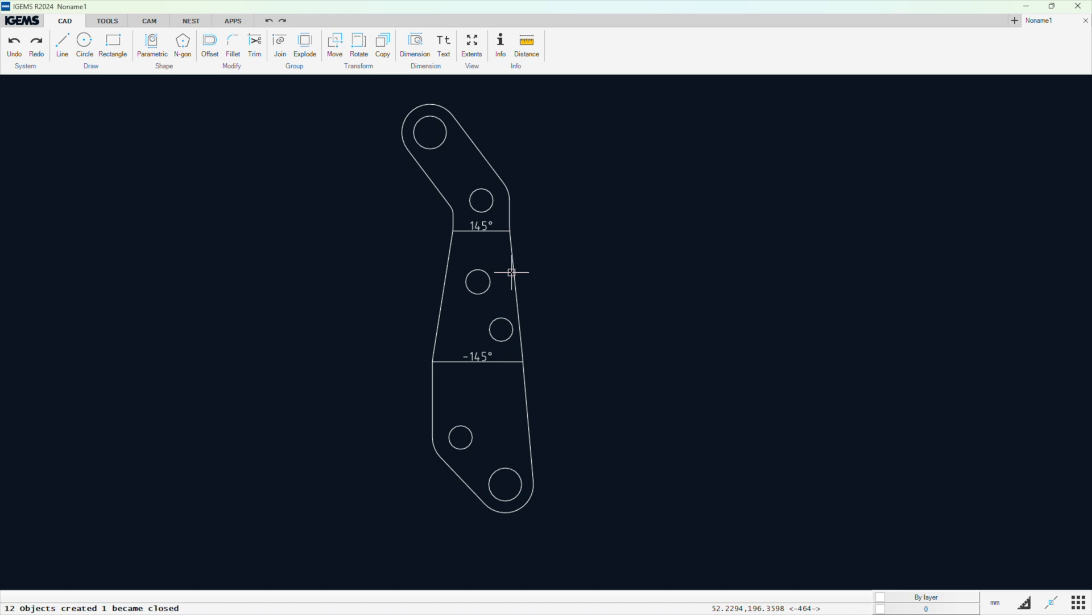
mouse_move(522, 272)
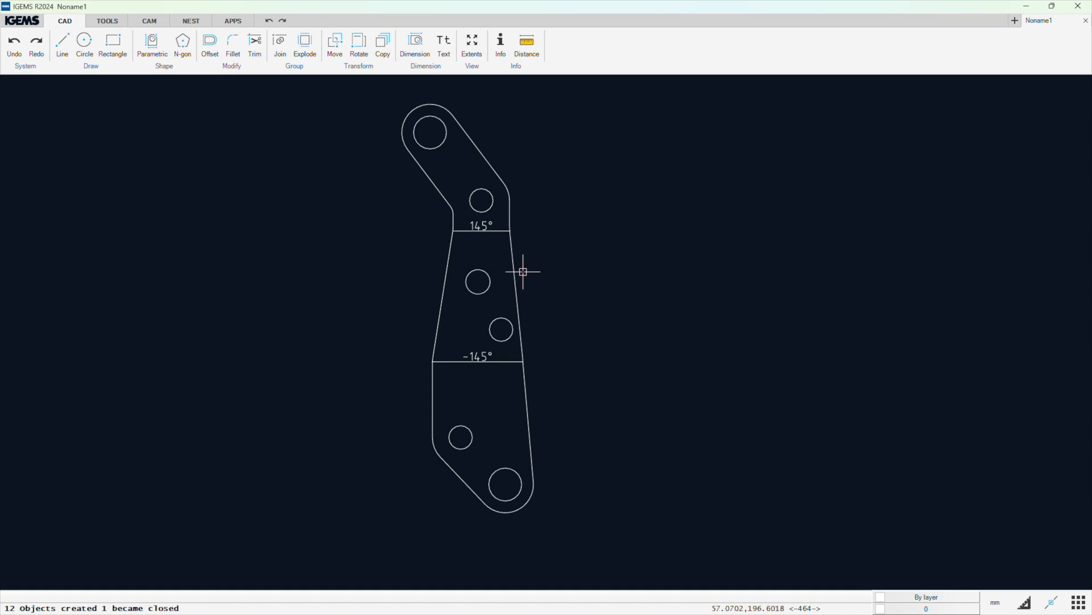
mouse_move(519, 273)
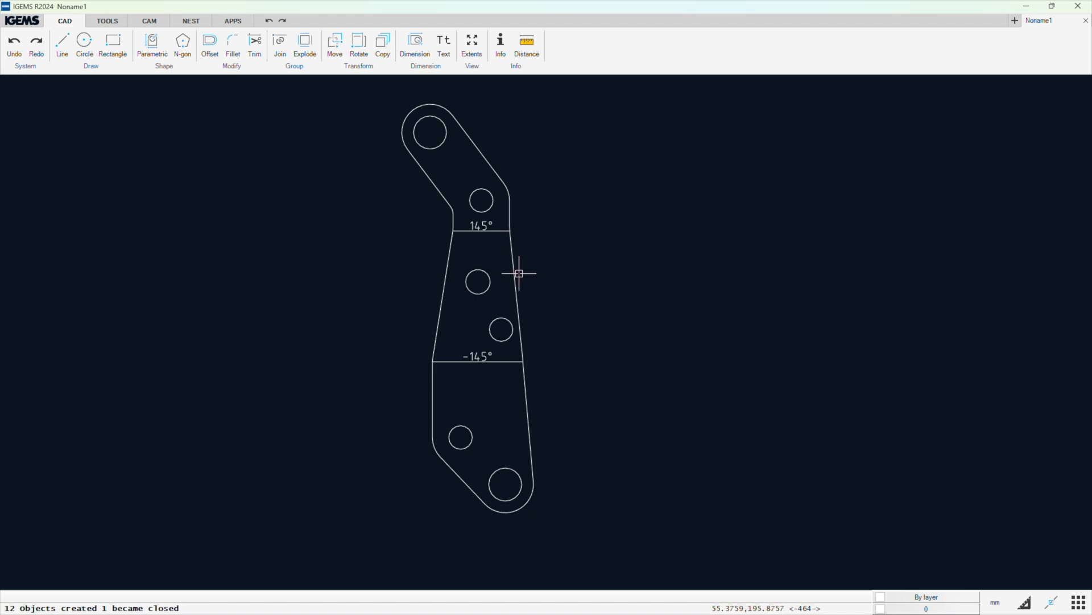
click(525, 268)
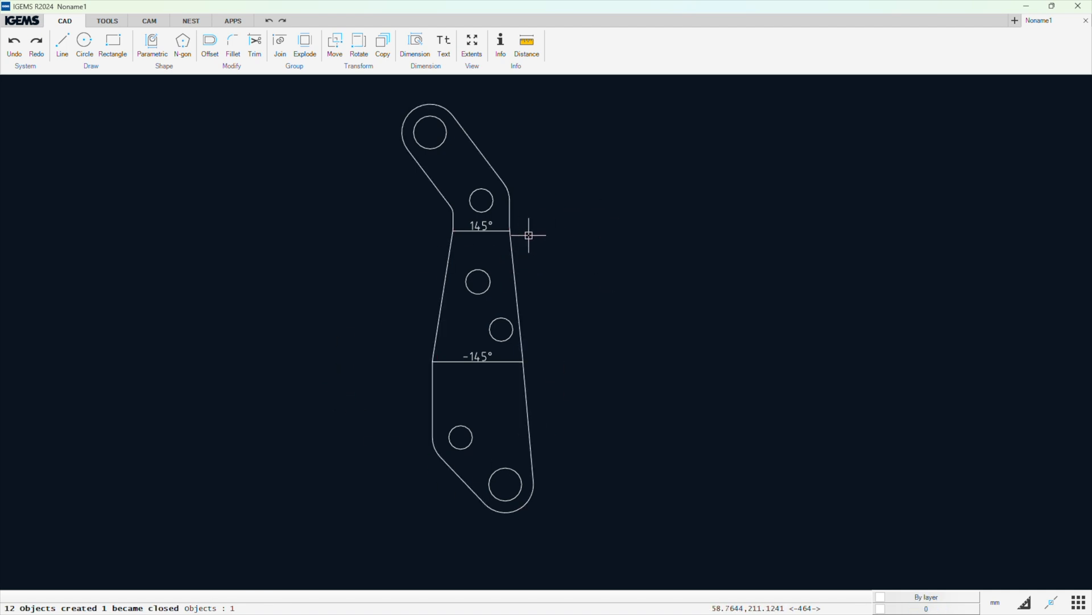
mouse_move(536, 234)
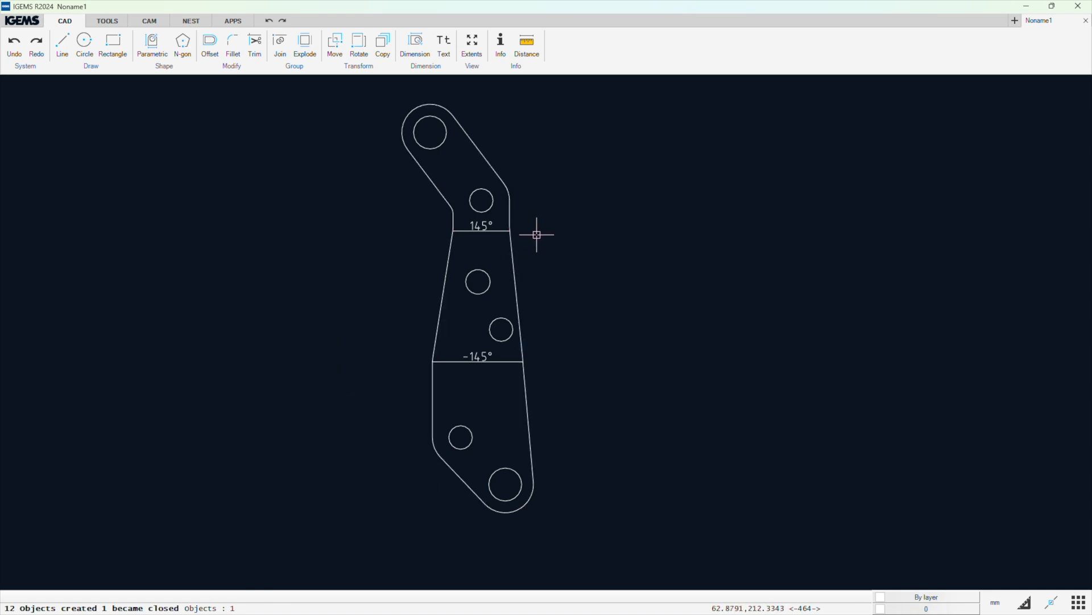
mouse_move(534, 226)
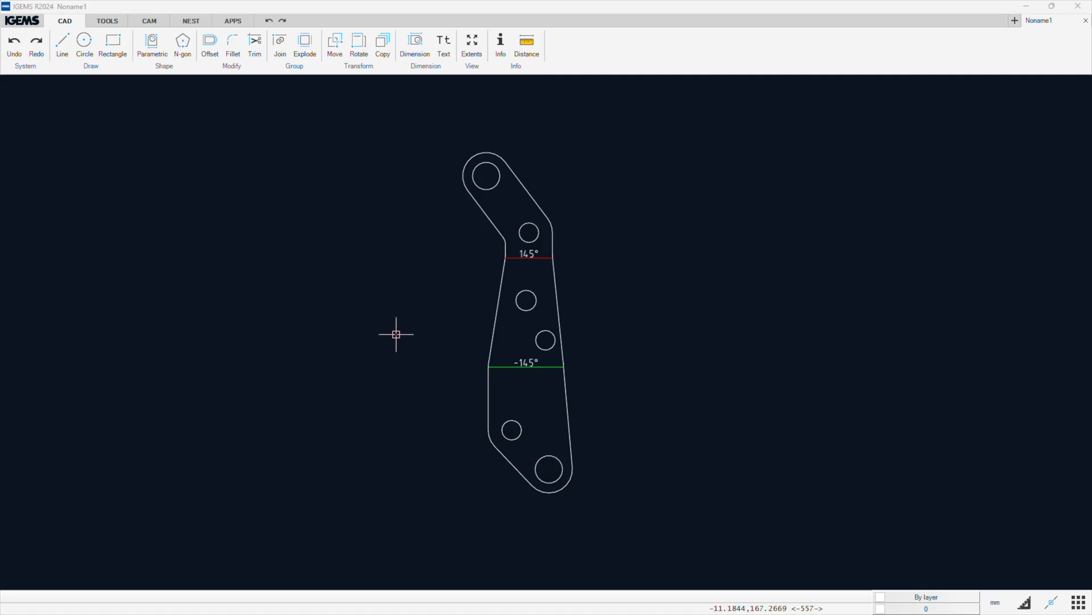
mouse_move(497, 472)
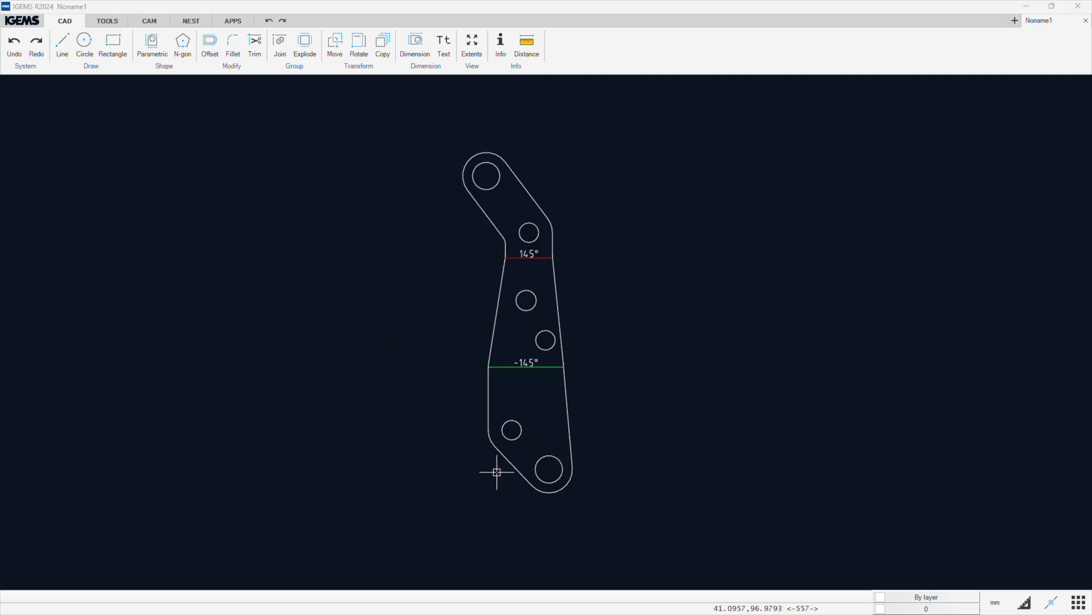
mouse_move(430, 226)
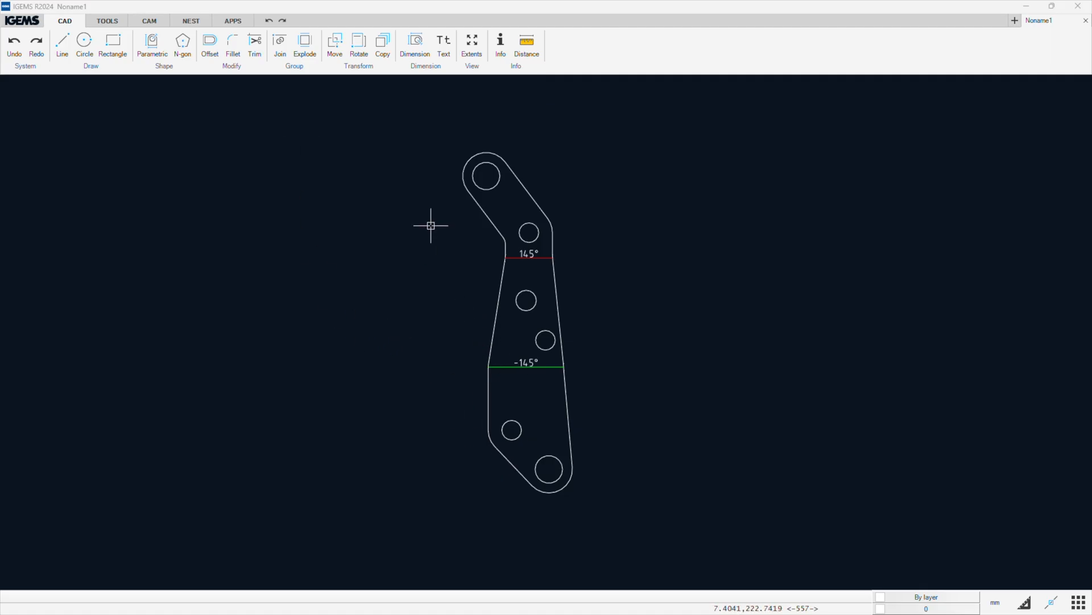
mouse_move(880, 516)
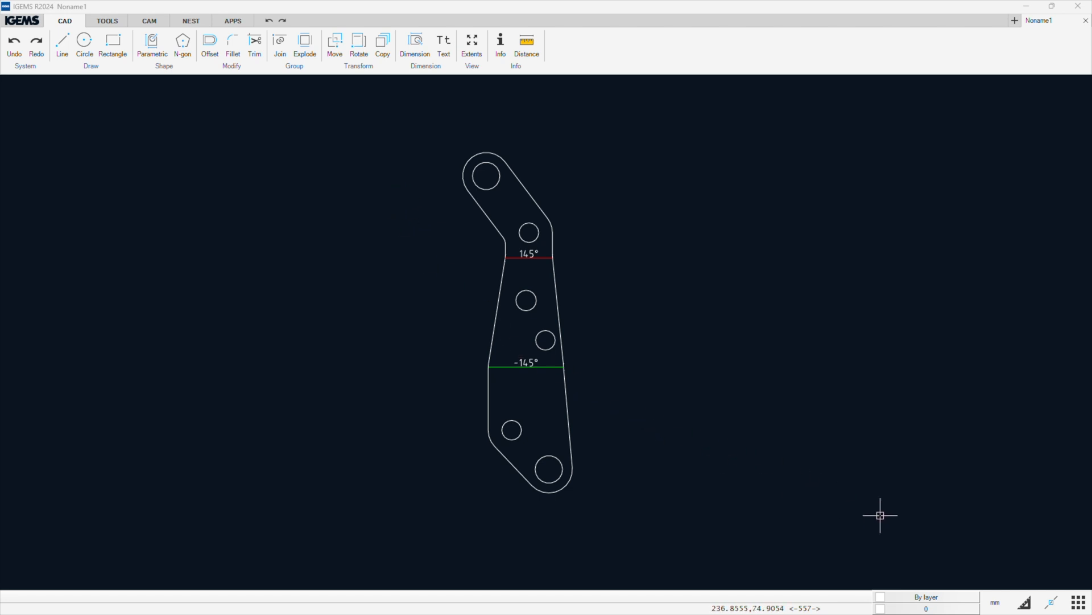
mouse_move(838, 583)
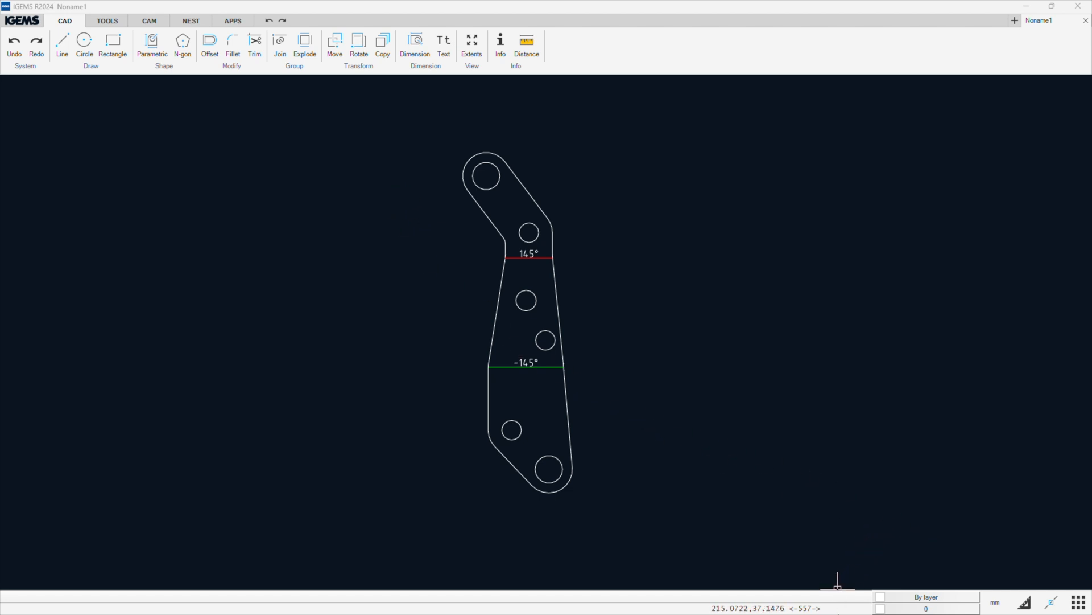
mouse_move(920, 574)
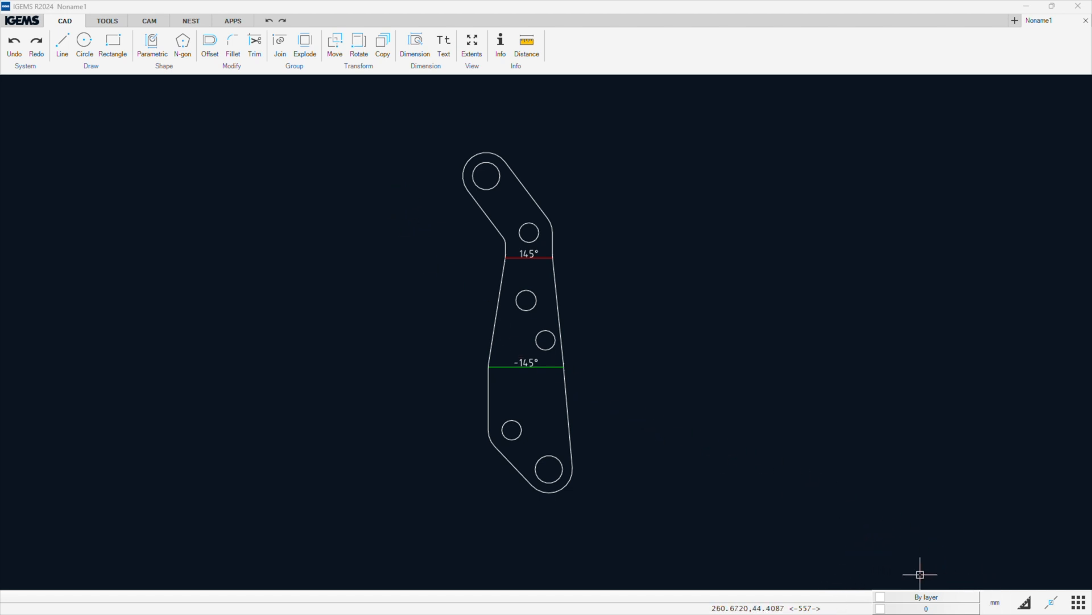
mouse_move(876, 569)
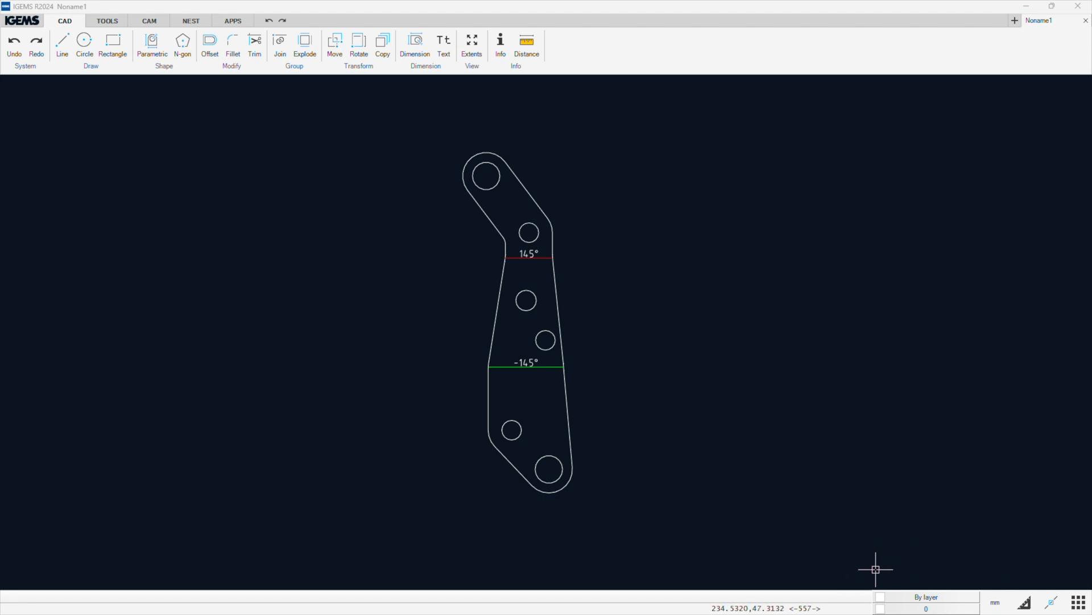
mouse_move(854, 560)
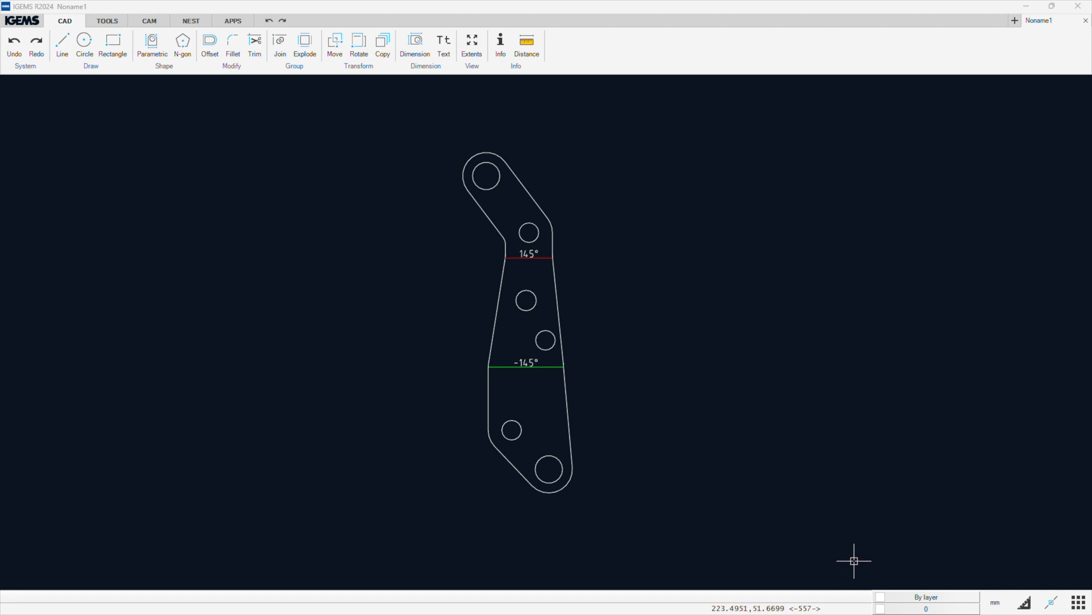
mouse_move(816, 492)
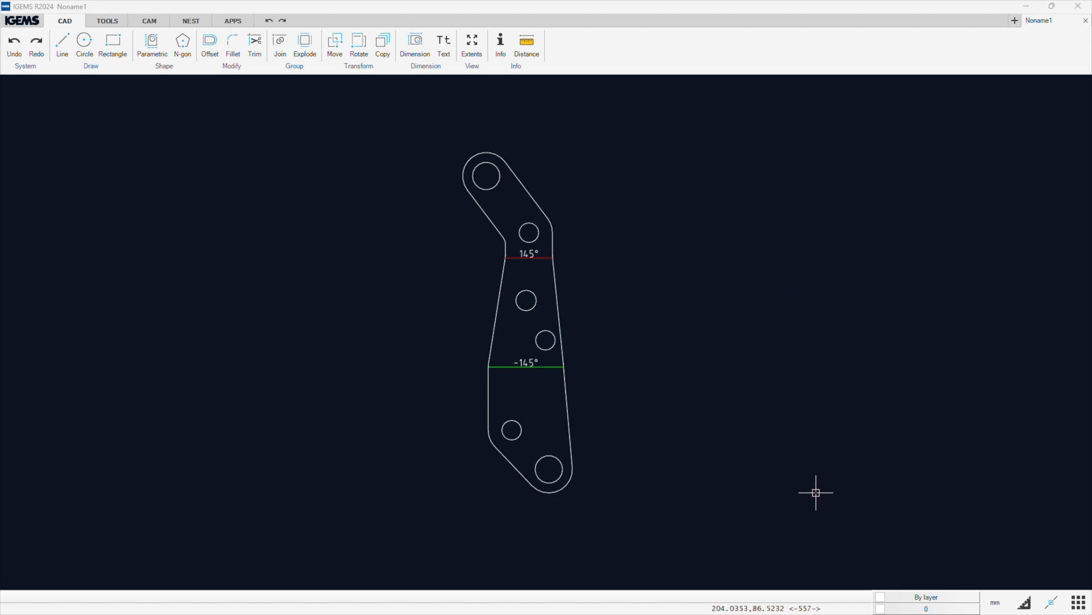
click(107, 21)
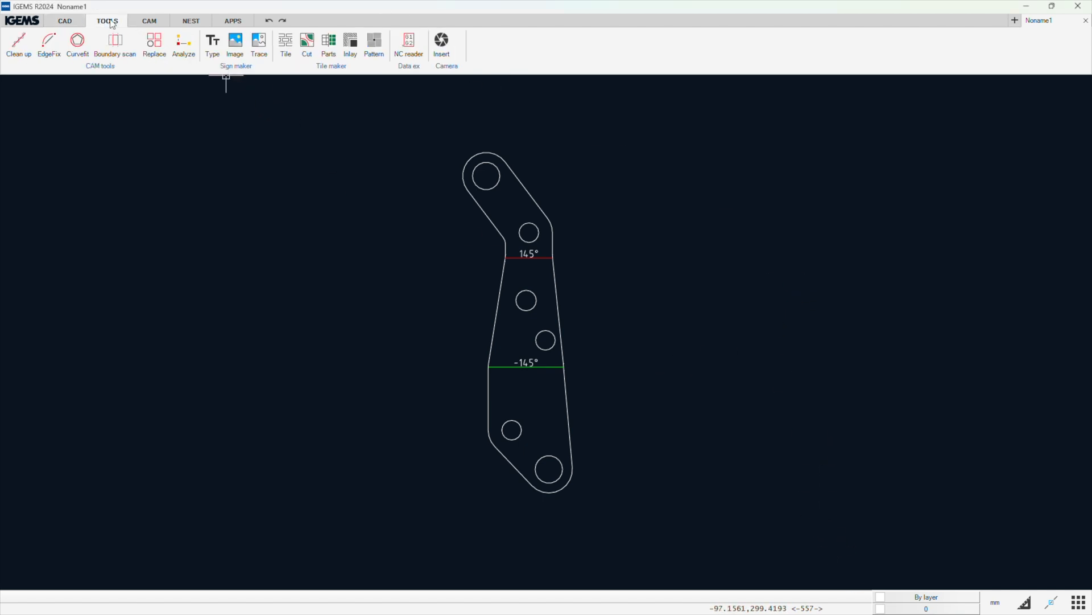
click(190, 21)
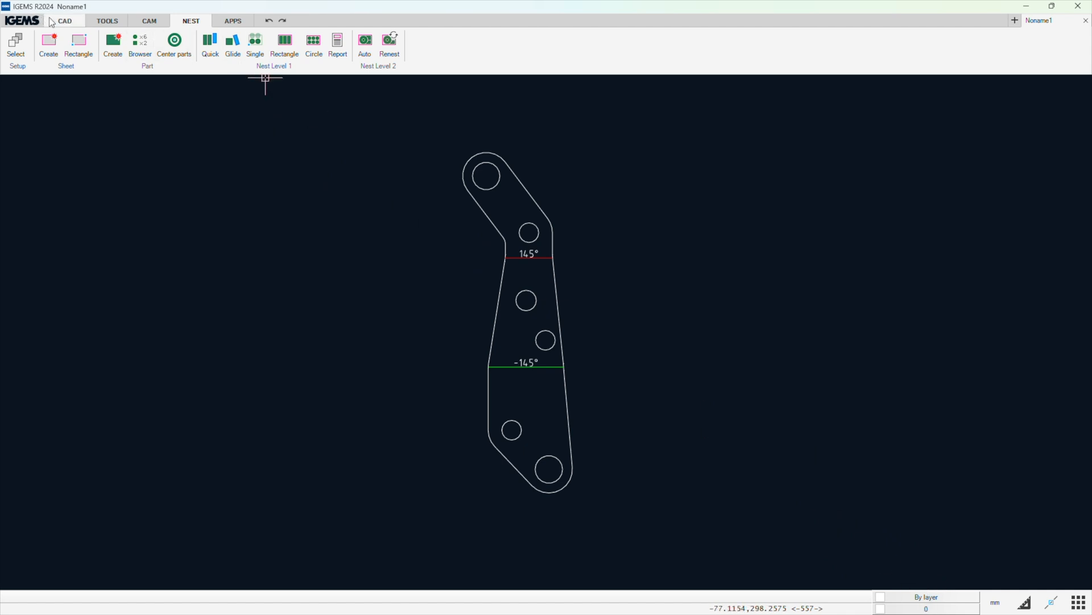
click(64, 21)
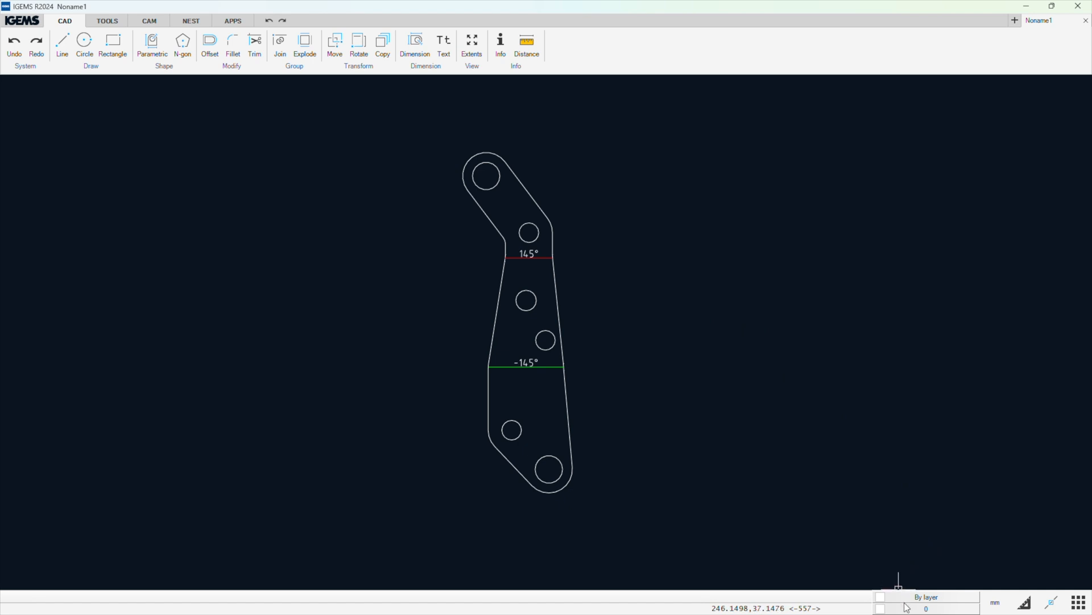
Open the layer manager and toggle AP_BEND_LINES_UP visibility off and back on
click(927, 596)
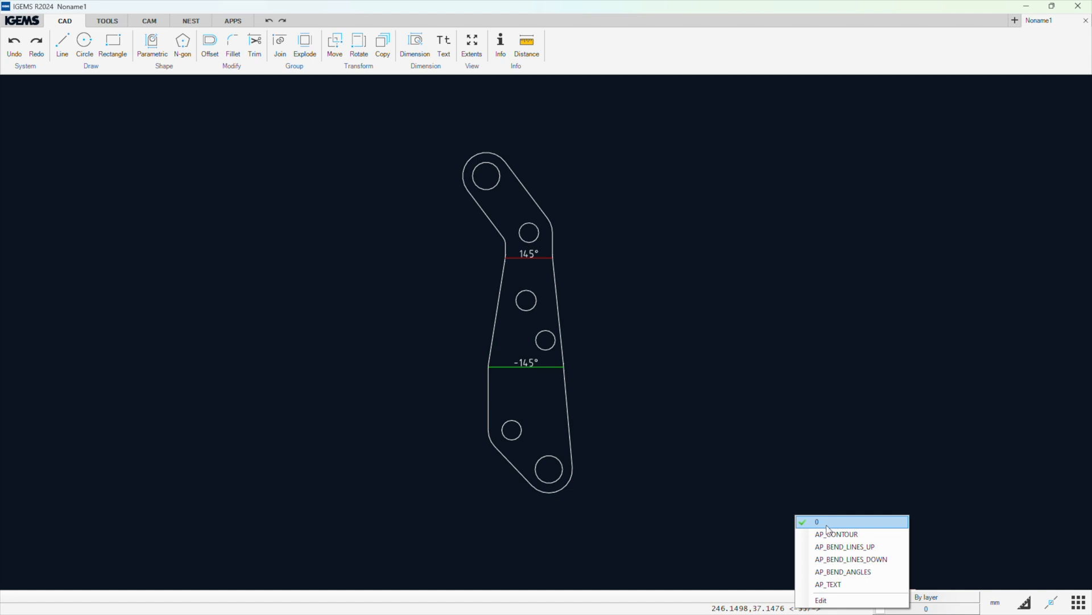
mouse_move(828, 583)
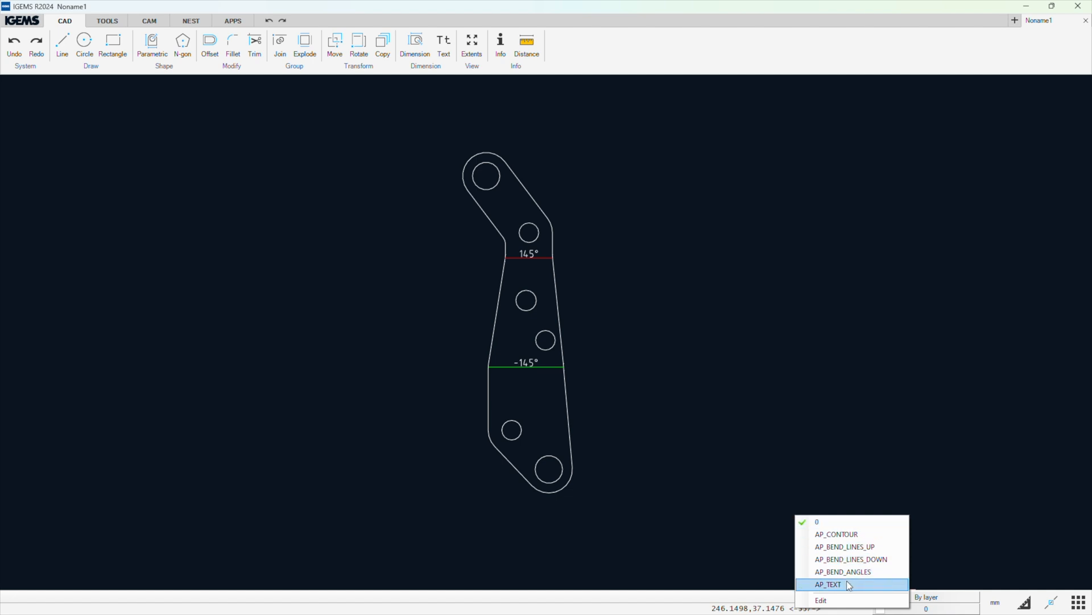
mouse_move(836, 533)
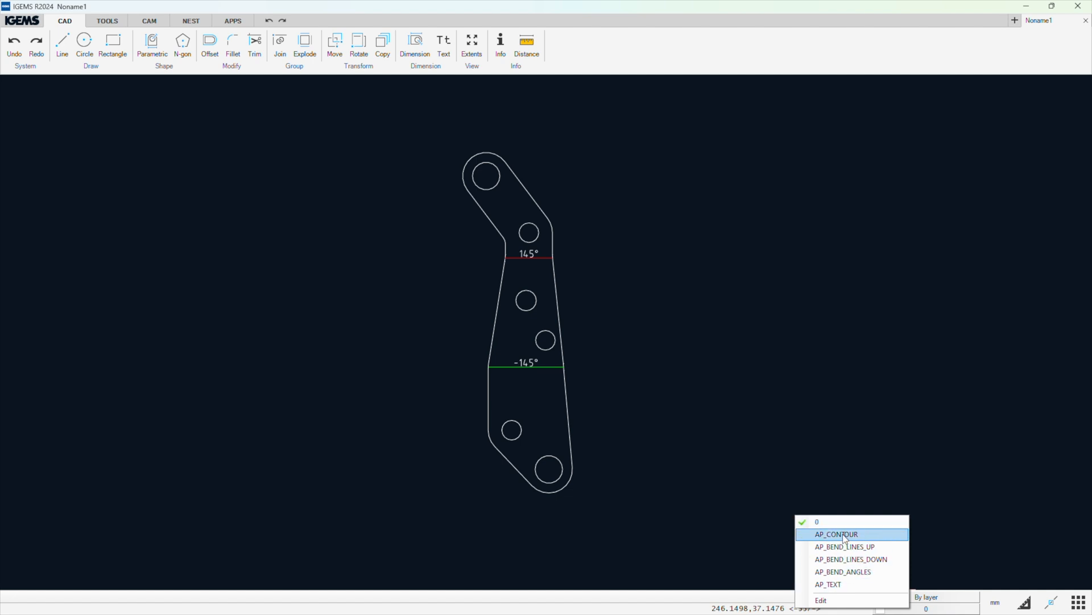
mouse_move(845, 546)
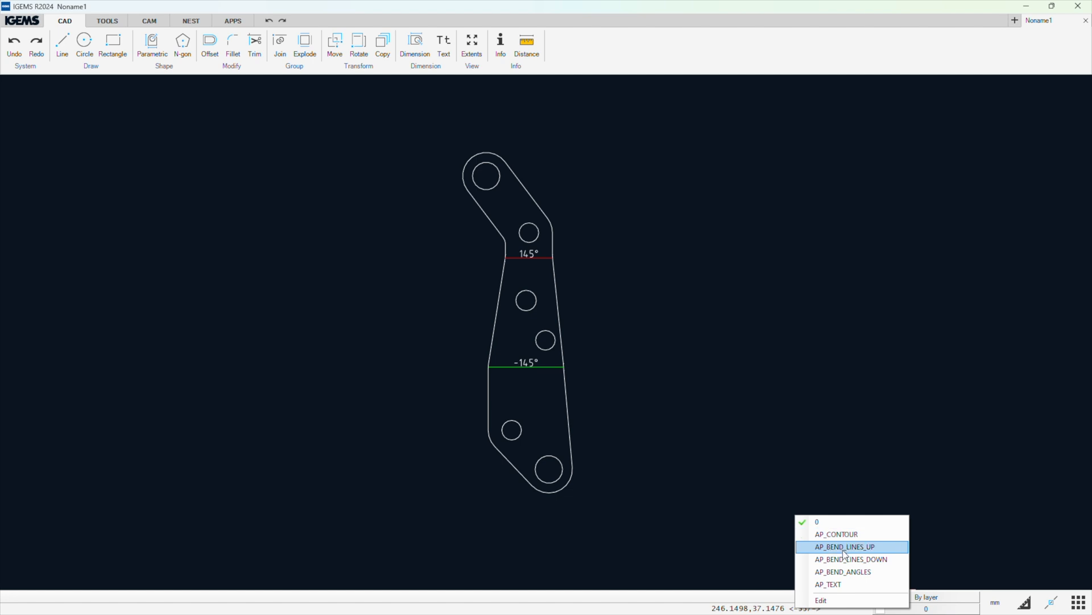
mouse_move(834, 600)
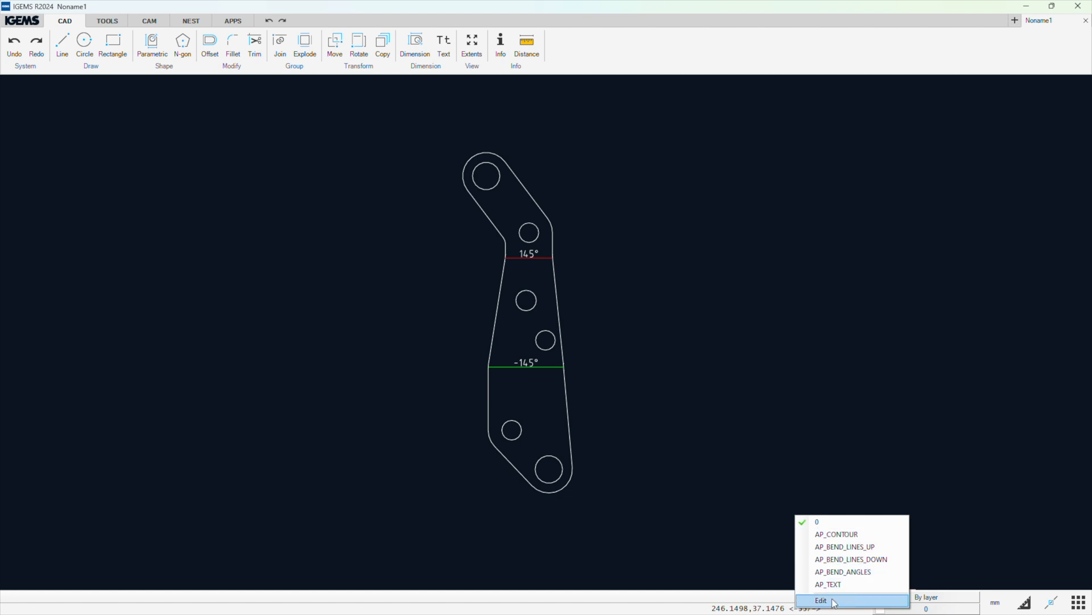
click(820, 600)
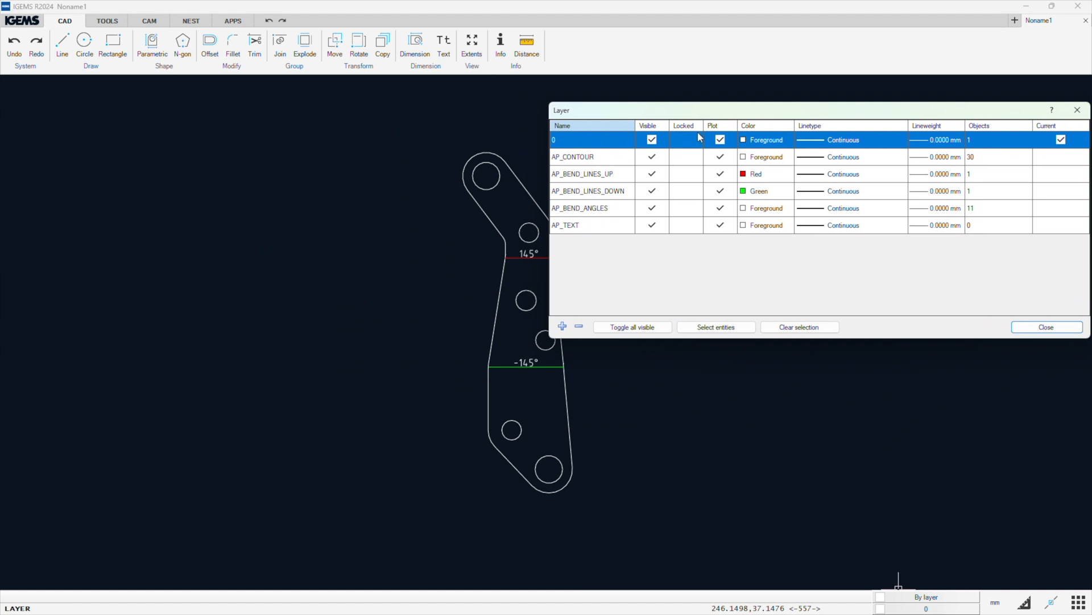
mouse_move(770, 181)
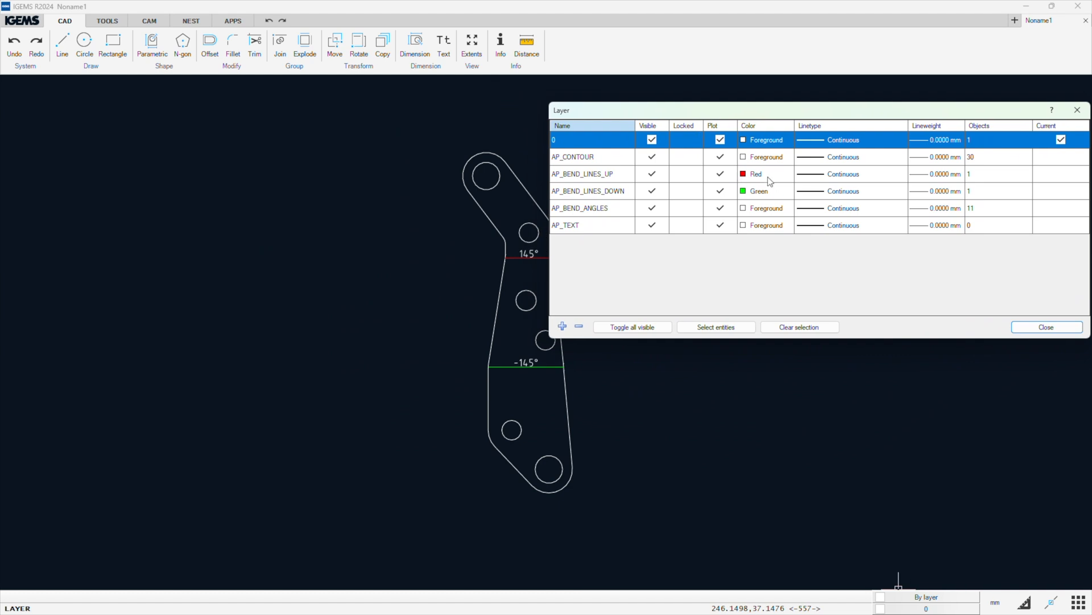
click(582, 174)
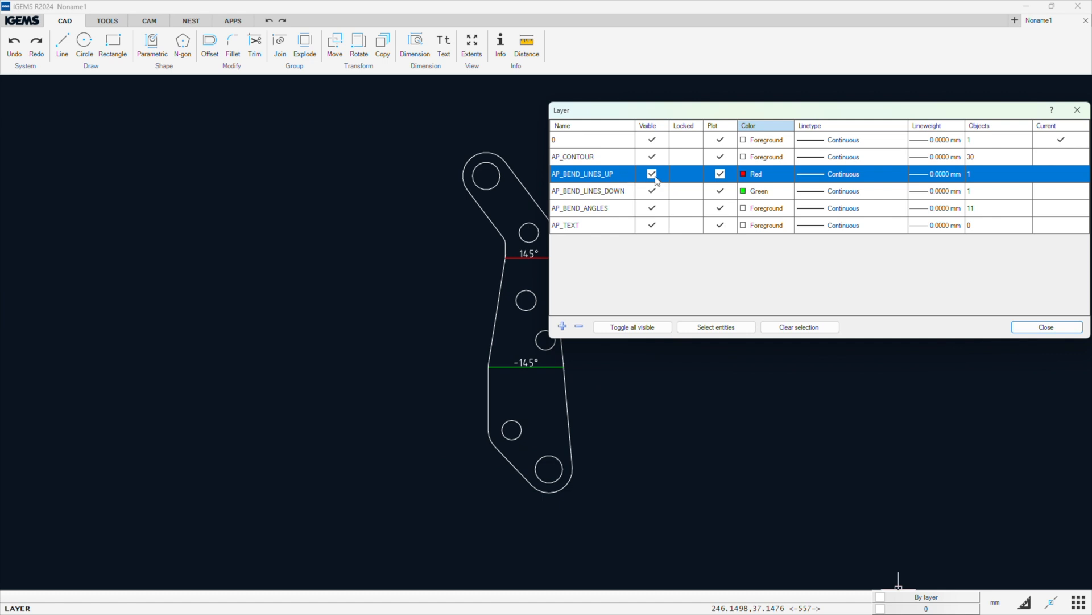
click(651, 174)
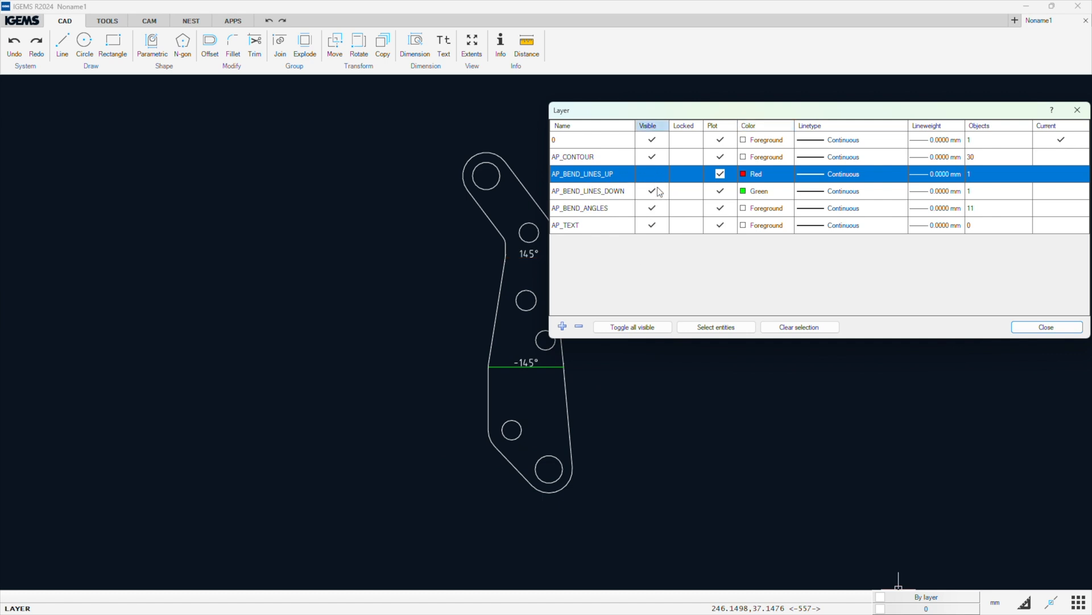
click(652, 174)
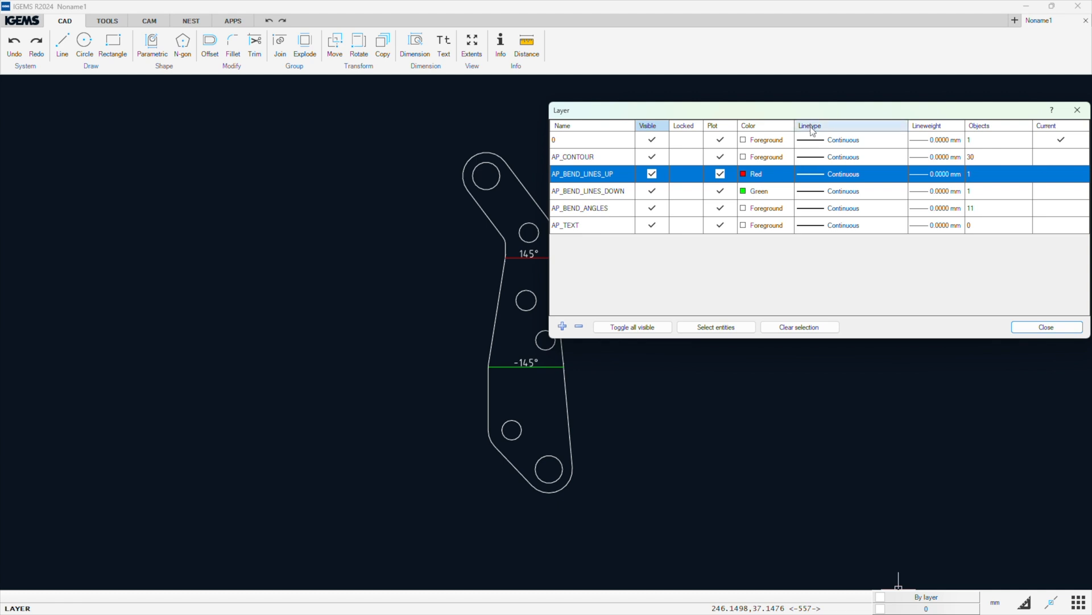
mouse_move(836, 290)
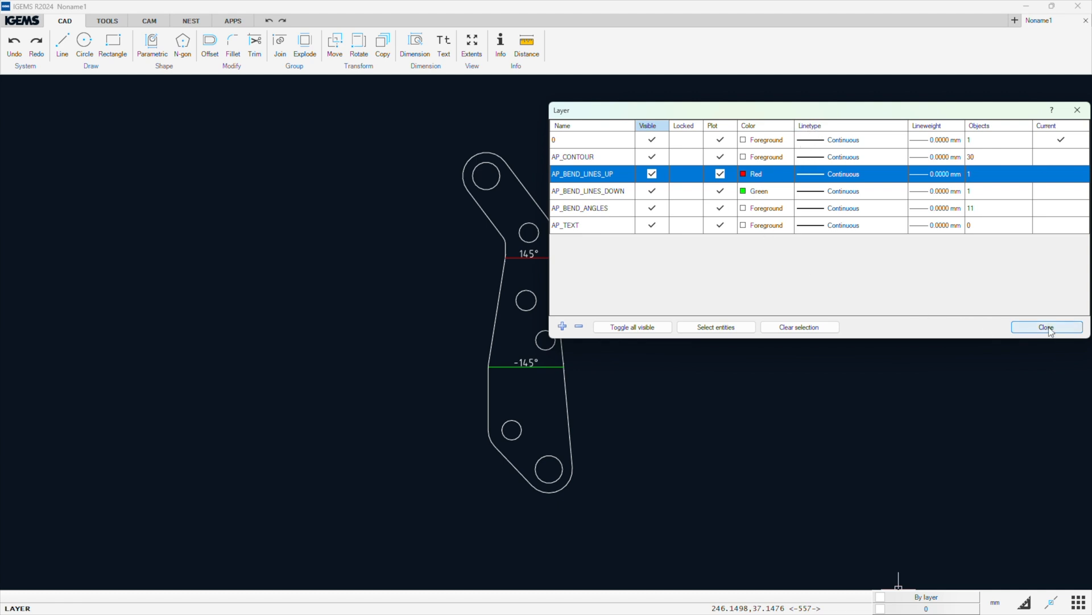
Close the layer manager and make AP_BEND_LINES_UP the current layer
click(1046, 327)
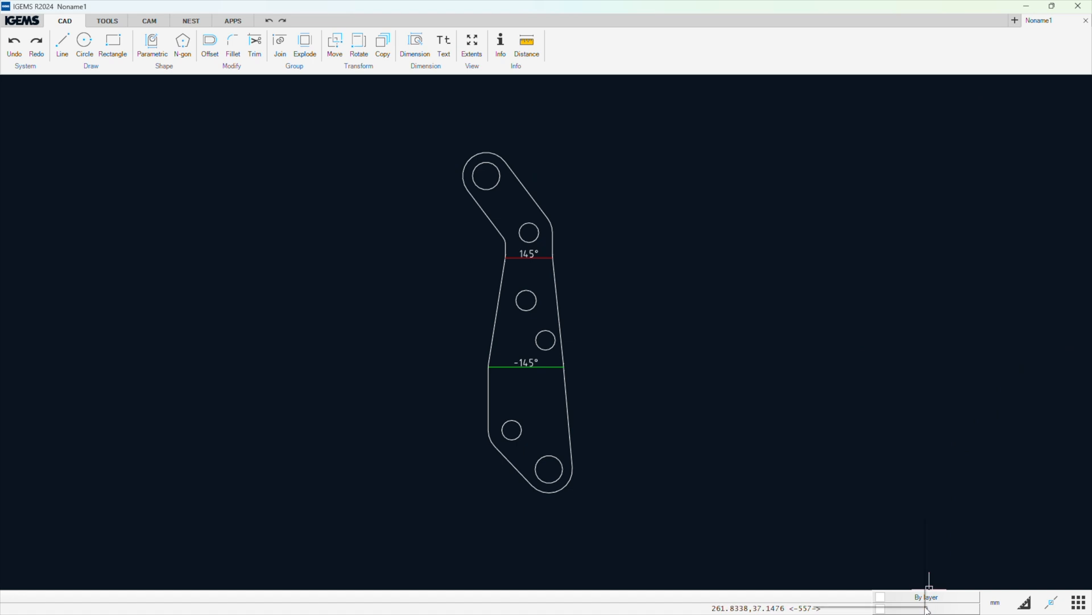
click(926, 596)
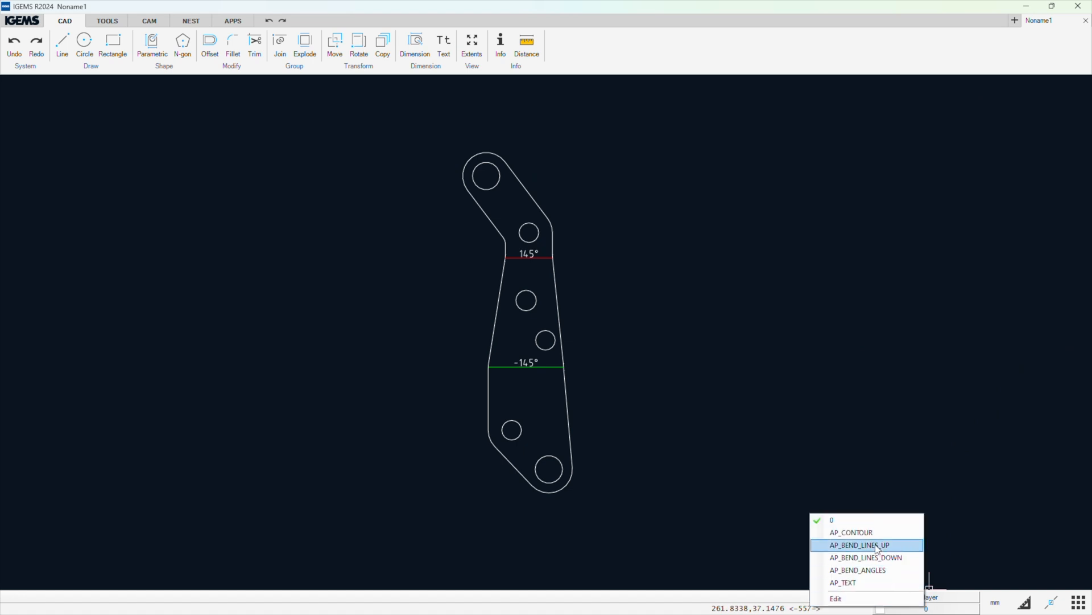
click(859, 545)
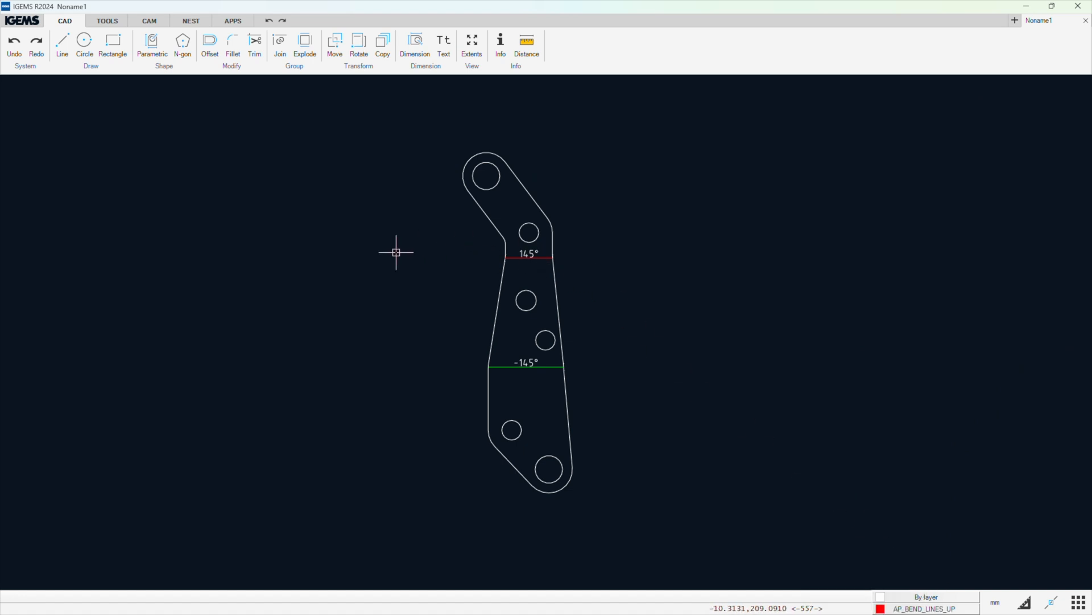
Draw a slanted line across the part below the 145° bend, then deselect it
click(62, 40)
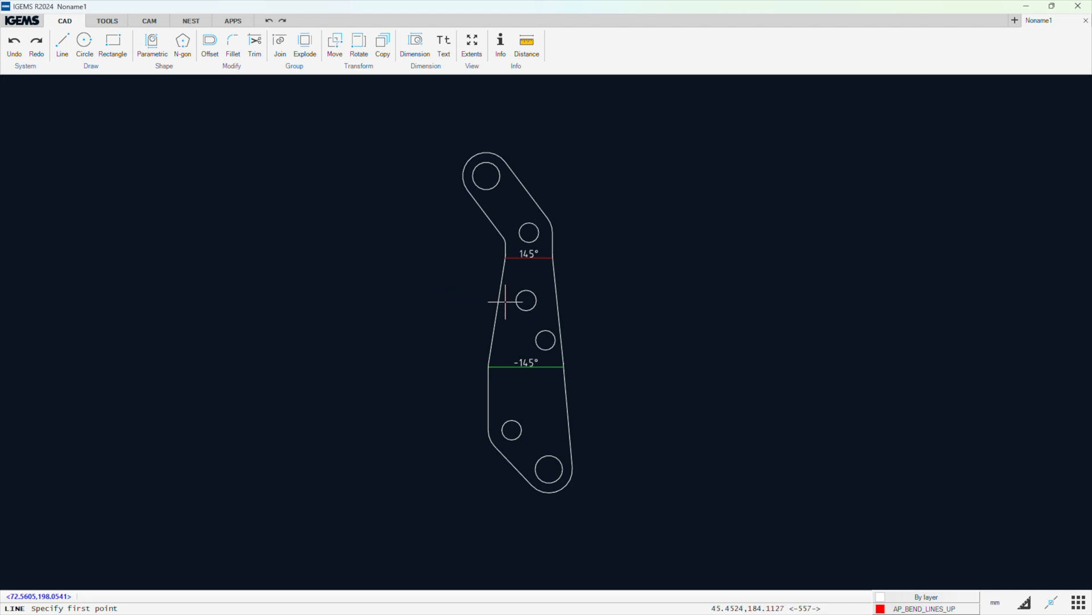
mouse_move(502, 283)
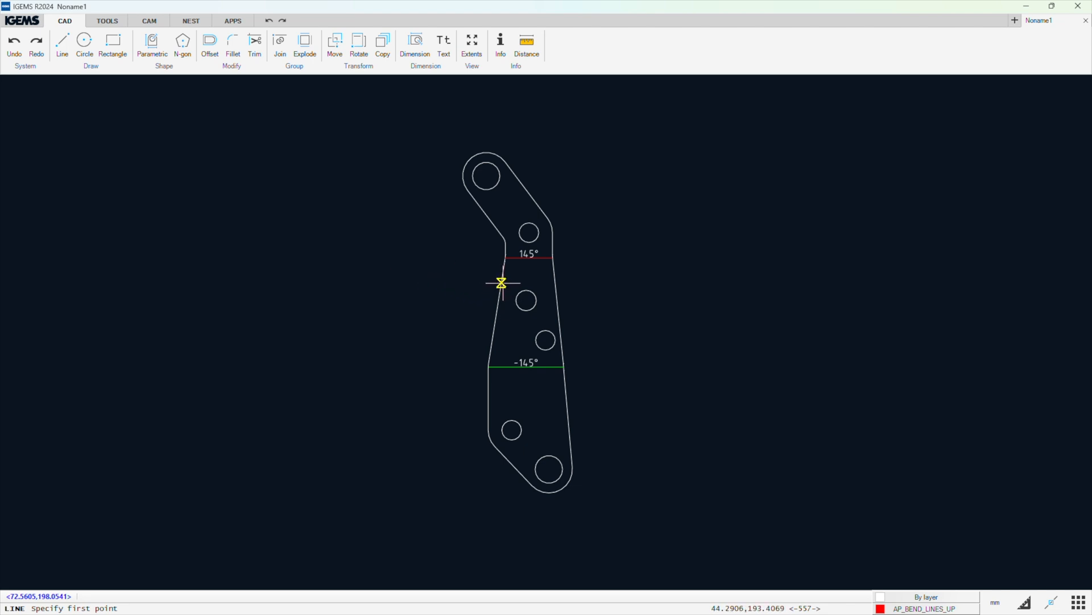
click(500, 283)
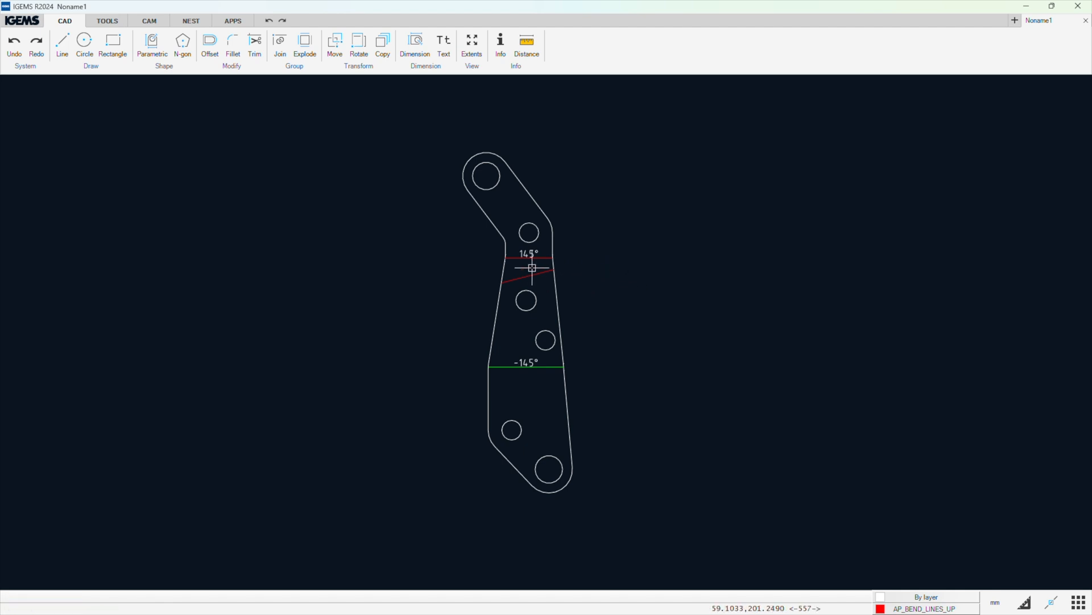
click(526, 272)
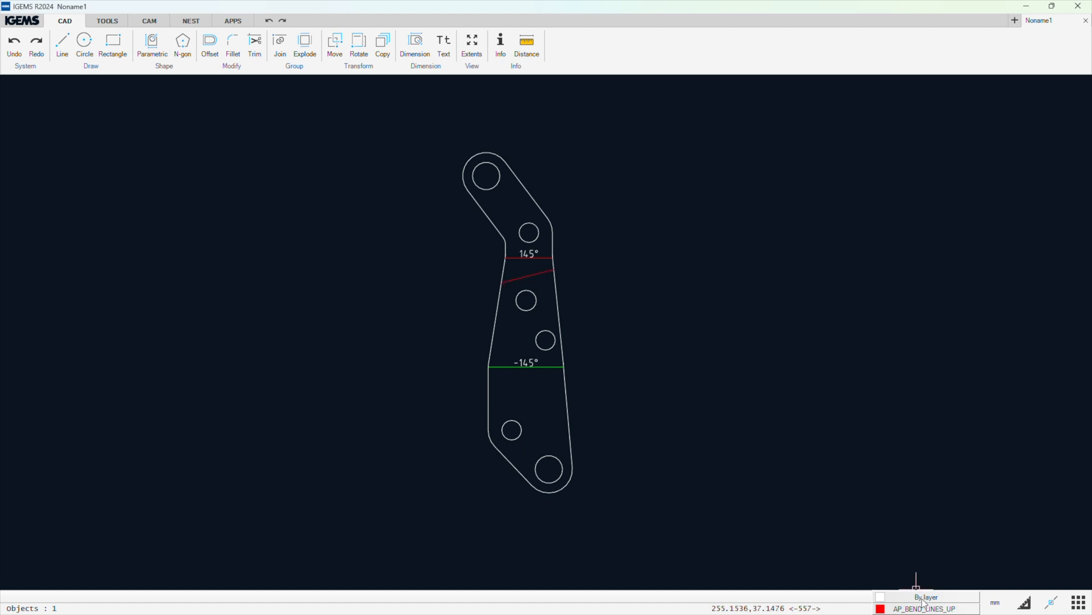
click(925, 597)
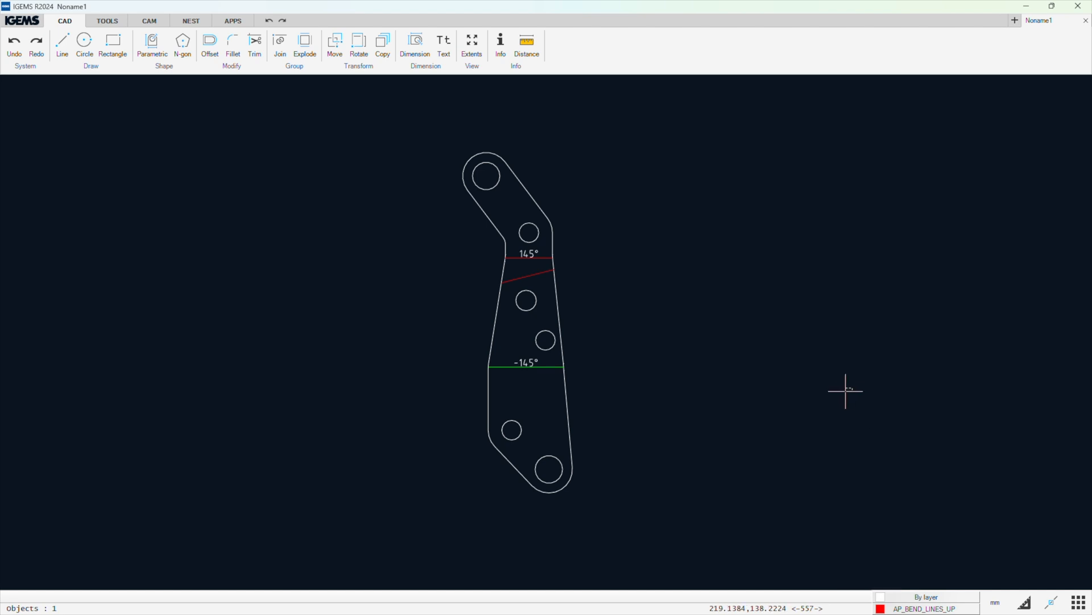
click(850, 559)
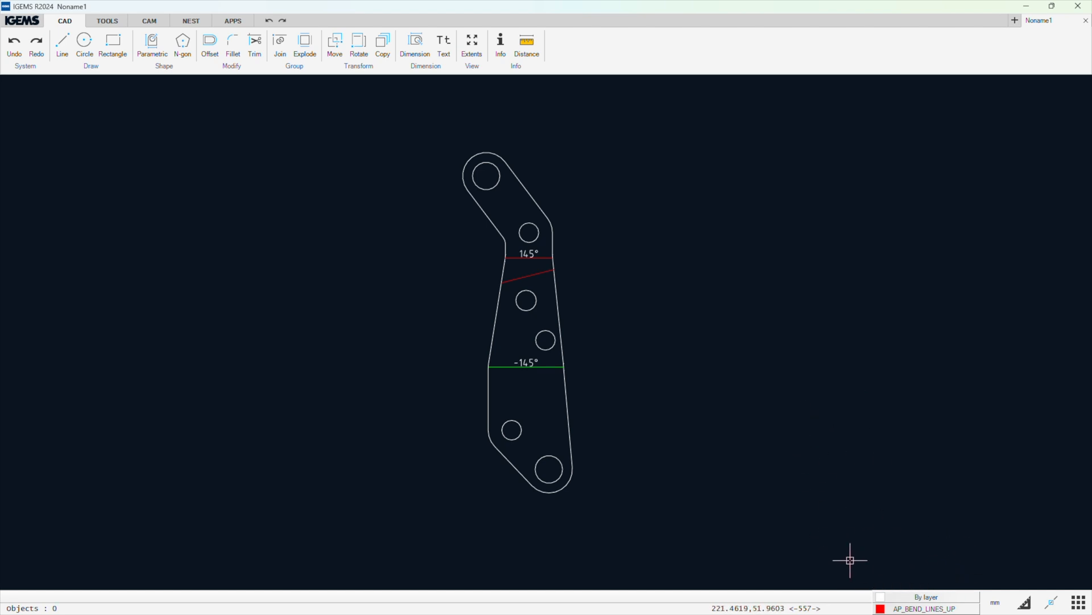
mouse_move(913, 557)
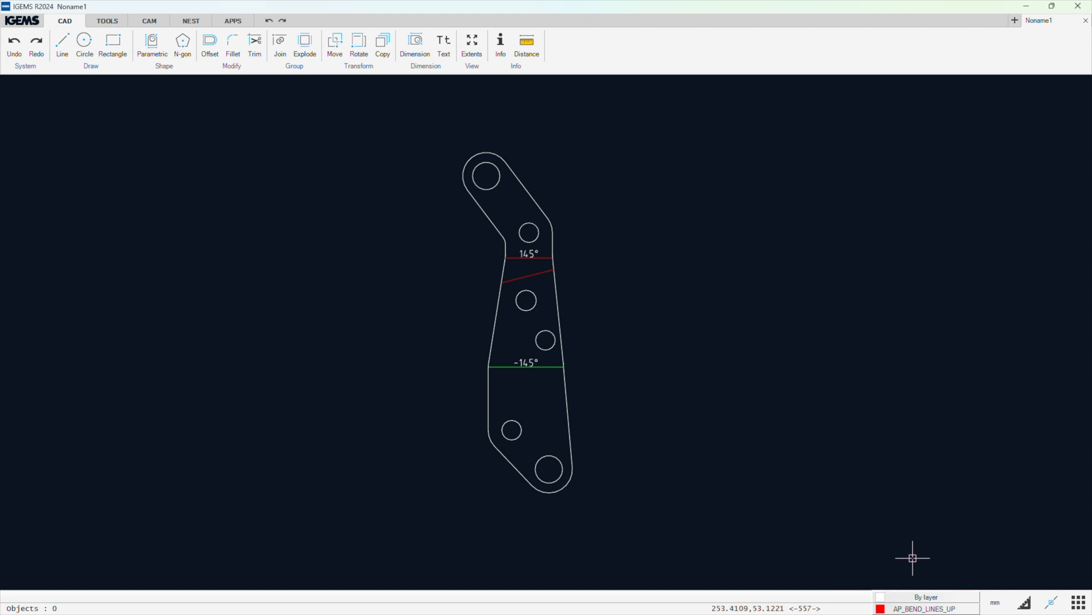
mouse_move(876, 429)
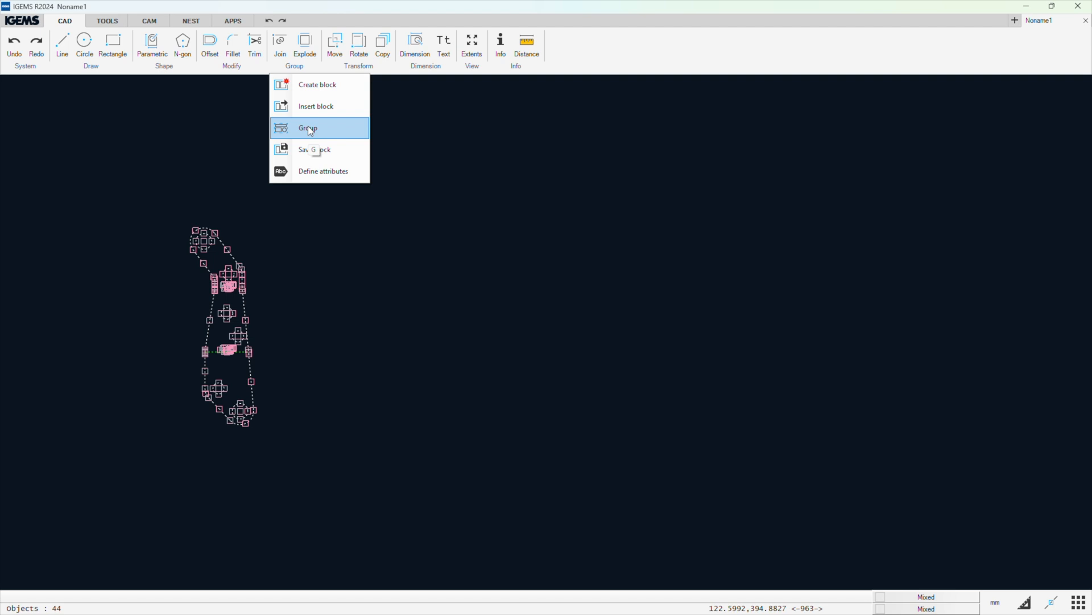
Group the bracket's 44 selected objects, including outline, holes and bend lines
click(308, 127)
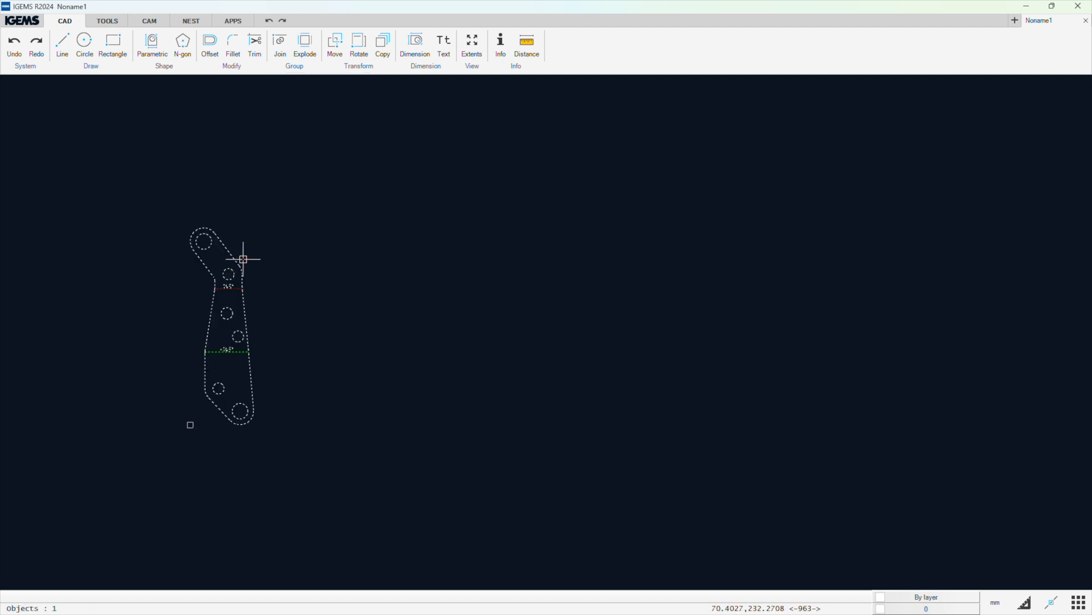
mouse_move(233, 212)
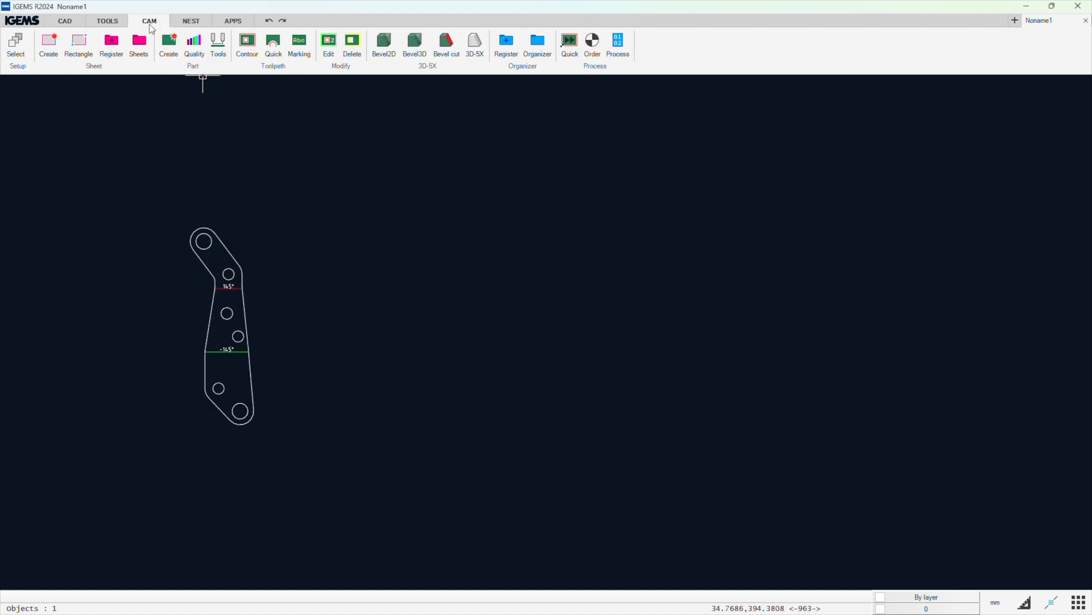
Confirm the IGEMS CNC V5 machine with Aluminium, Standard 10.00 mm
click(168, 46)
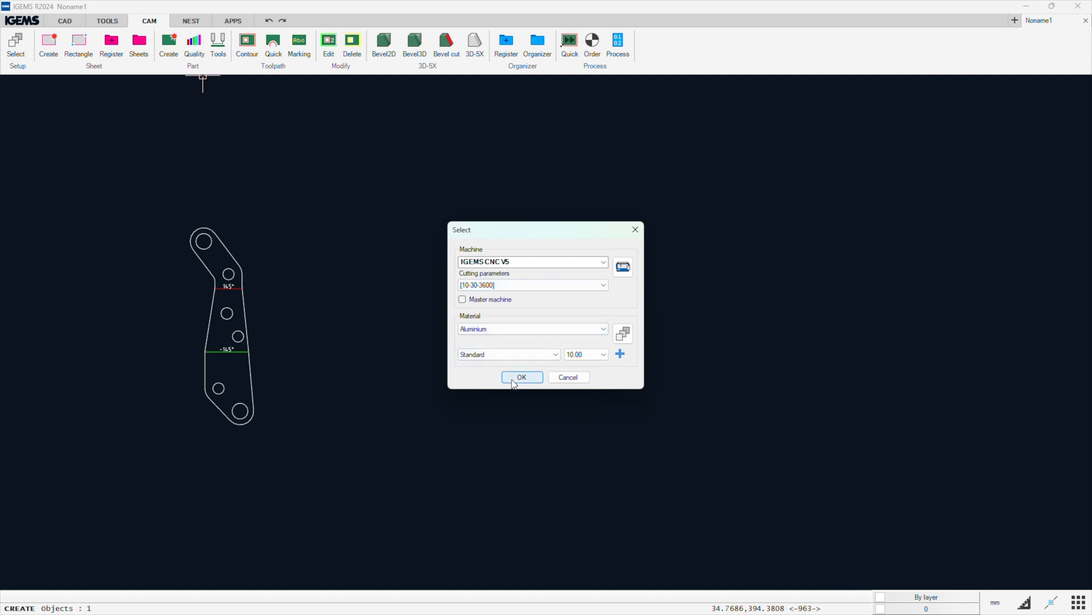
click(521, 377)
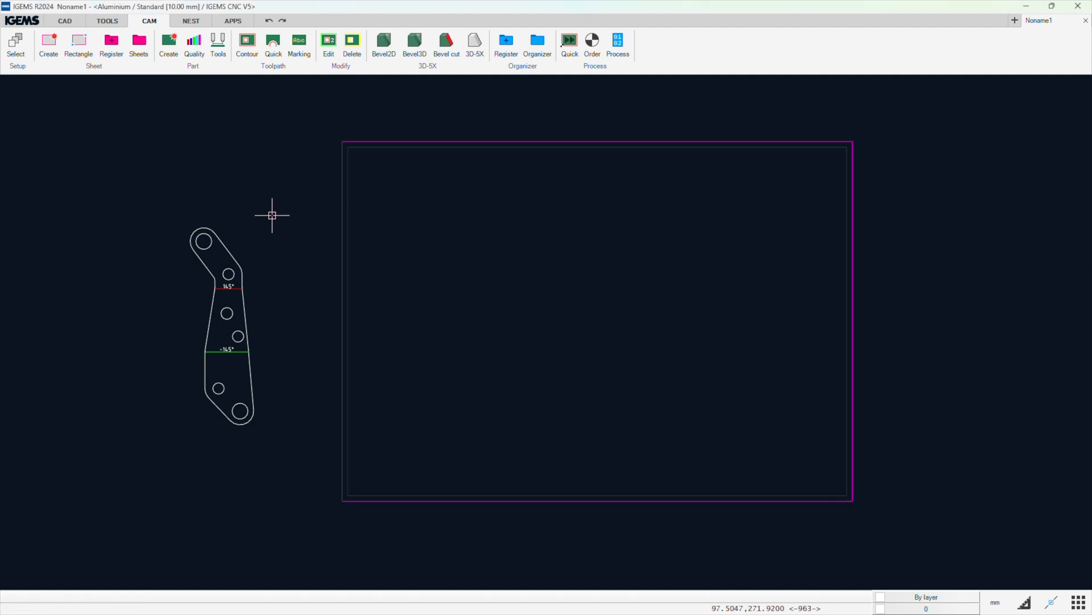
mouse_move(354, 108)
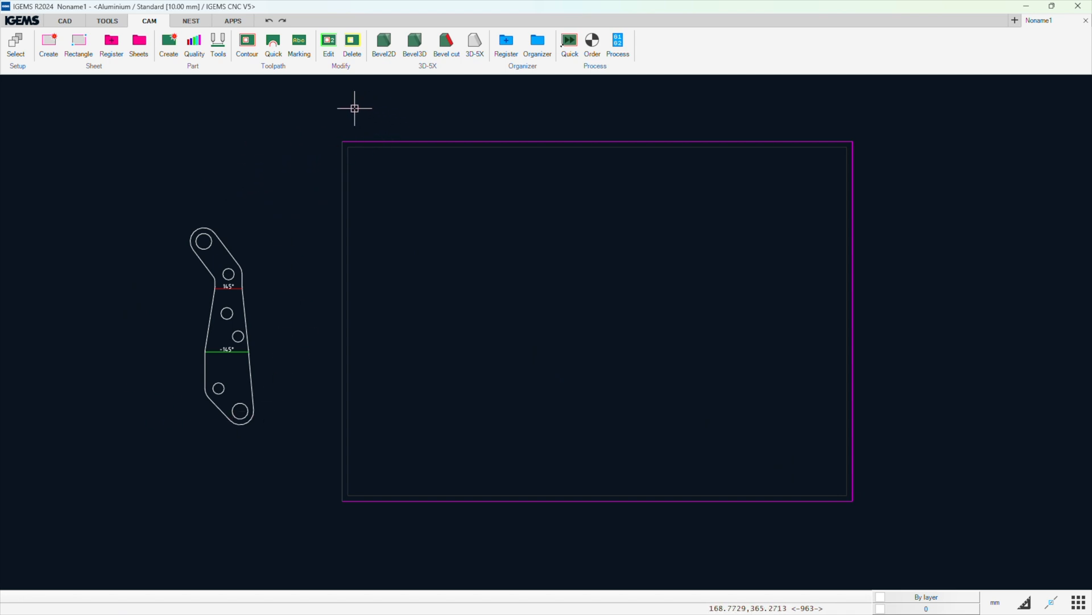
mouse_move(219, 115)
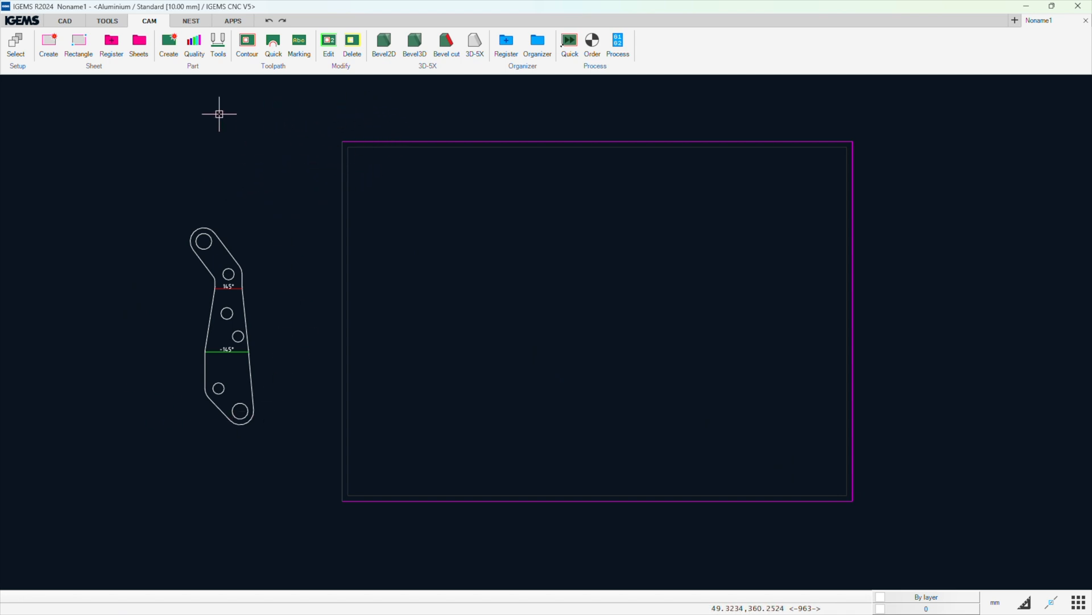
mouse_move(190, 21)
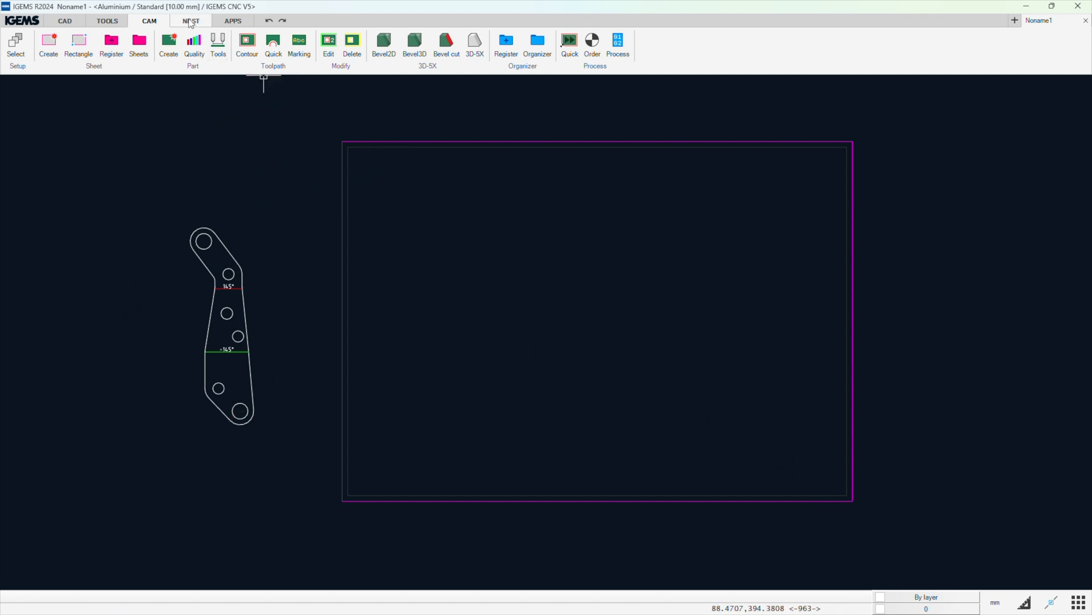
Auto-nest 18 bracket copies onto the aluminium sheet, reaching about 8.55% fill
click(191, 21)
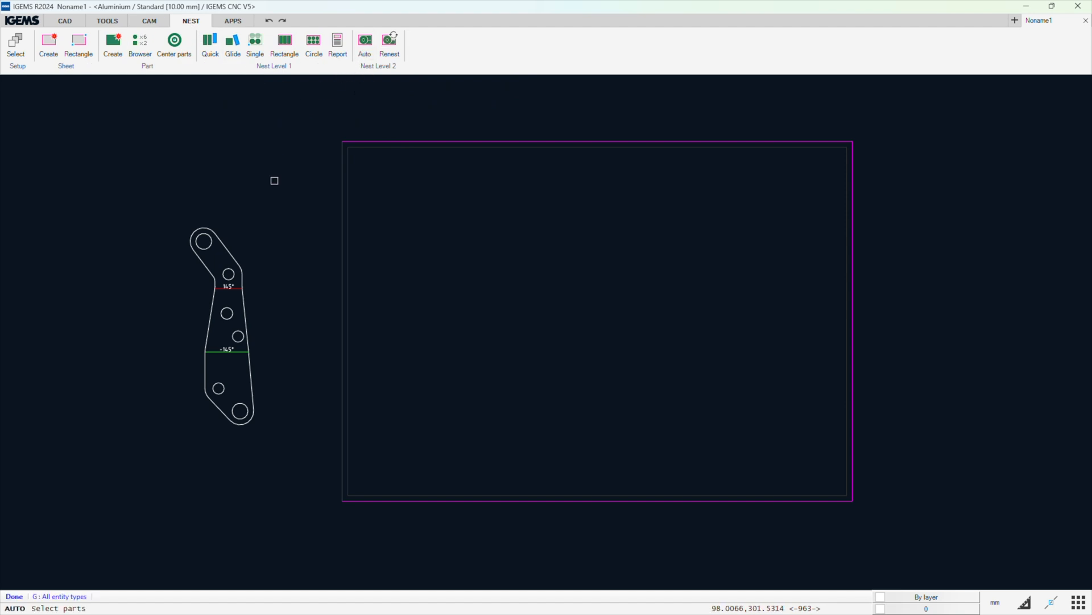
mouse_move(59, 576)
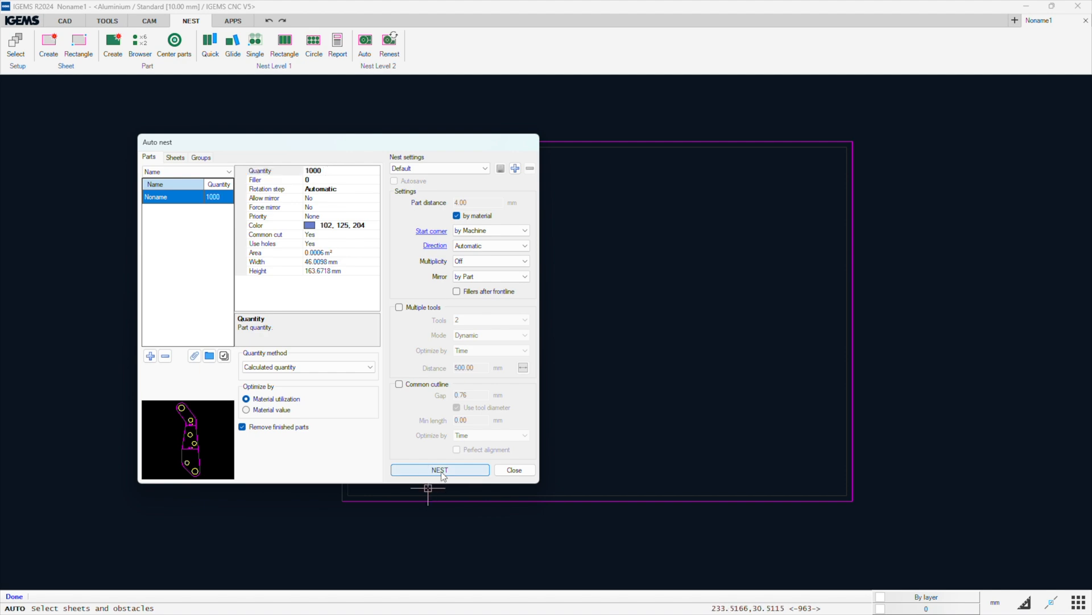
click(440, 469)
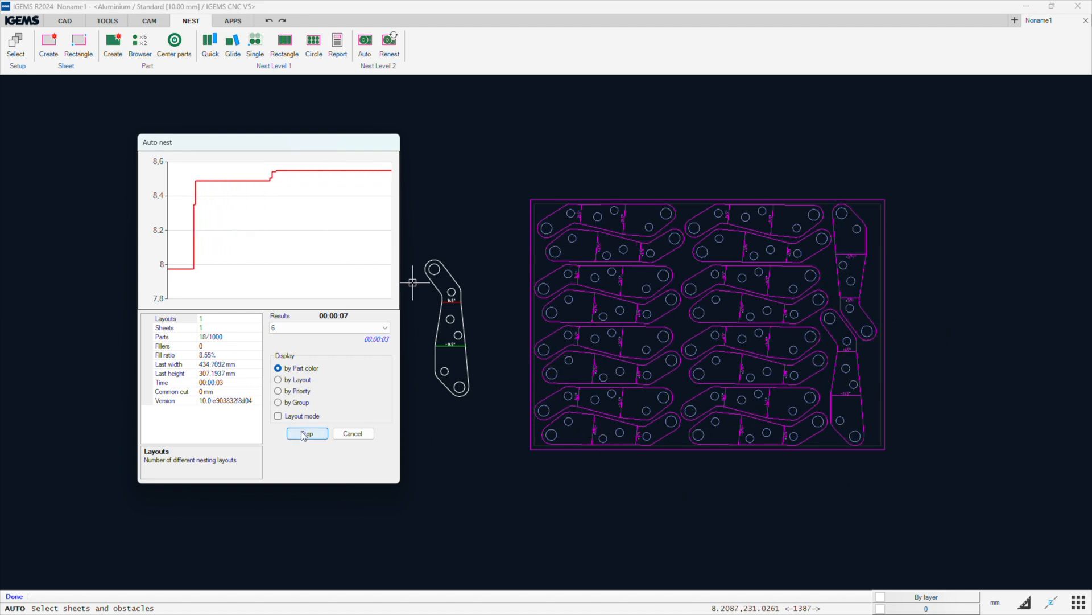
click(307, 433)
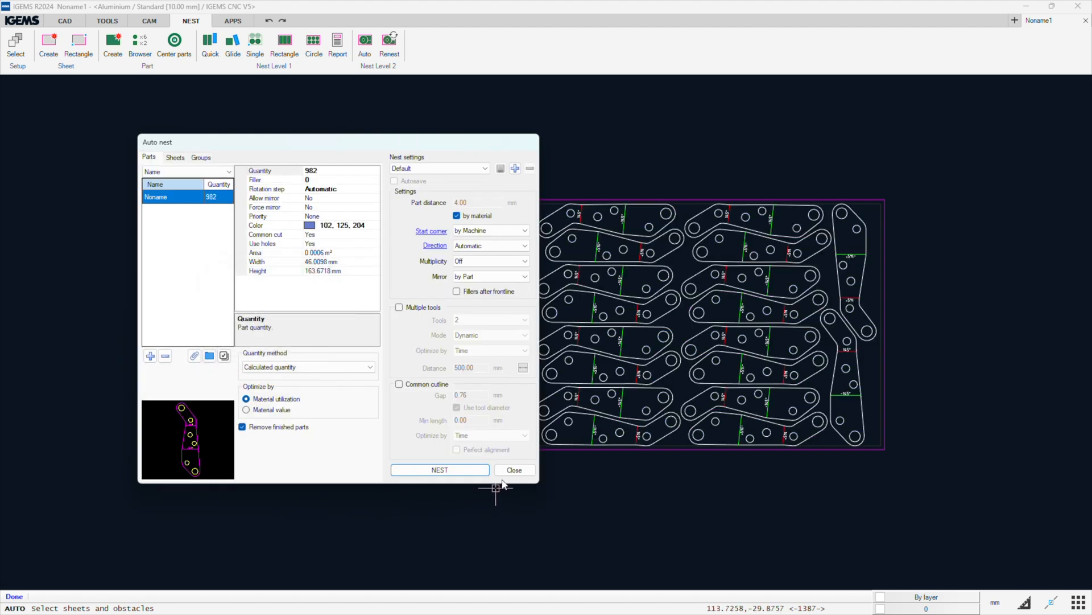
click(513, 469)
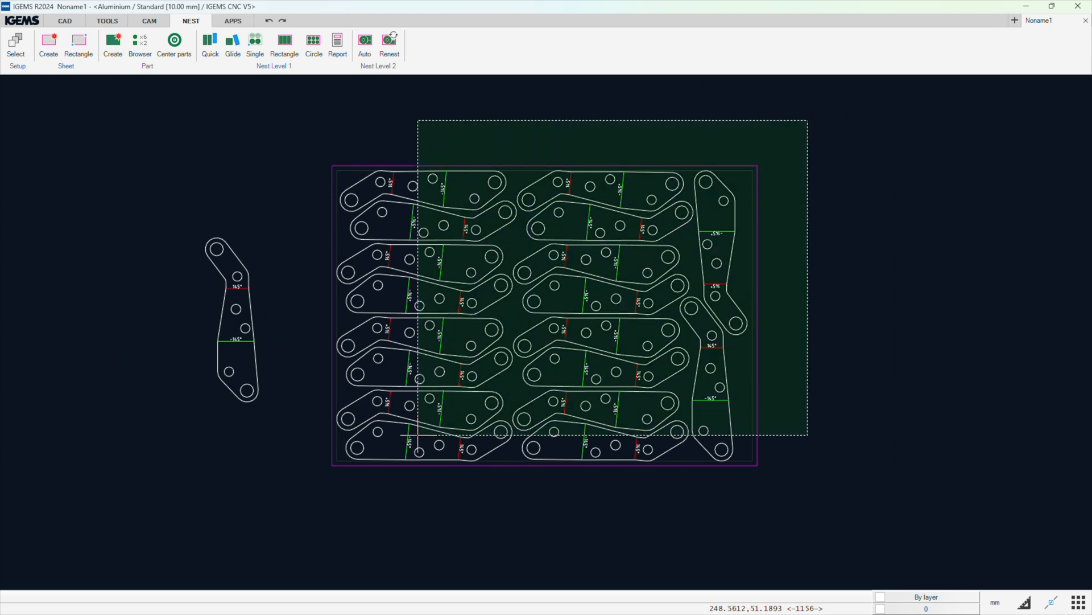
click(22, 21)
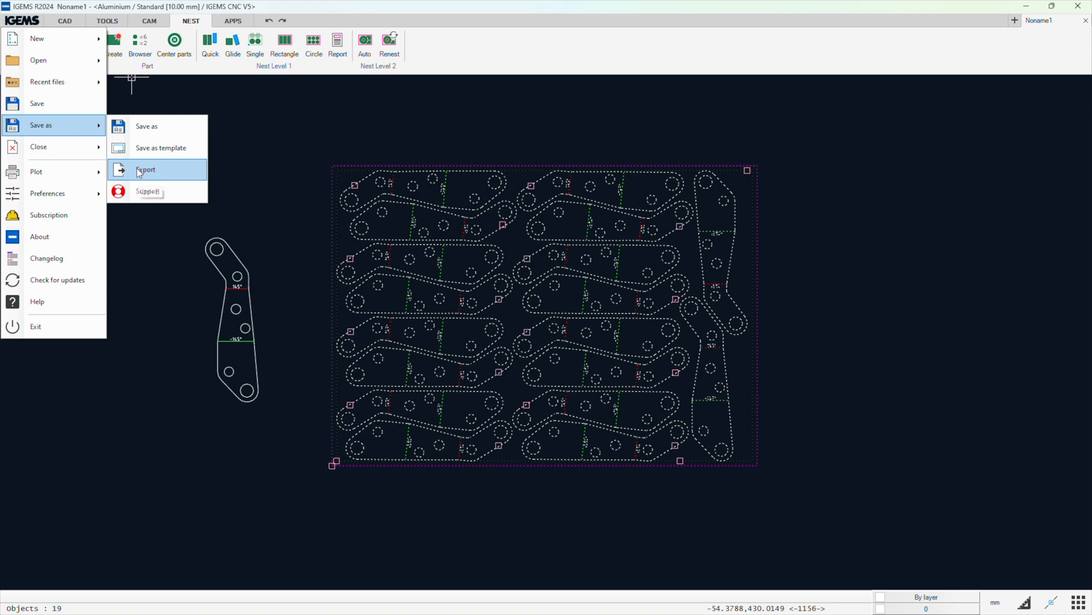
click(145, 169)
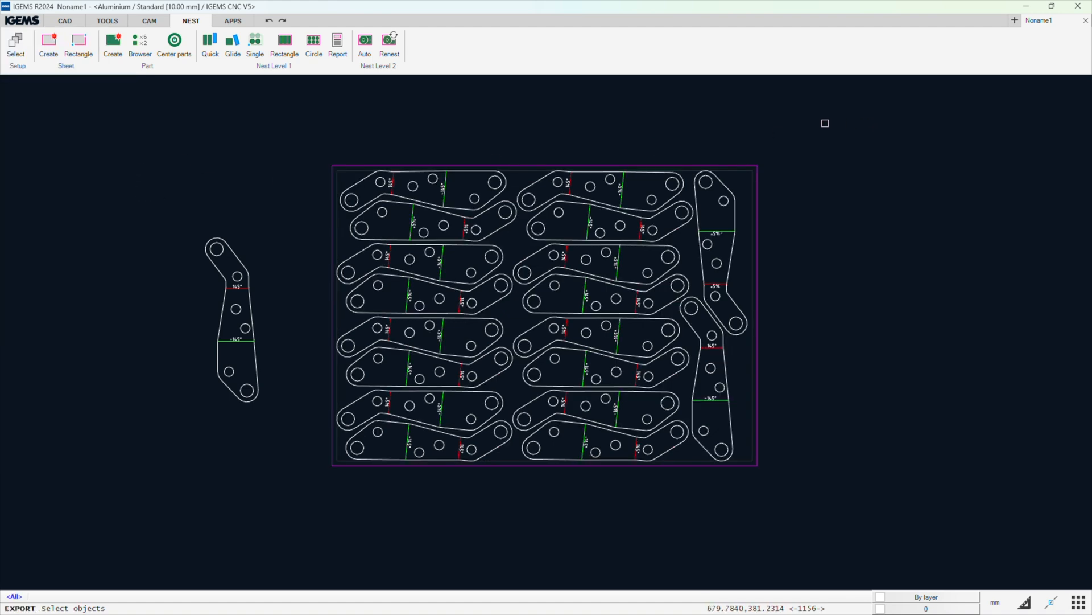
mouse_move(315, 510)
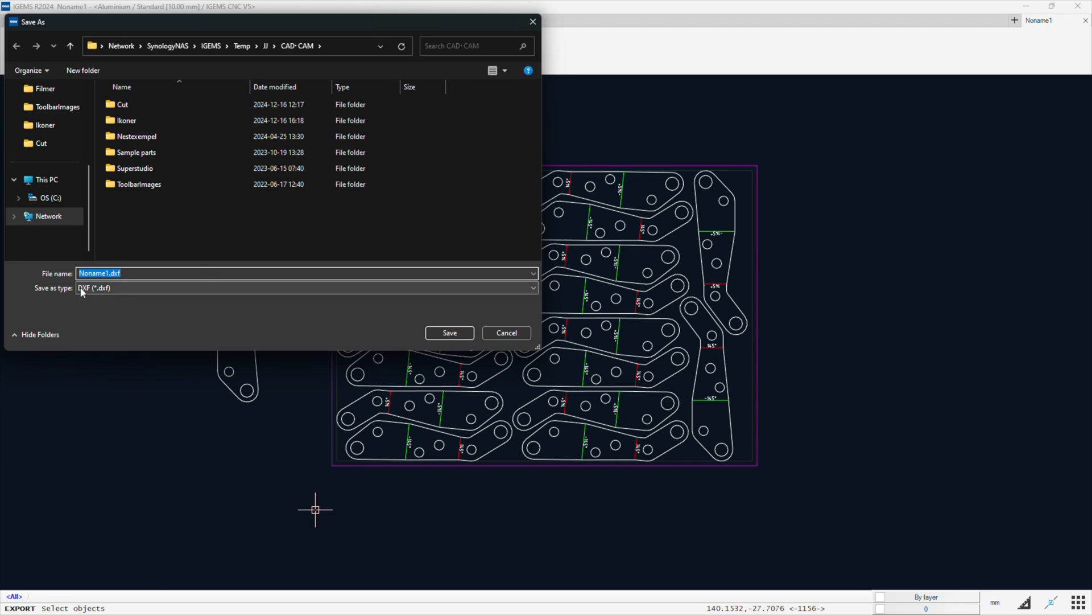
click(533, 288)
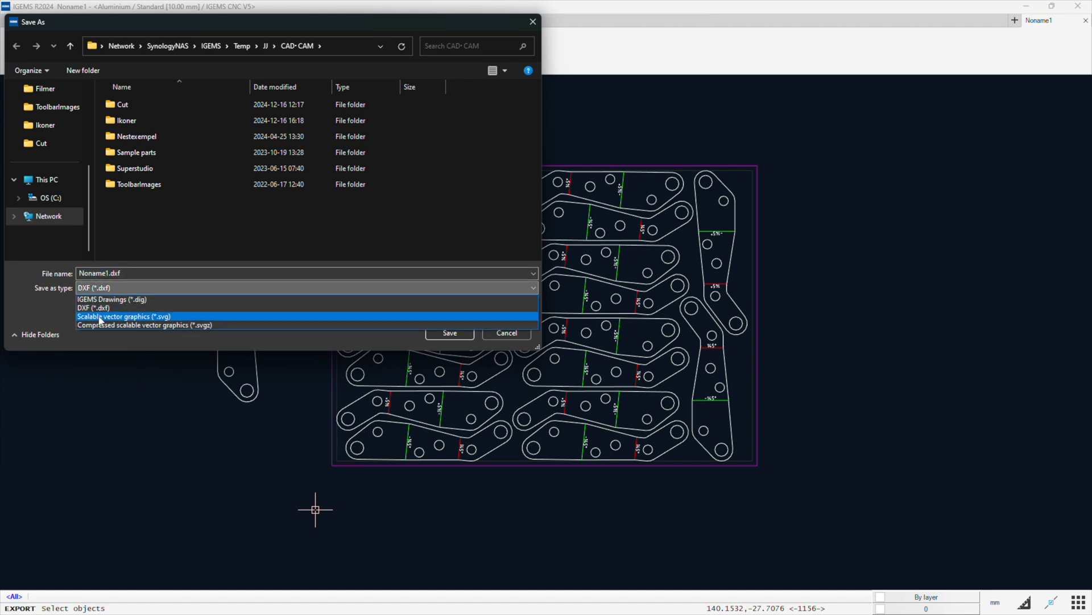
mouse_move(165, 317)
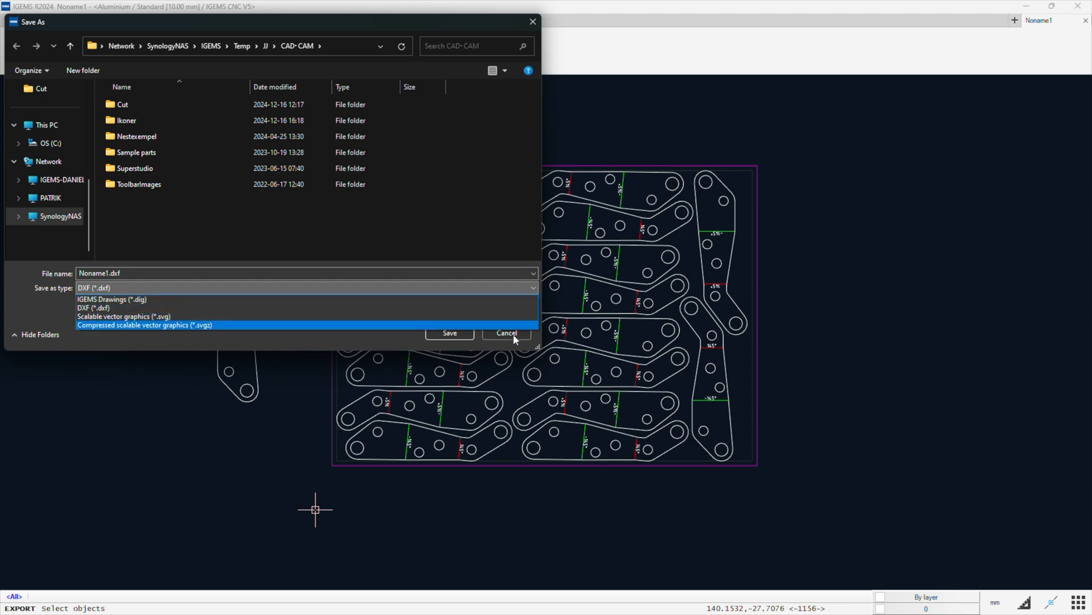
click(507, 332)
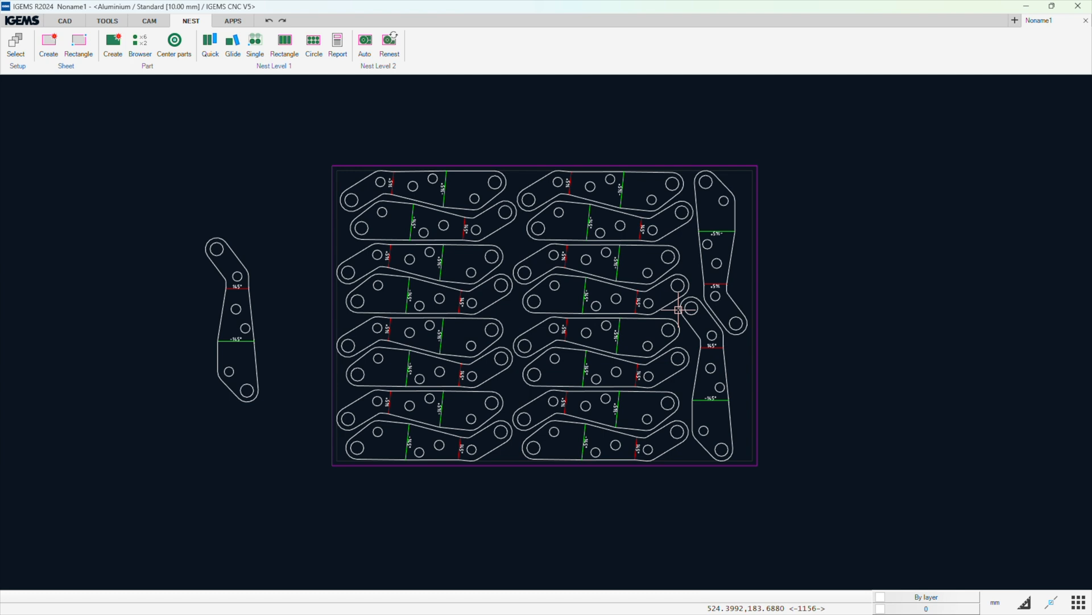
mouse_move(570, 78)
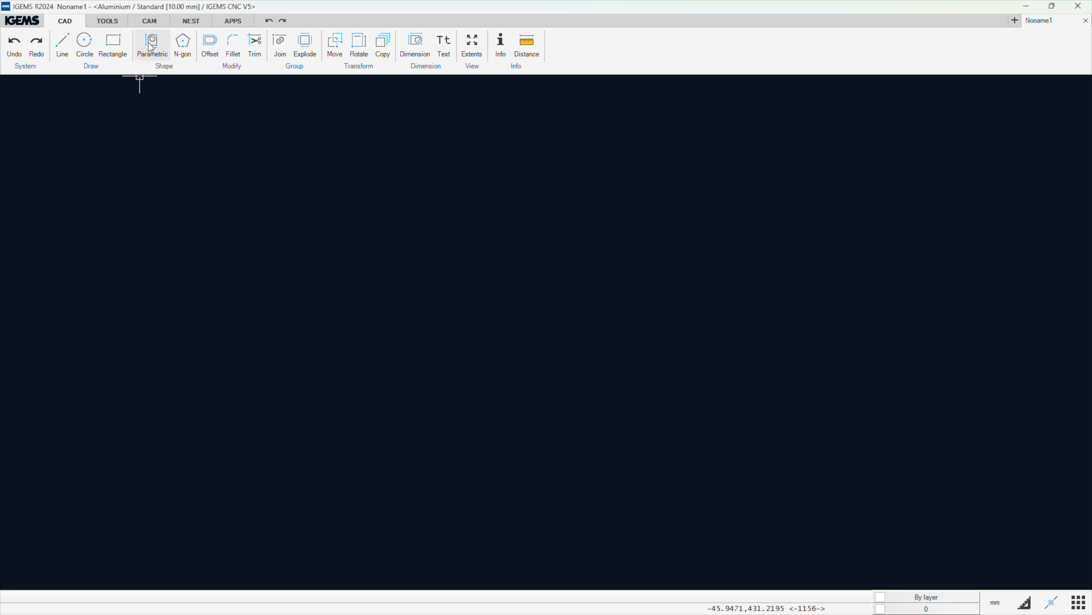
Place a single parametric shape 042 lug from STANDARD with default dimensions
click(152, 46)
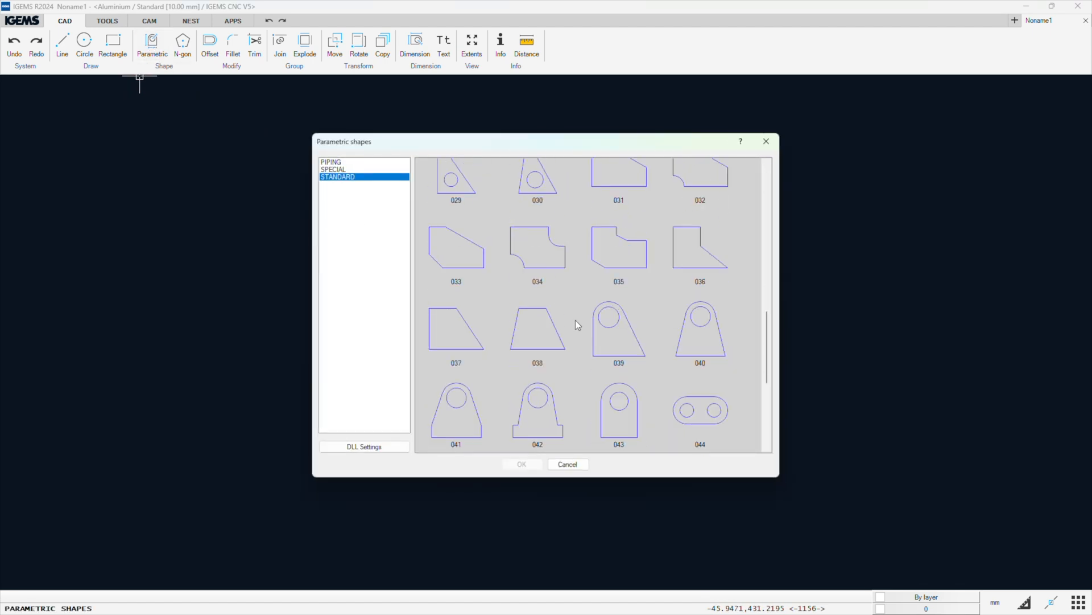
double_click(537, 410)
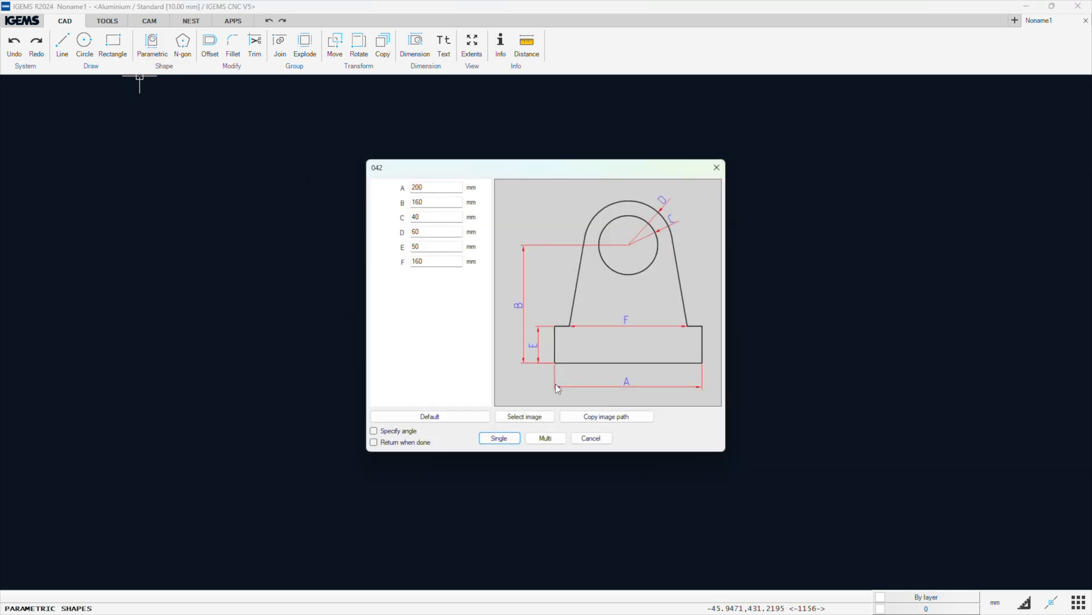
click(498, 437)
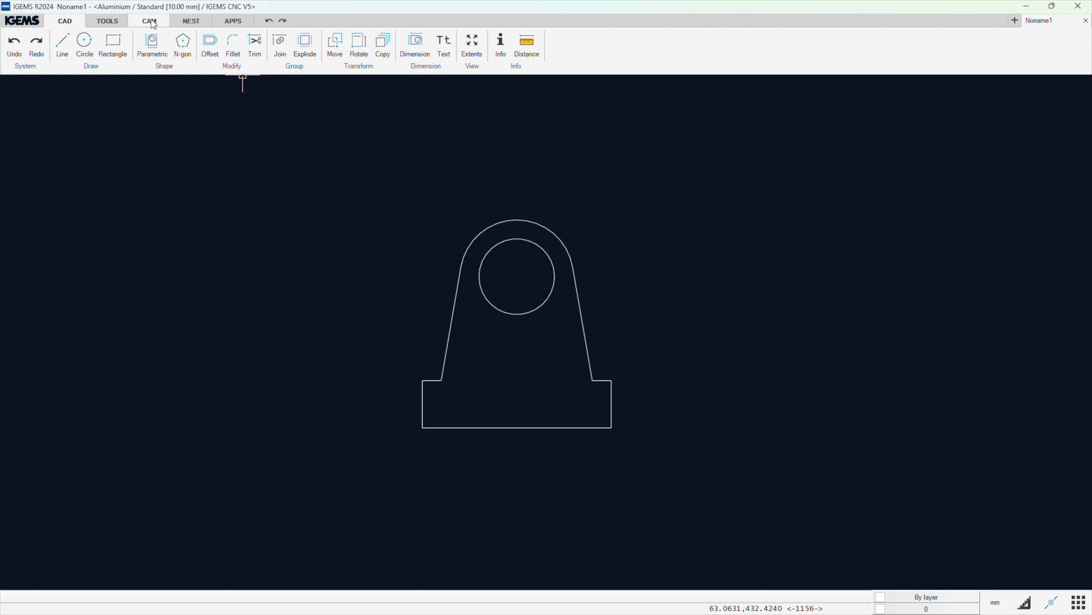
Create a CAM part named PART-# with quantity 1000 from the lug geometry
click(148, 20)
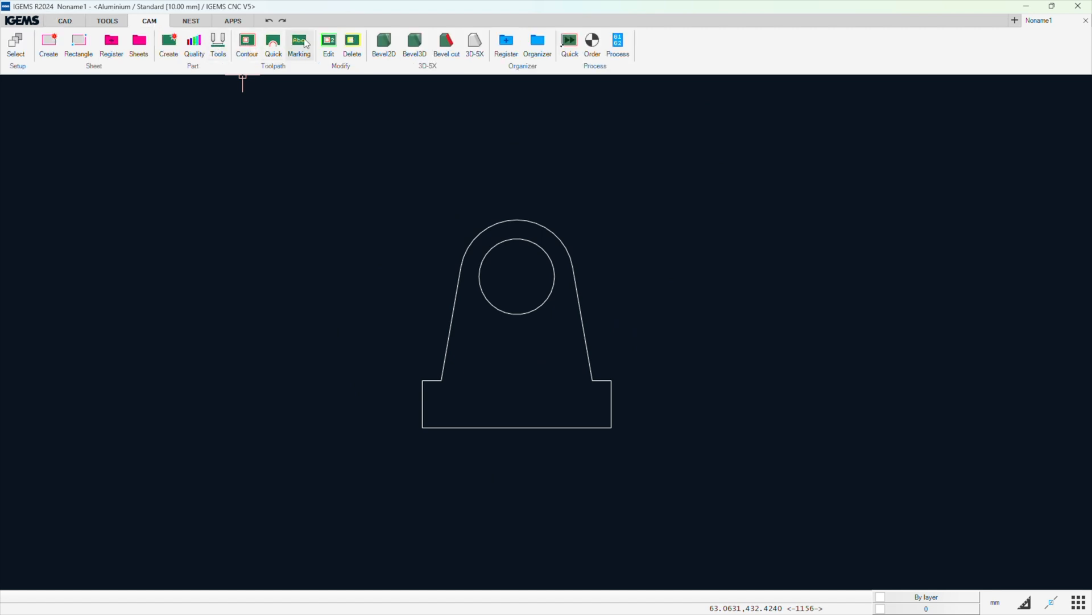
click(168, 41)
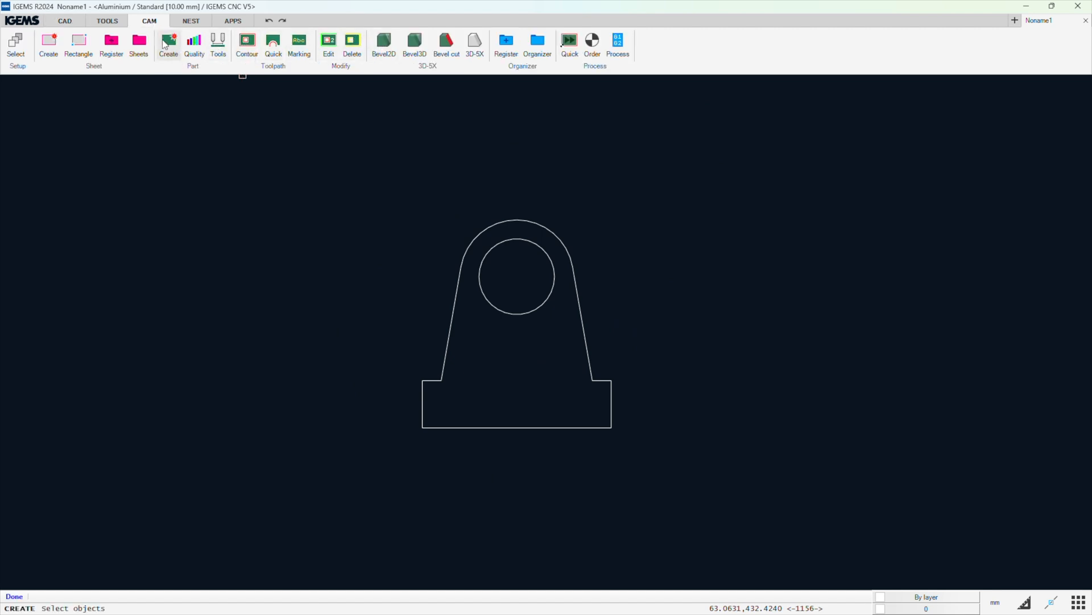
click(168, 44)
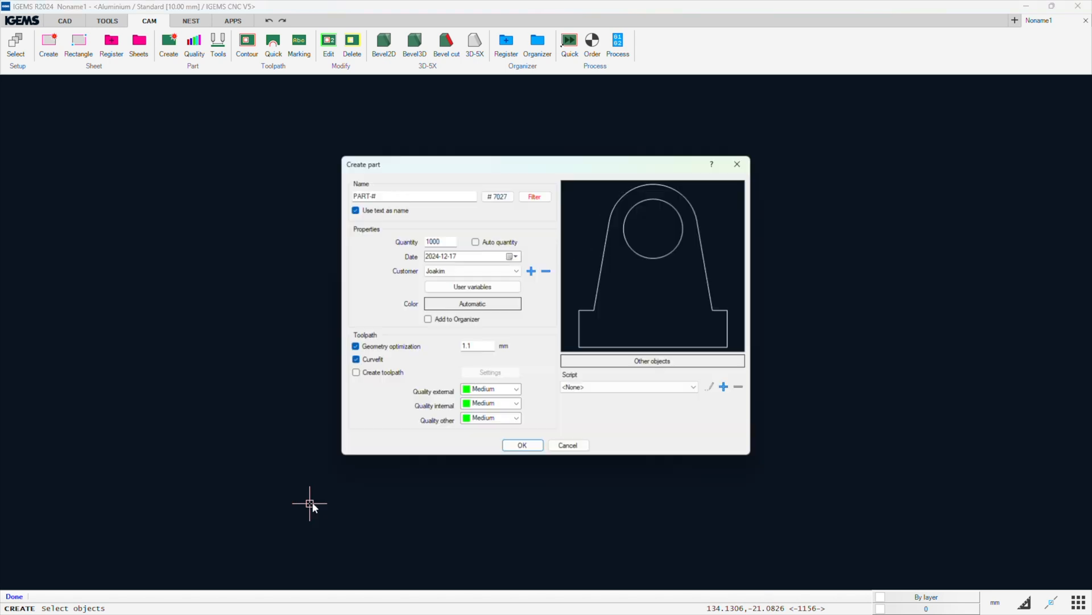
click(522, 444)
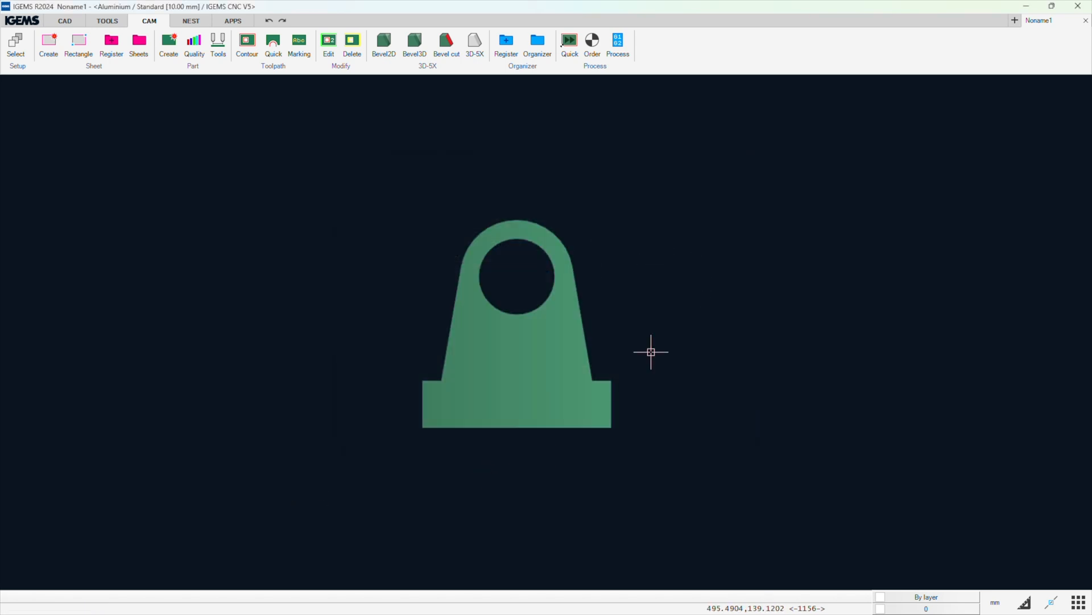
mouse_move(470, 140)
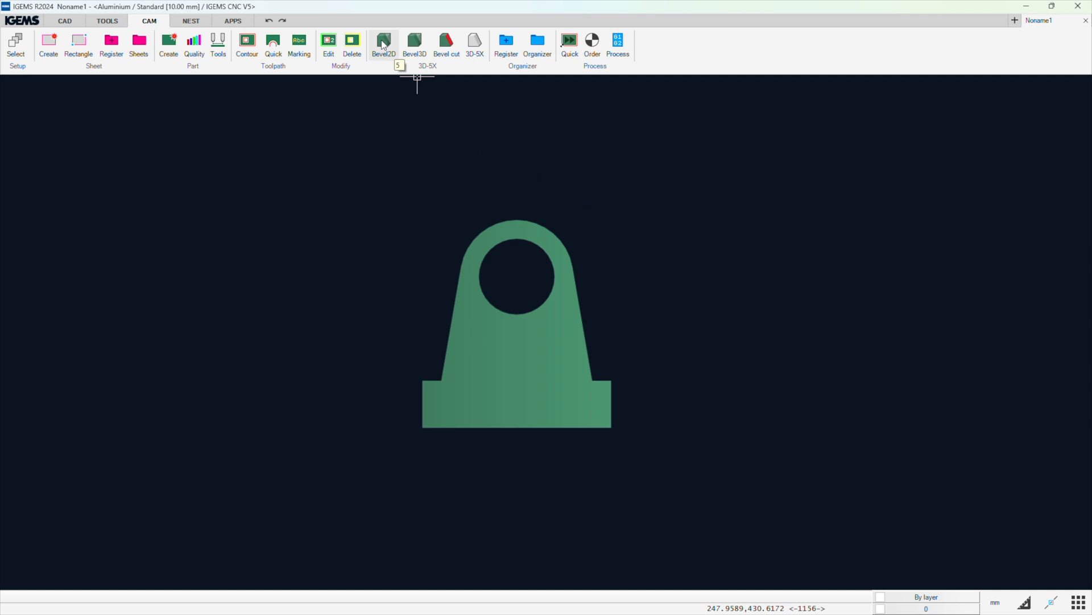
Bevel the lug's slanted right edge, its round hole edge and its whole outer contour
click(383, 42)
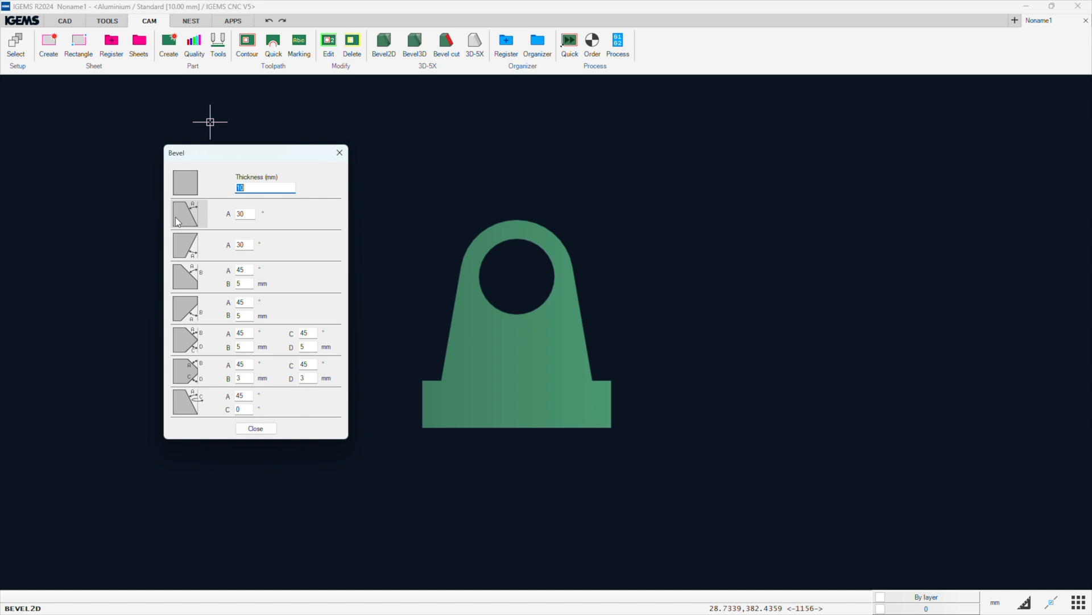
mouse_move(160, 131)
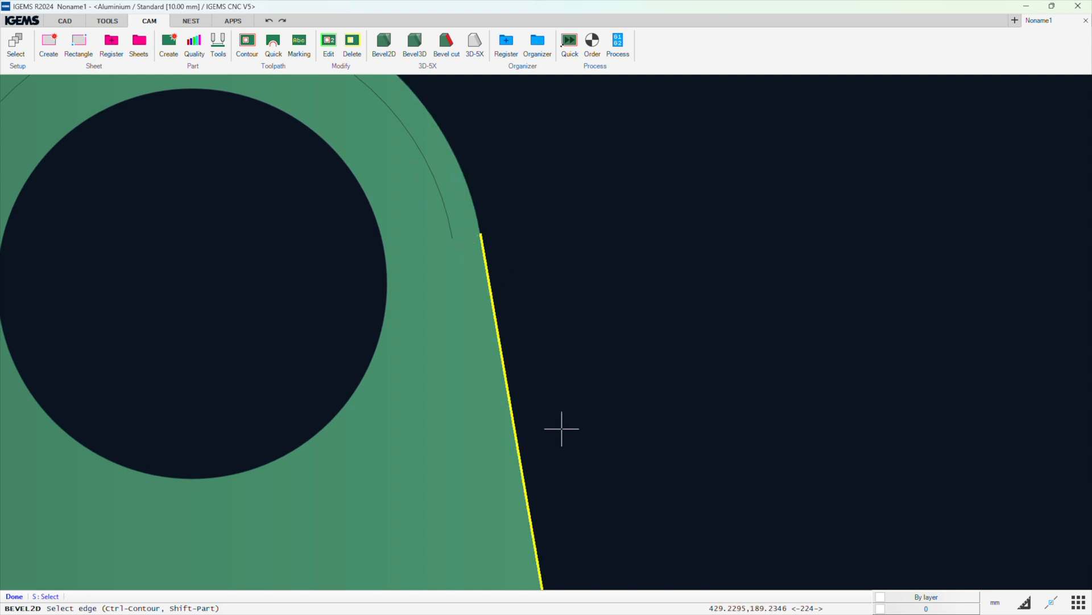
scroll(down, 3)
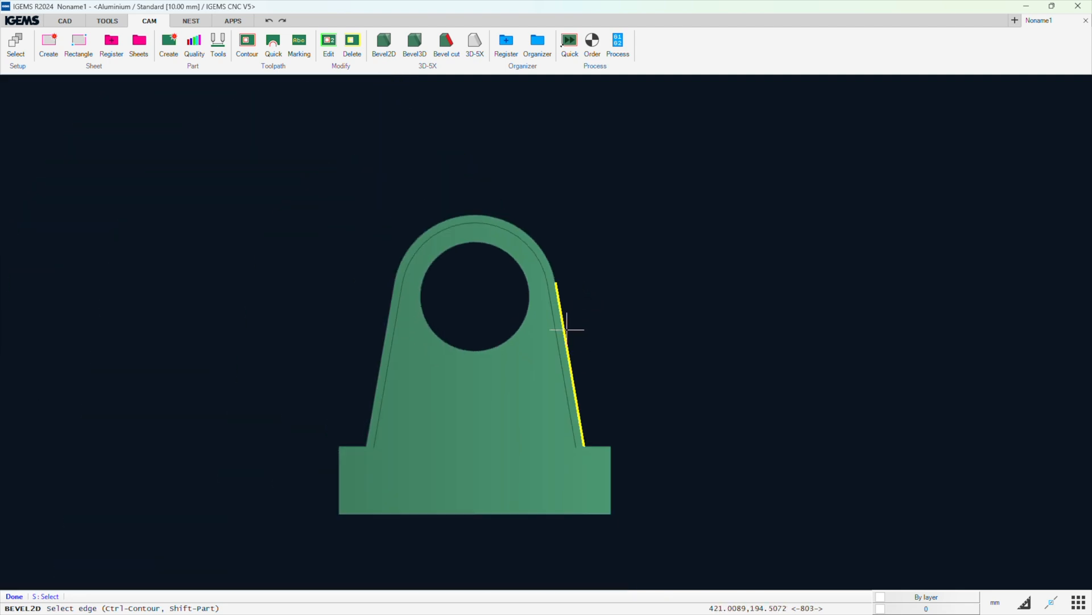
click(383, 43)
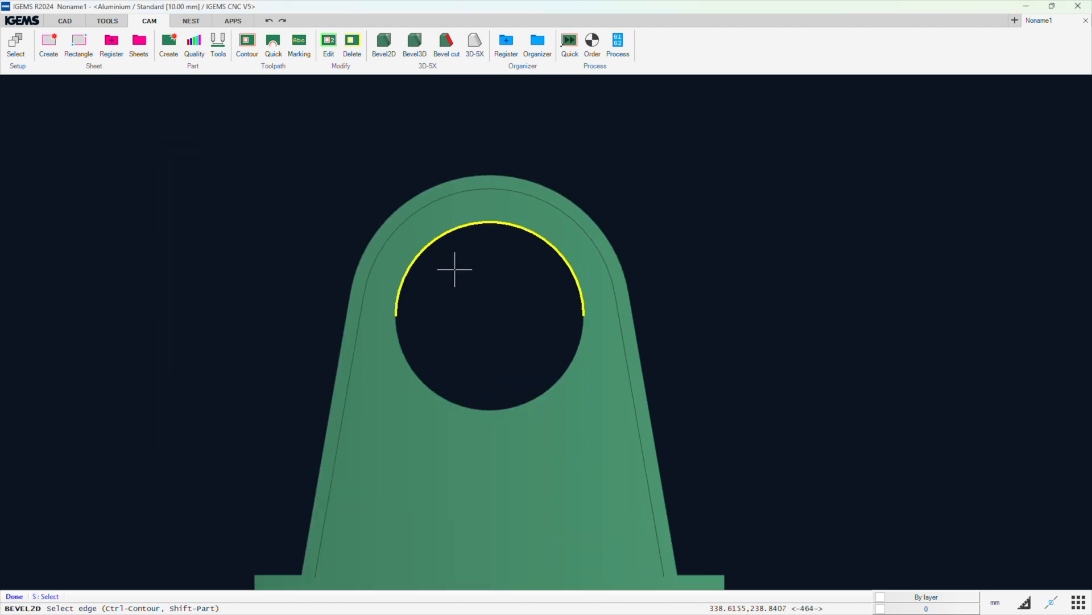
click(454, 270)
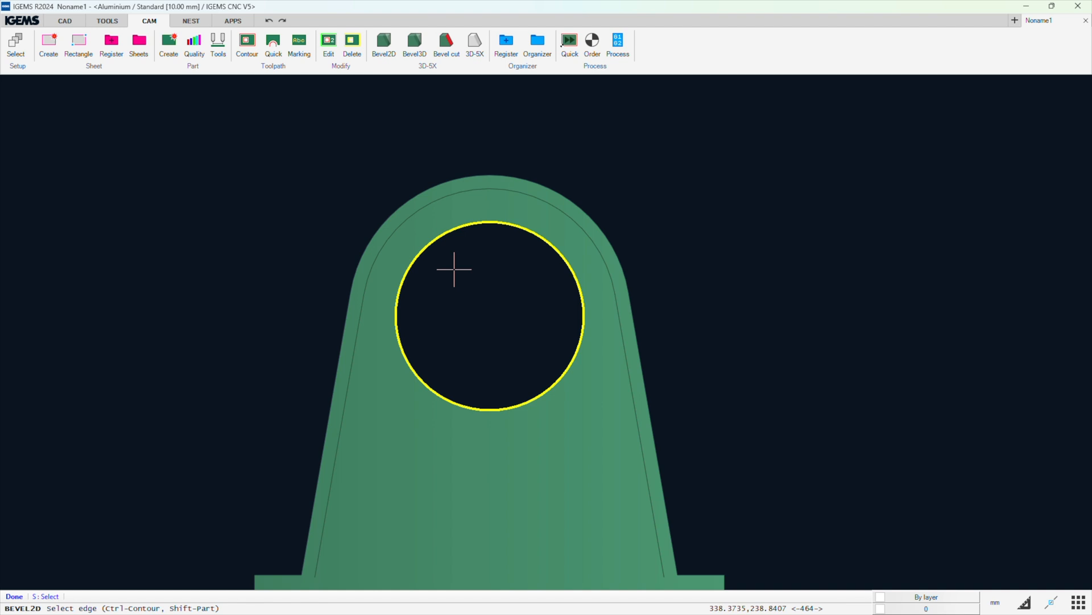
mouse_move(503, 323)
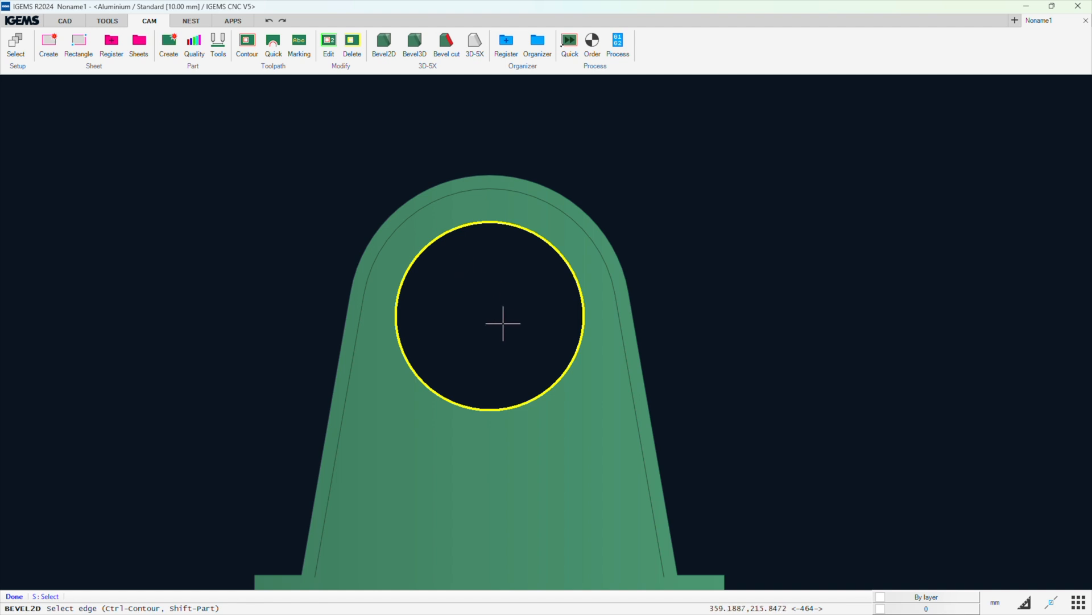
mouse_move(491, 291)
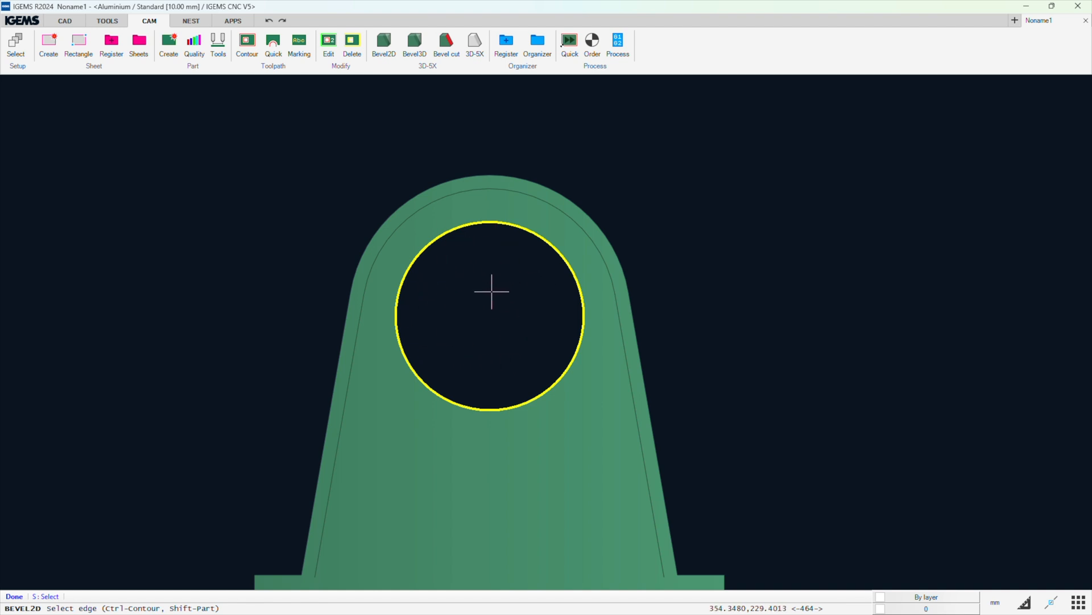
mouse_move(460, 282)
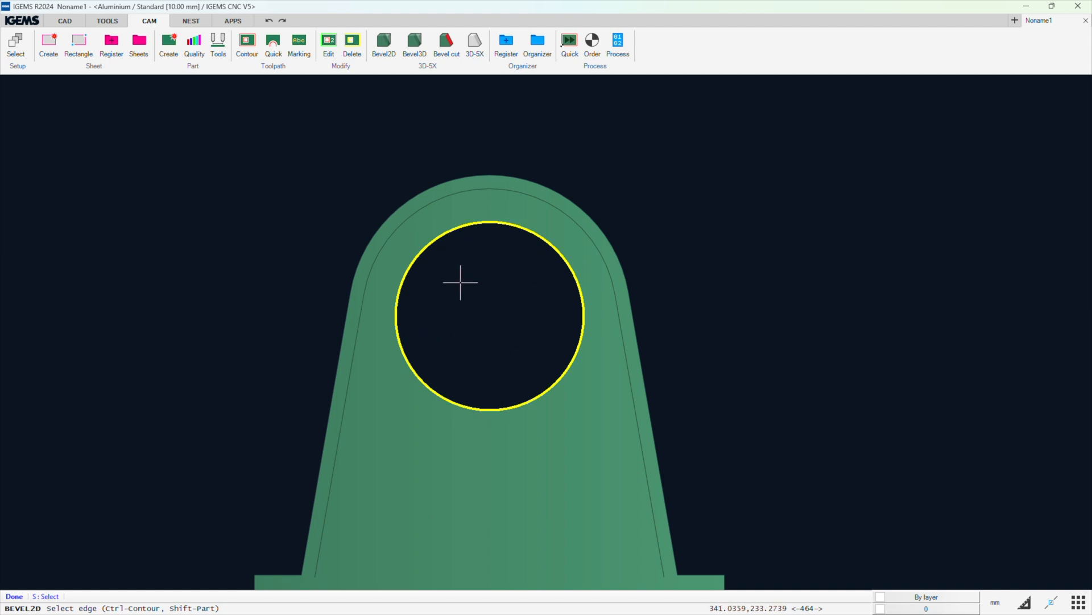
scroll(down, 3)
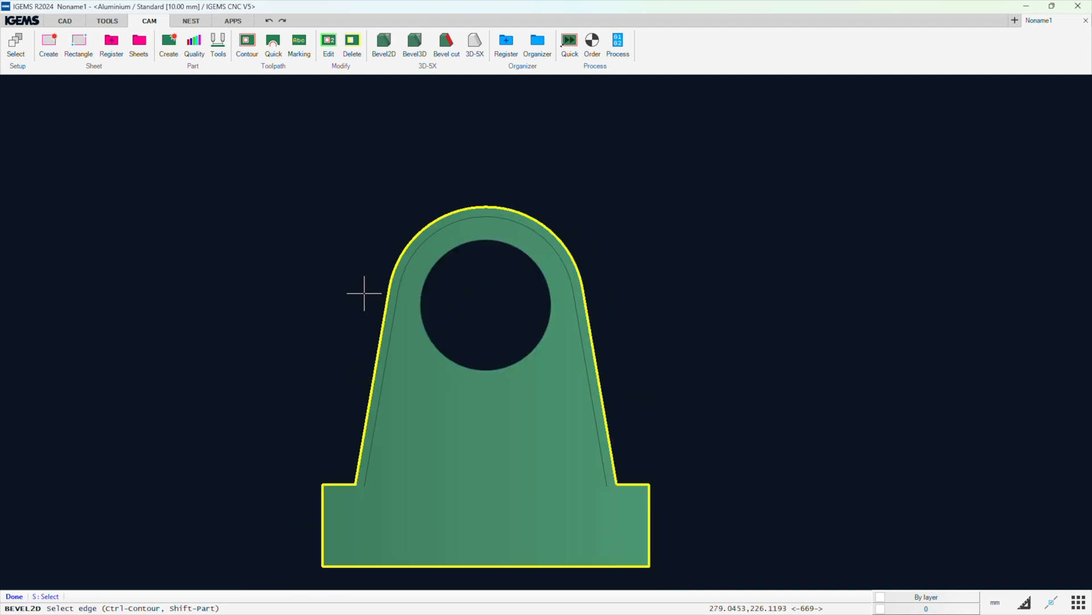
click(457, 300)
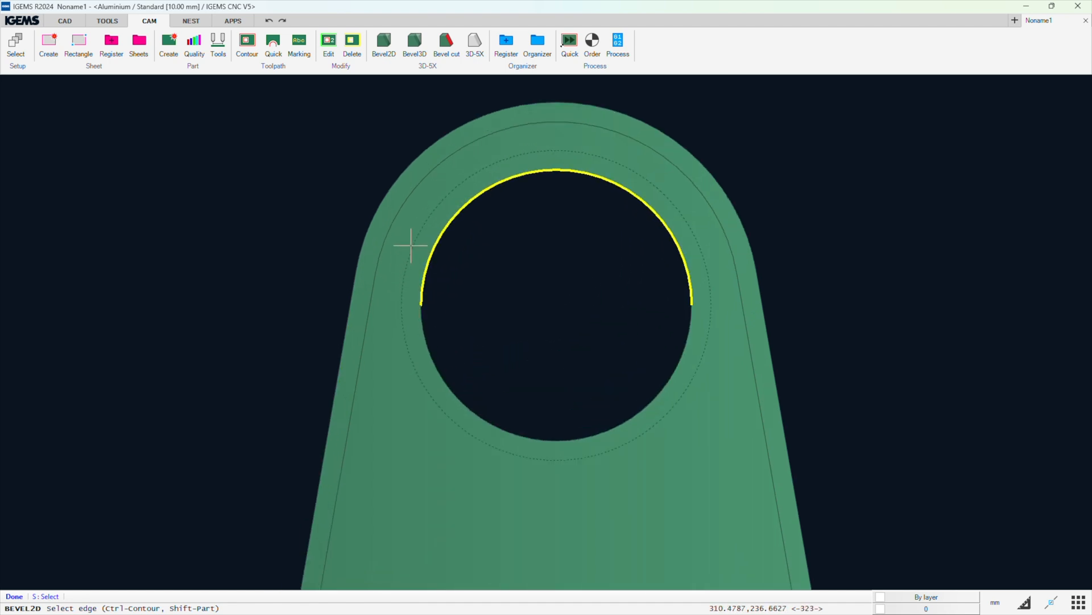
mouse_move(435, 240)
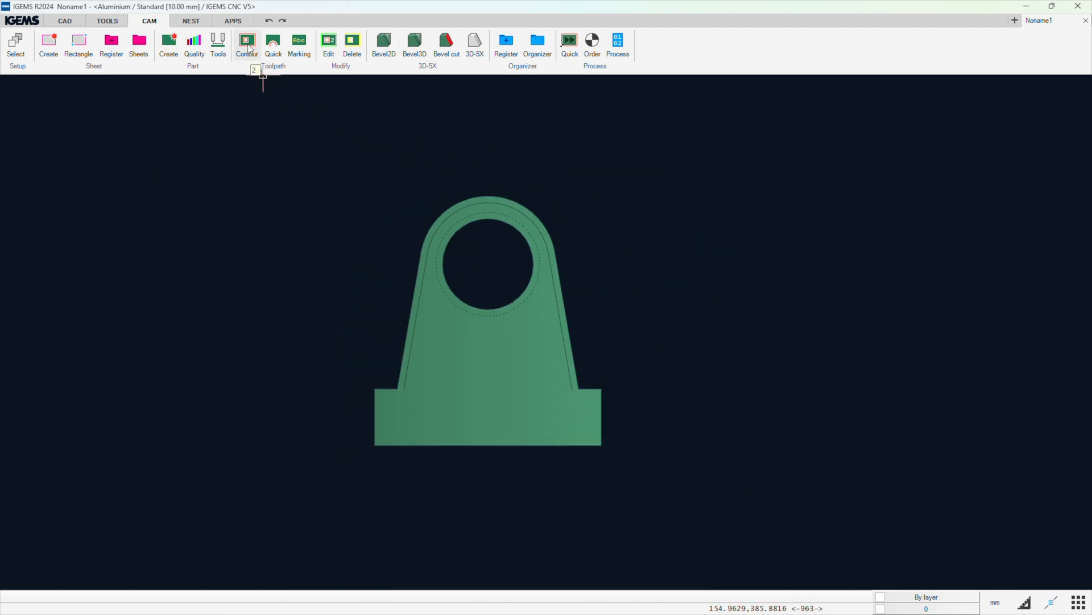
click(246, 44)
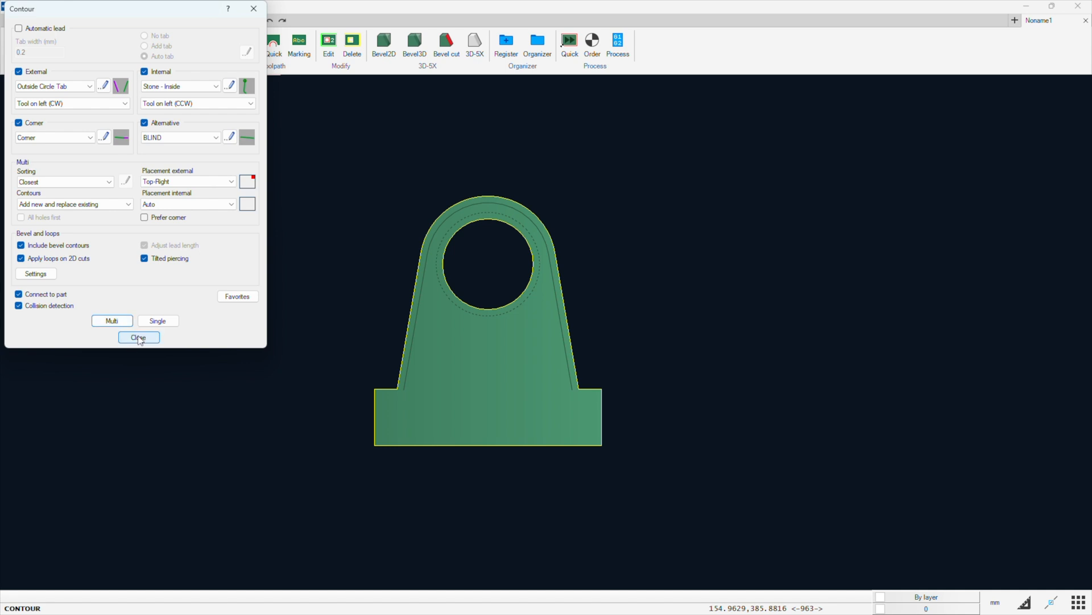
click(137, 338)
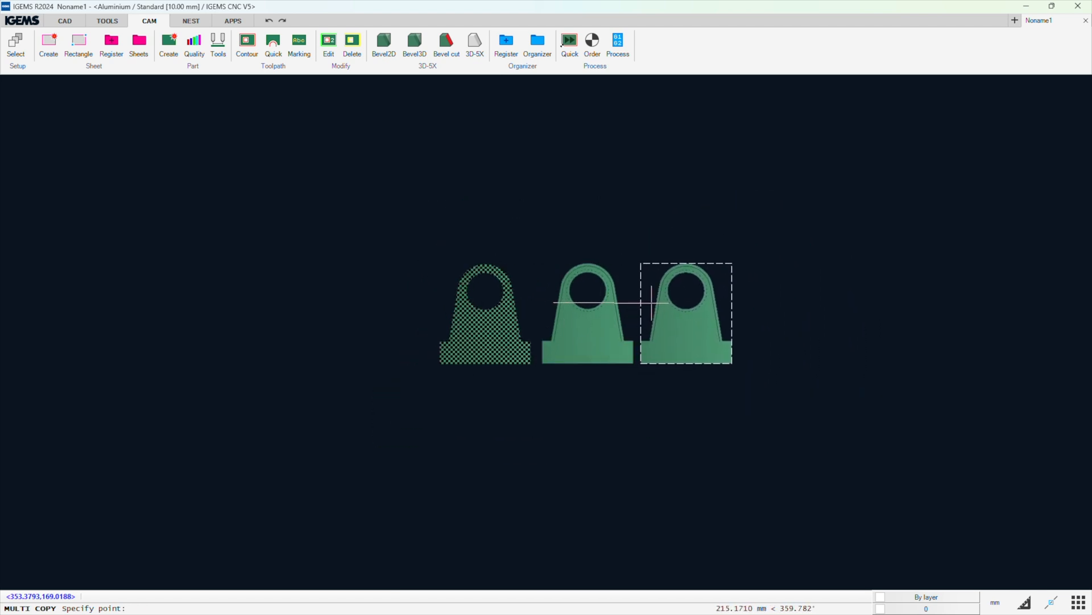
click(750, 289)
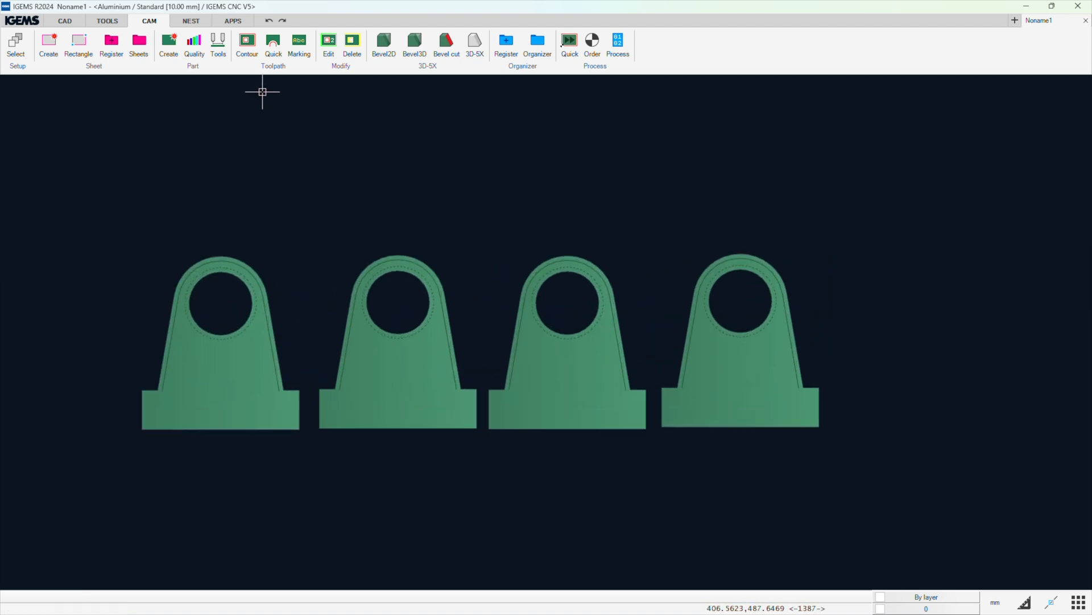
click(246, 44)
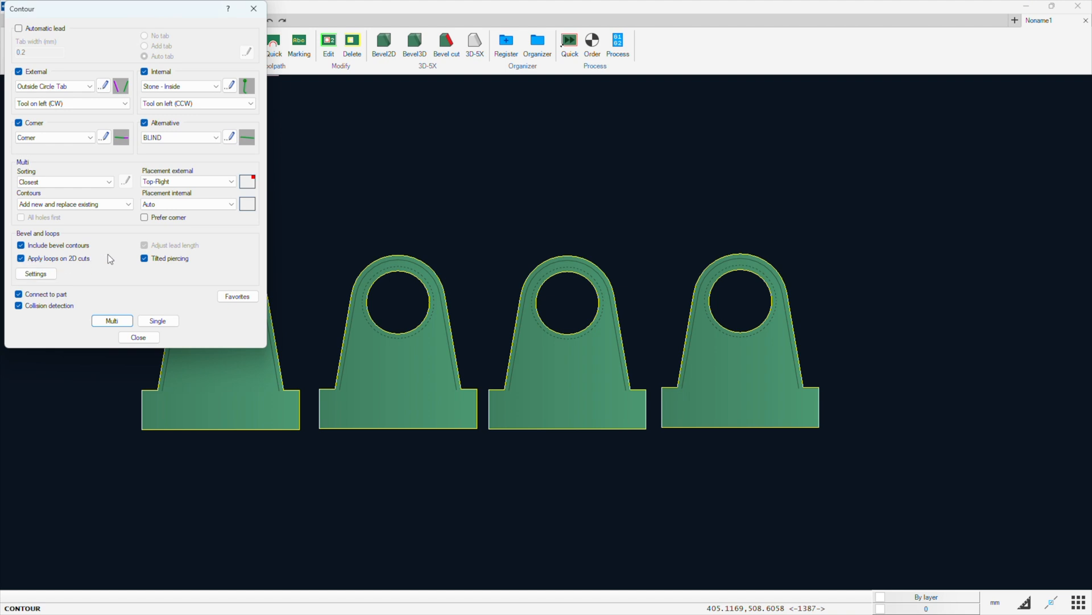
click(138, 337)
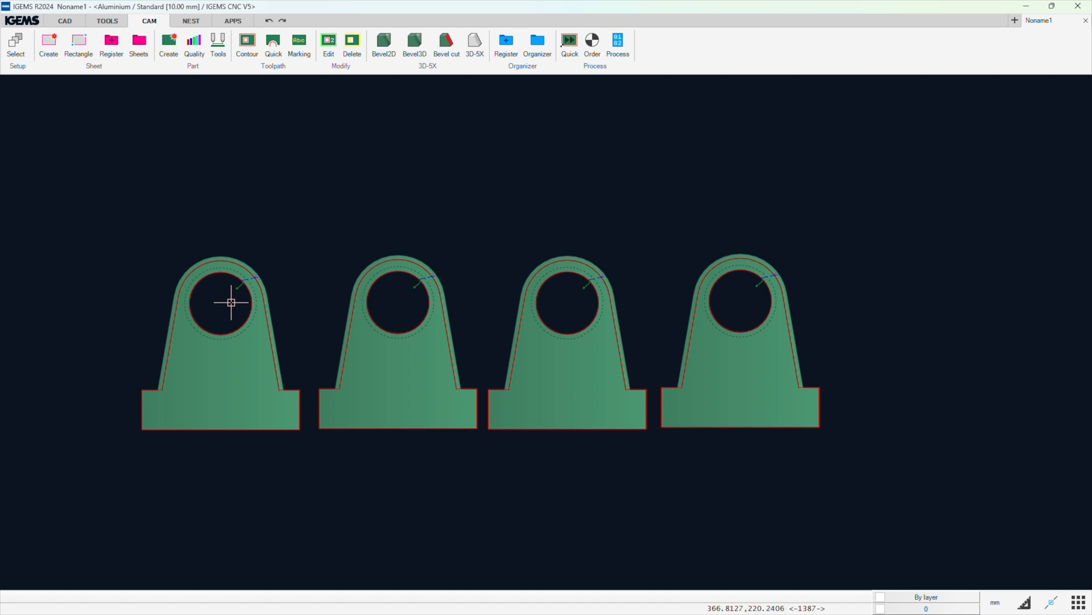
mouse_move(686, 272)
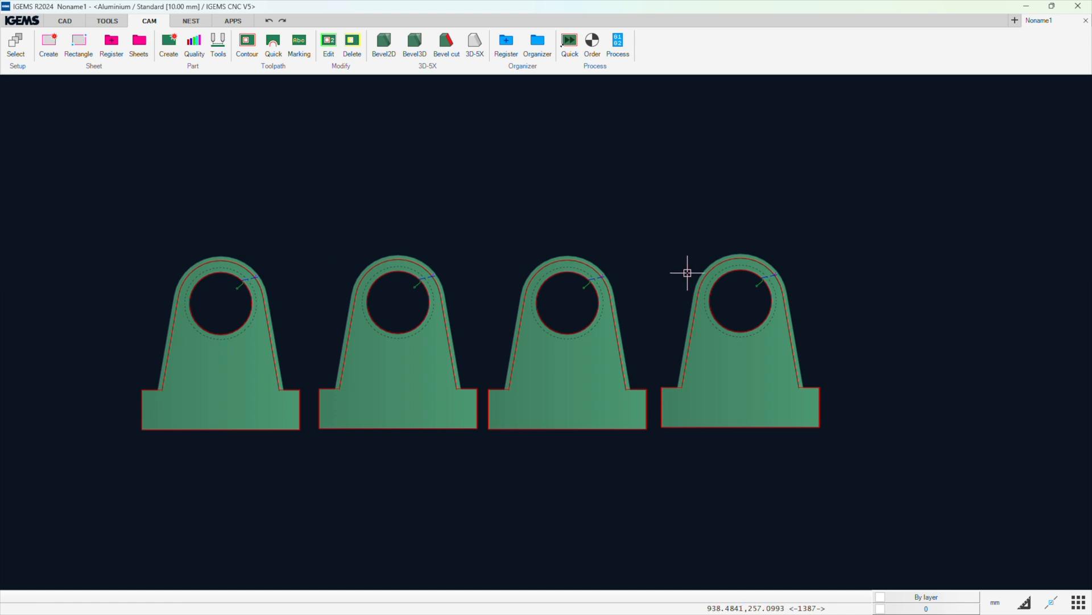
mouse_move(754, 311)
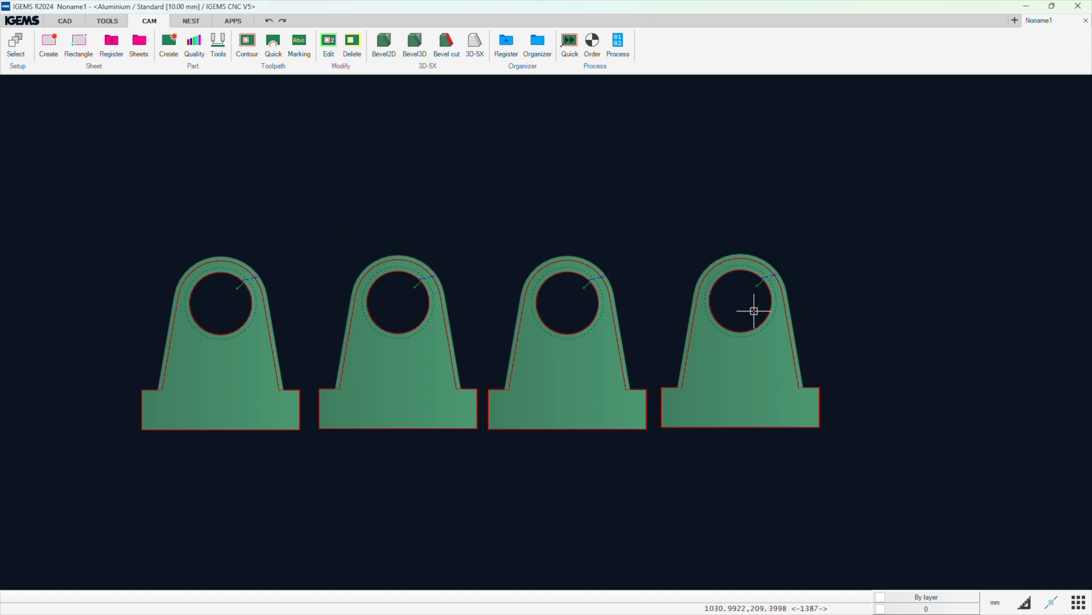
mouse_move(583, 221)
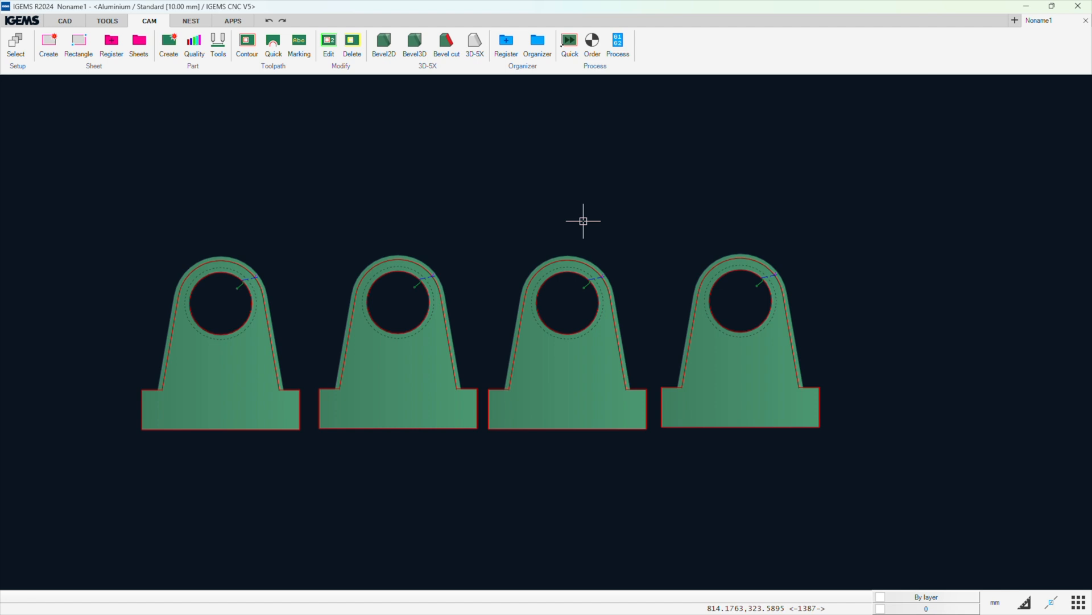
mouse_move(519, 78)
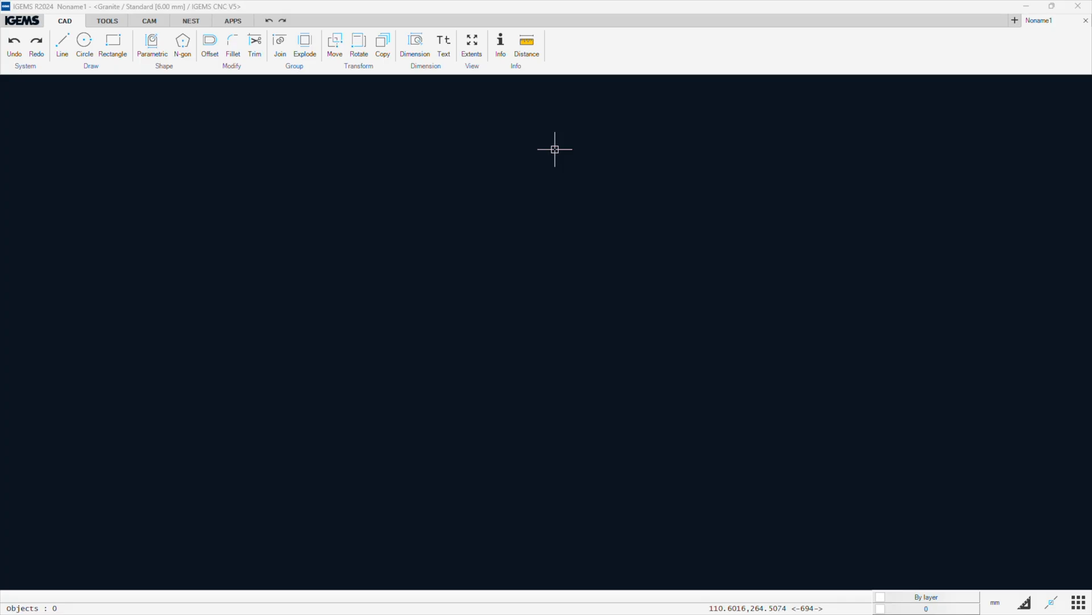
mouse_move(479, 181)
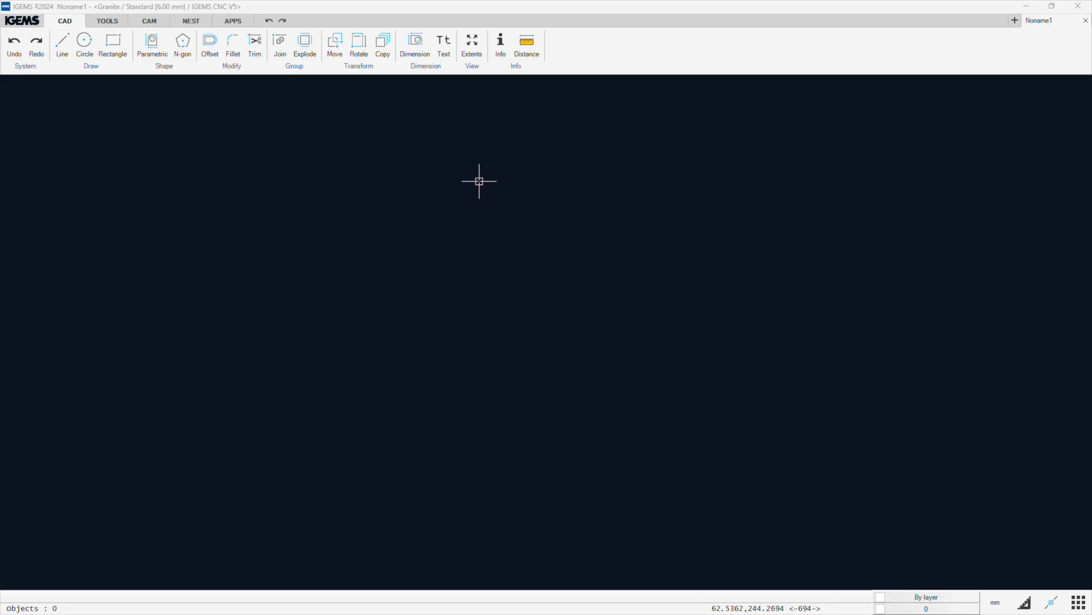
Restore down the IGEMS window so the desktop shows around it
click(1051, 6)
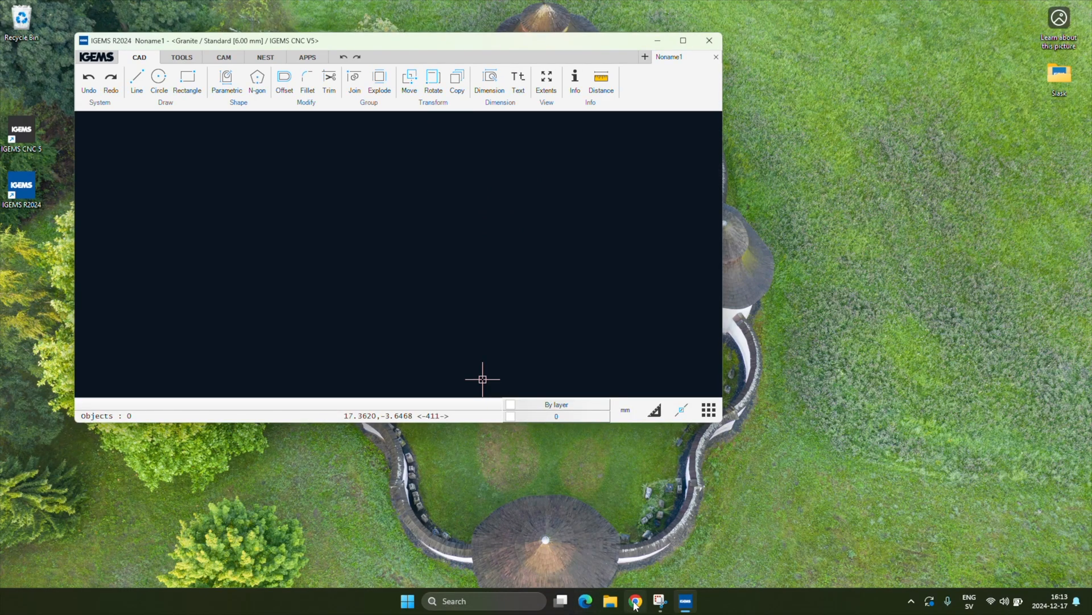
In Chrome, go to nasa.gov and open the NASA logo image in its own tab
click(634, 601)
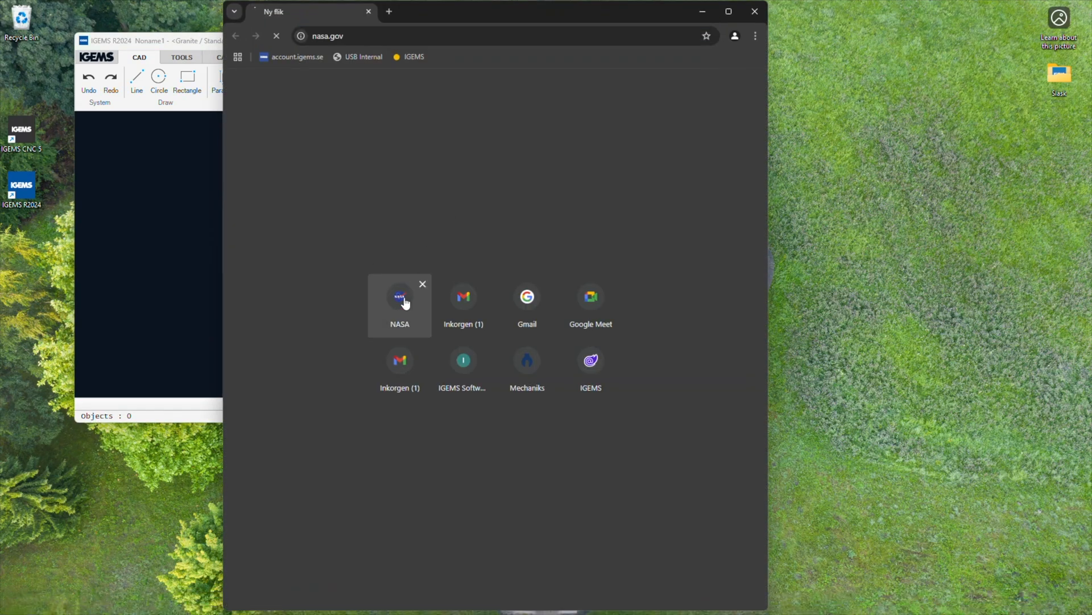
click(399, 298)
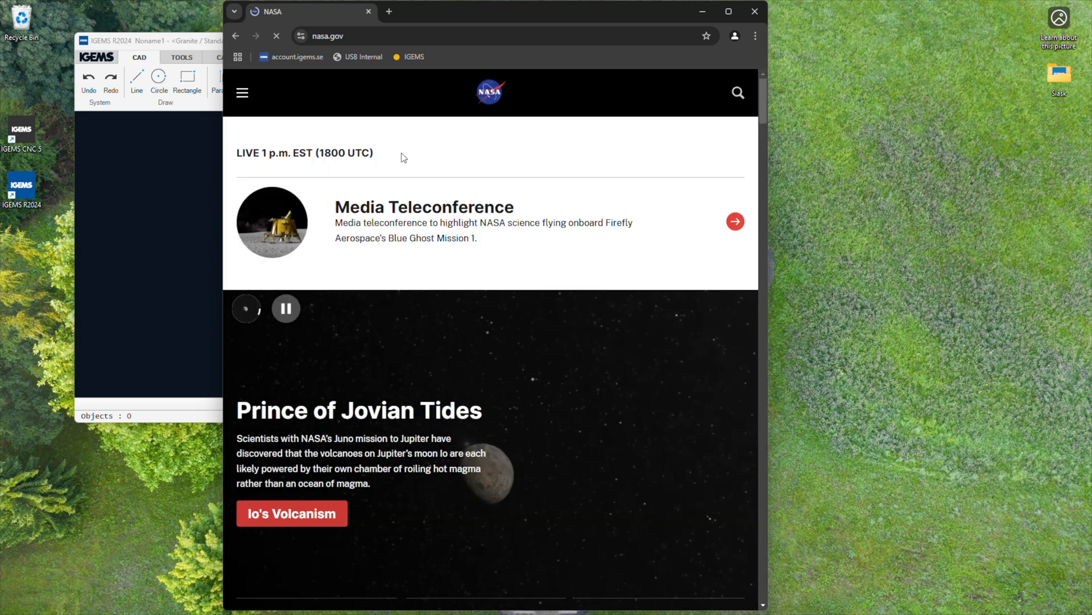
right_click(489, 91)
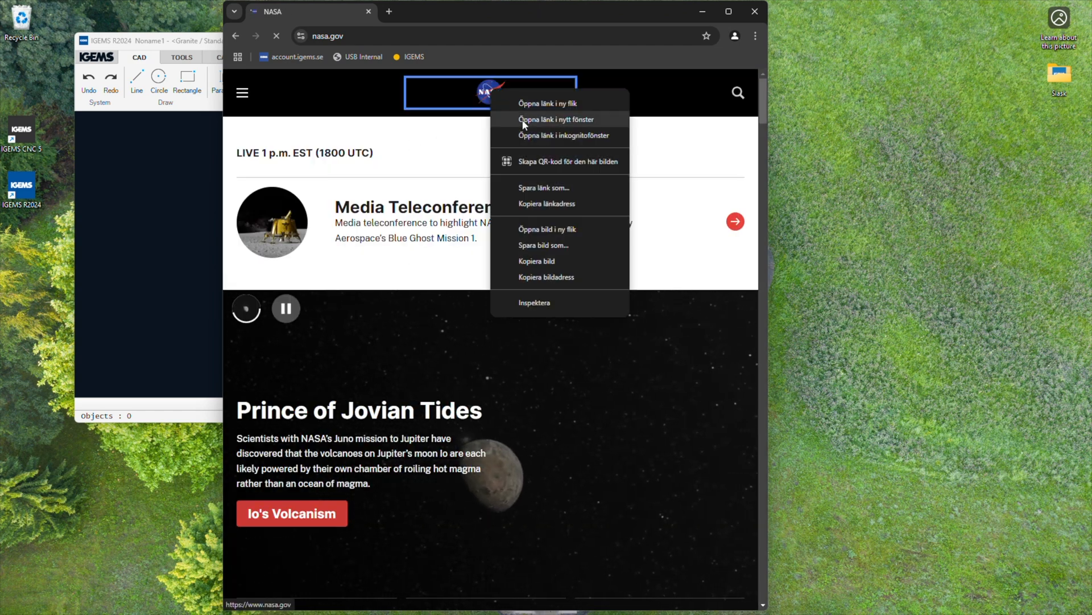
mouse_move(549, 229)
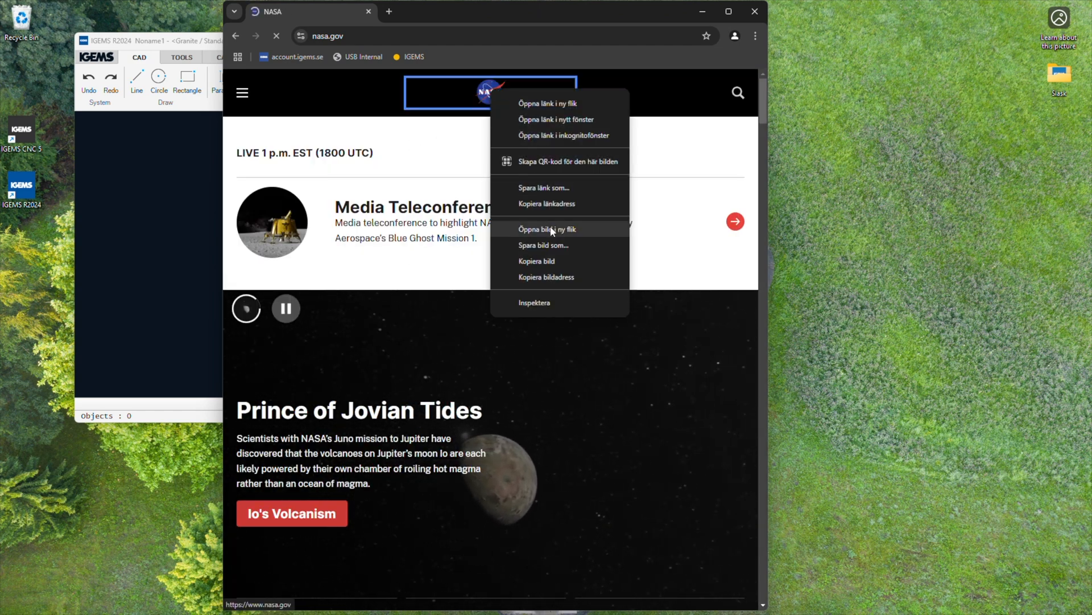
click(547, 229)
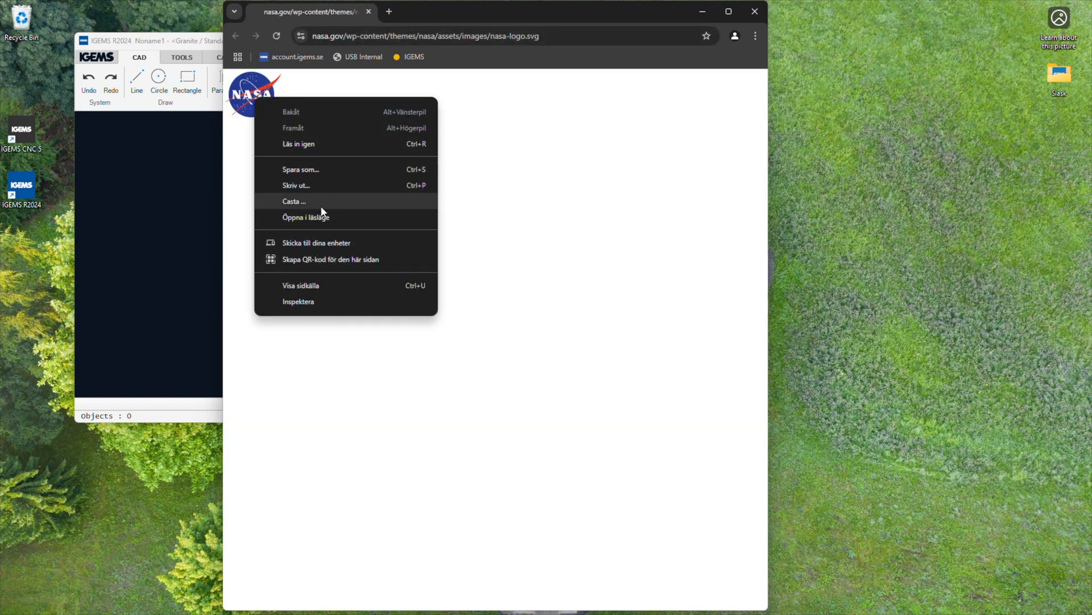
Save the logo as nasa-logo.svg on the Desktop
click(300, 168)
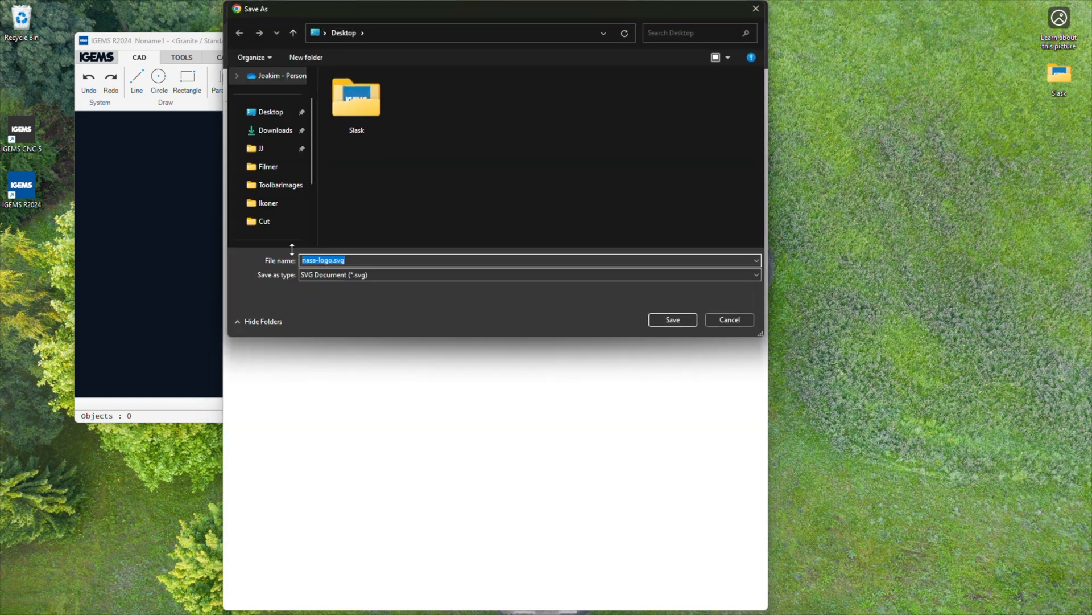
click(270, 112)
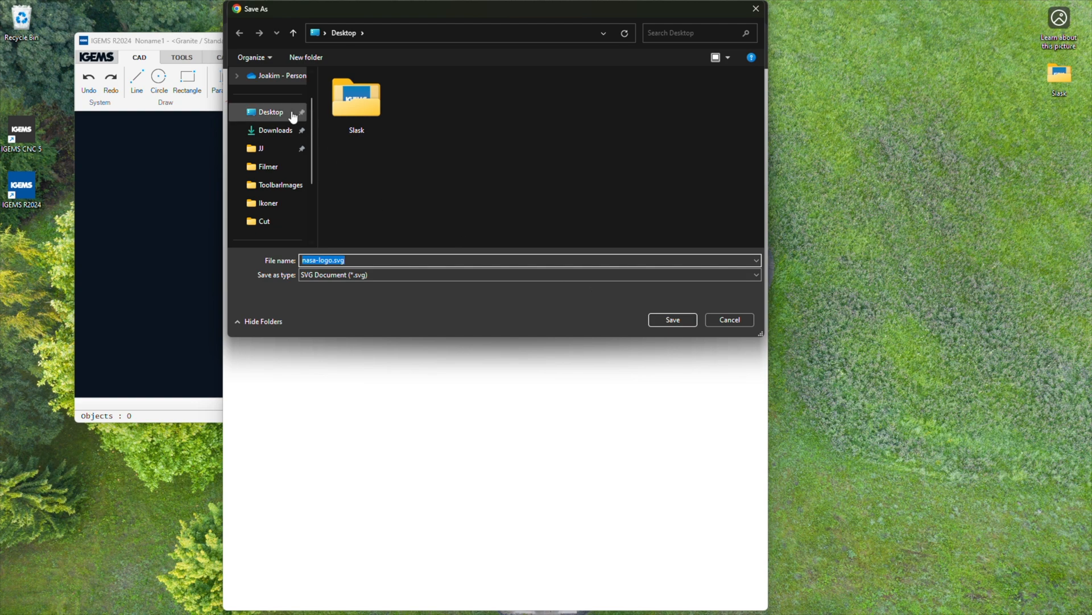
click(671, 319)
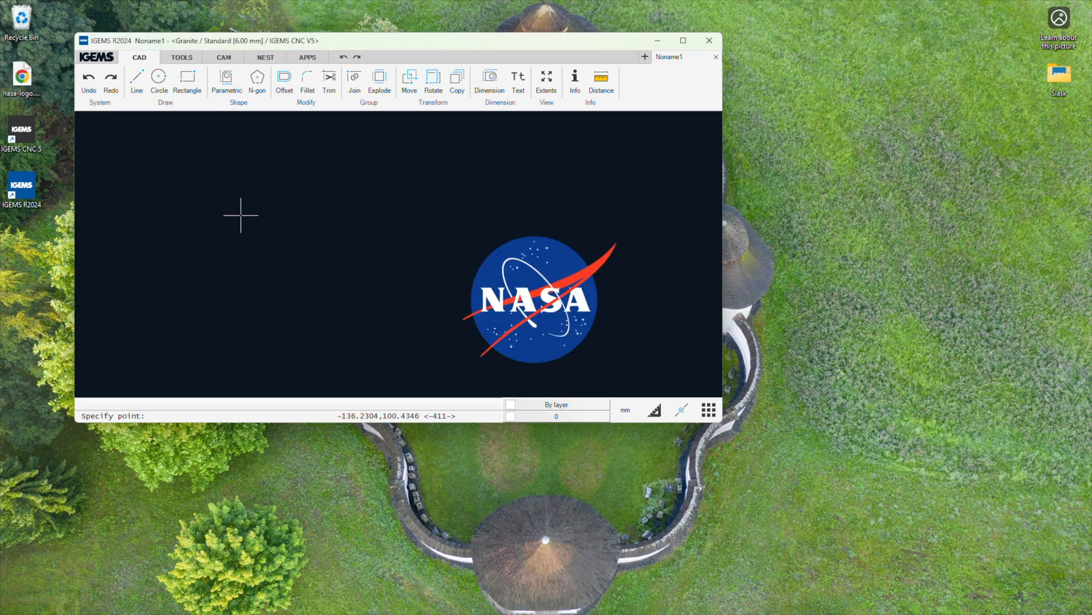
mouse_move(320, 115)
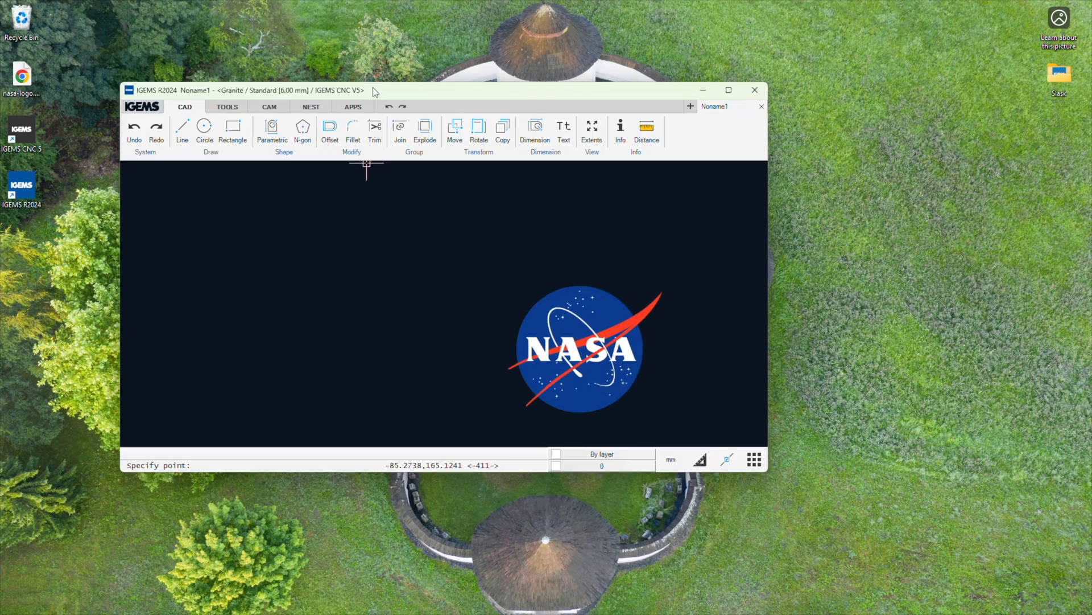
Maximize IGEMS and quick-scale the NASA logo, entering 10 as the new lettering distance
click(728, 90)
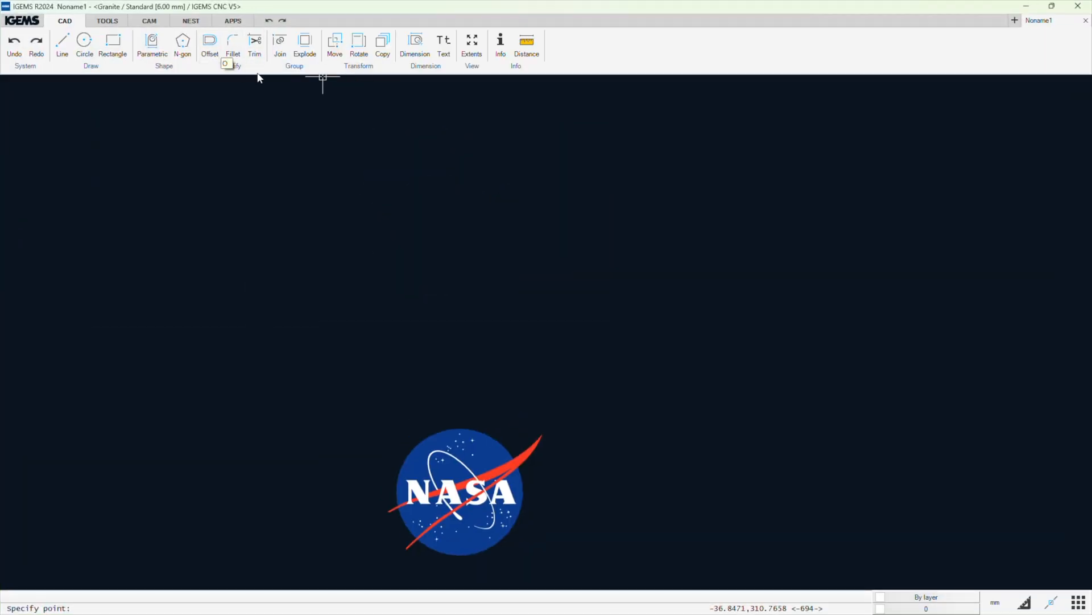
mouse_move(358, 66)
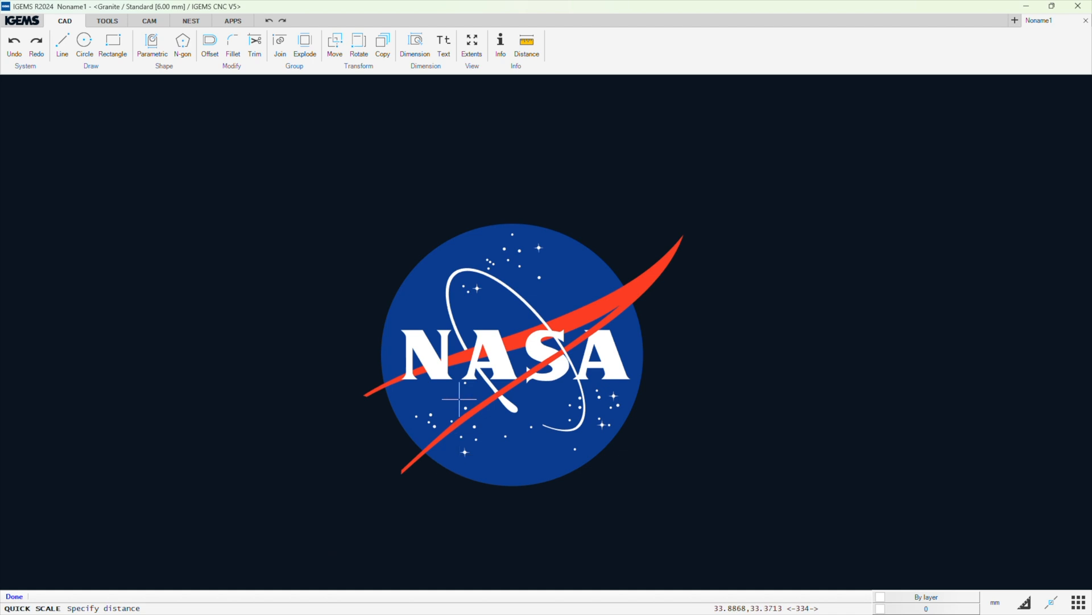
mouse_move(380, 350)
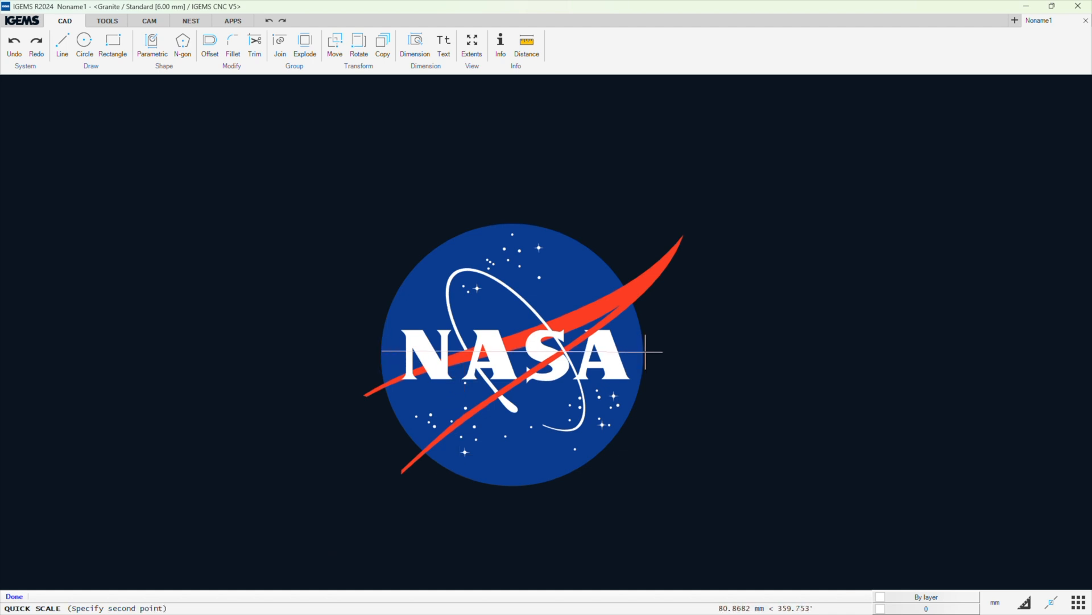
click(644, 351)
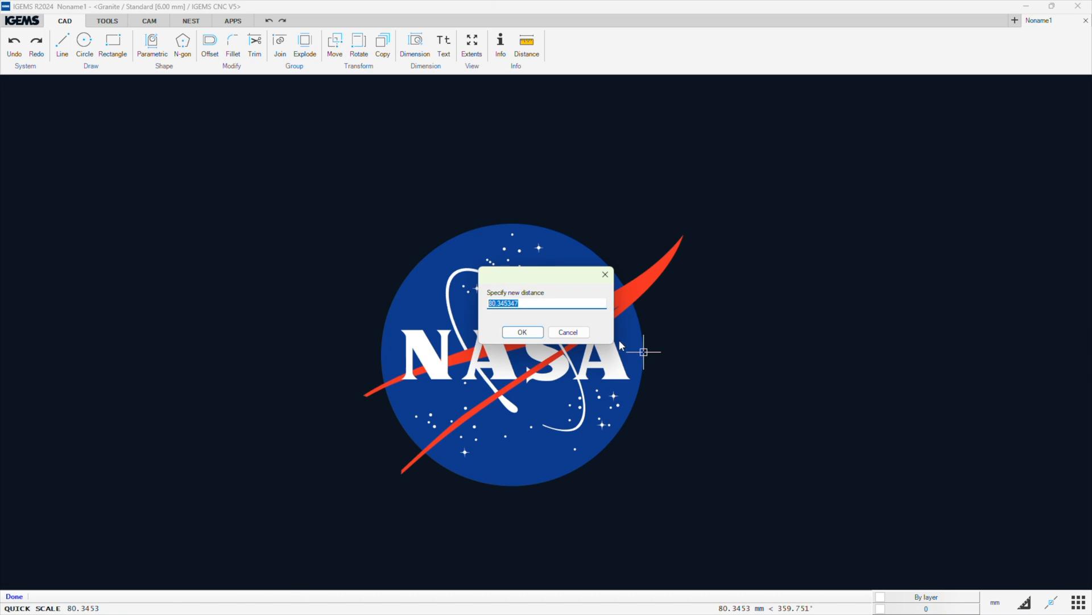
text(10)
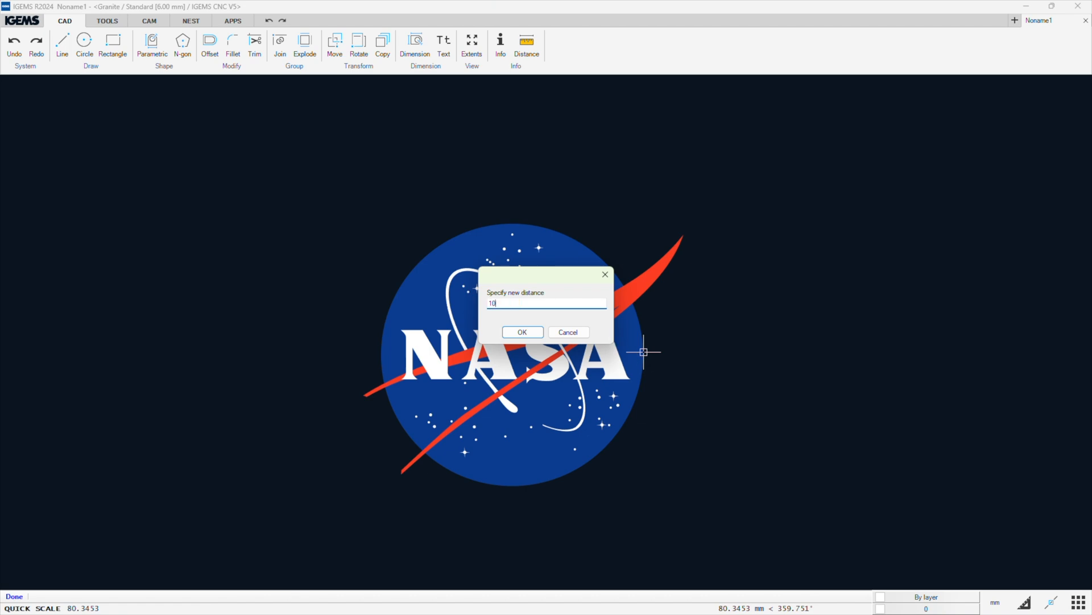
click(522, 332)
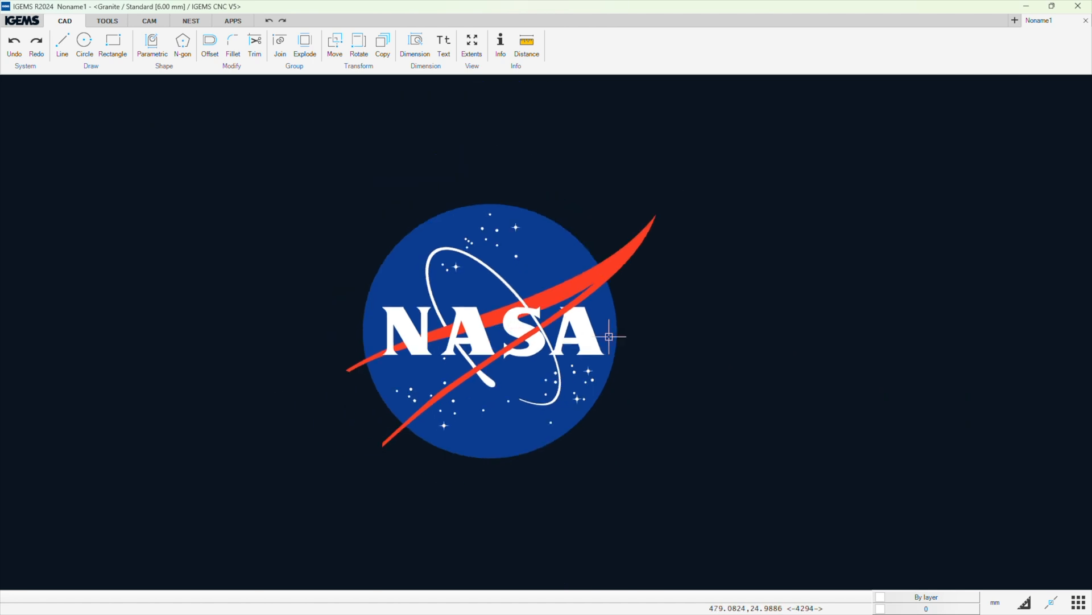
mouse_move(504, 286)
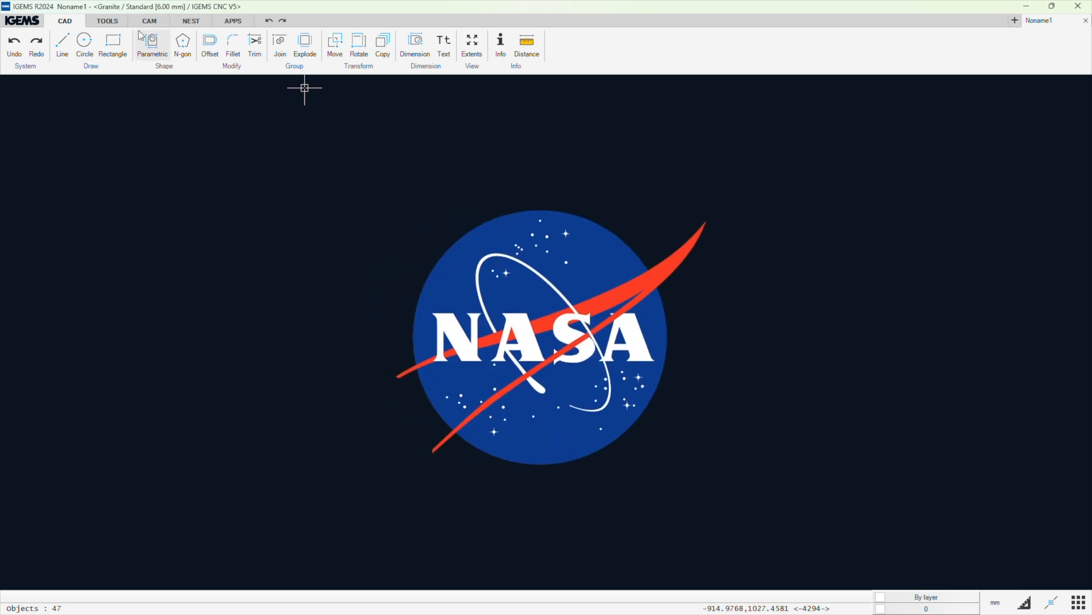
Overlay the NASA logo with a jagged brick tile grid of 75×150 mm tiles and 3 mm joints
click(107, 21)
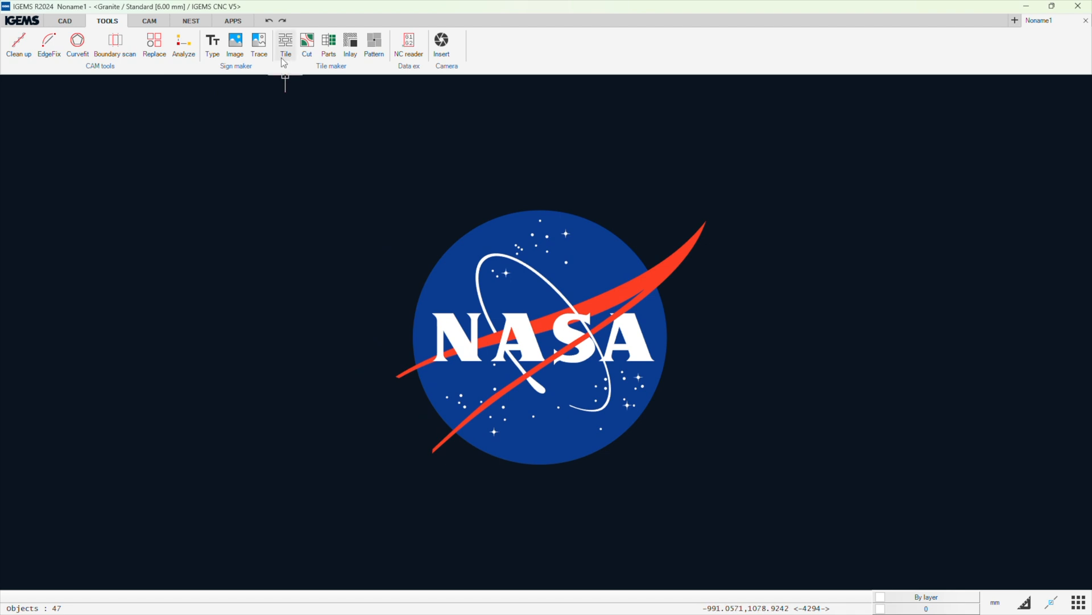
click(285, 41)
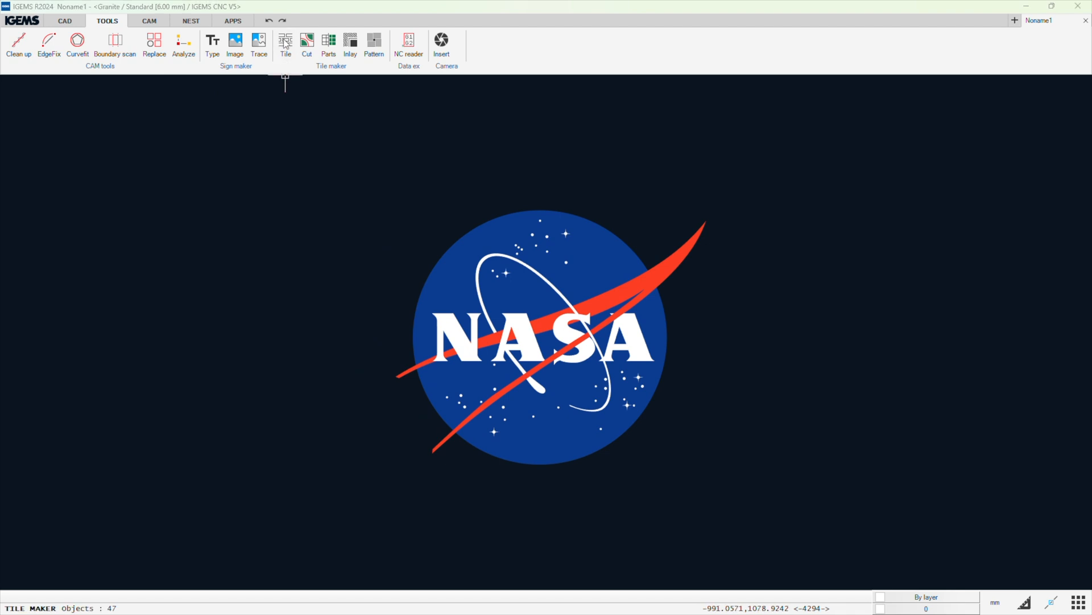
click(285, 43)
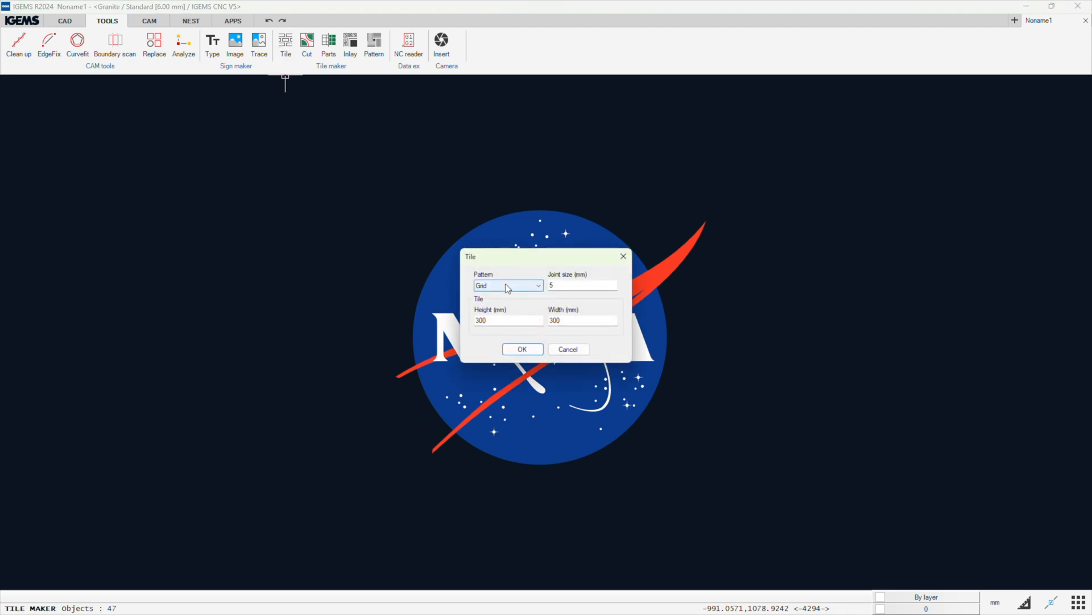
click(508, 285)
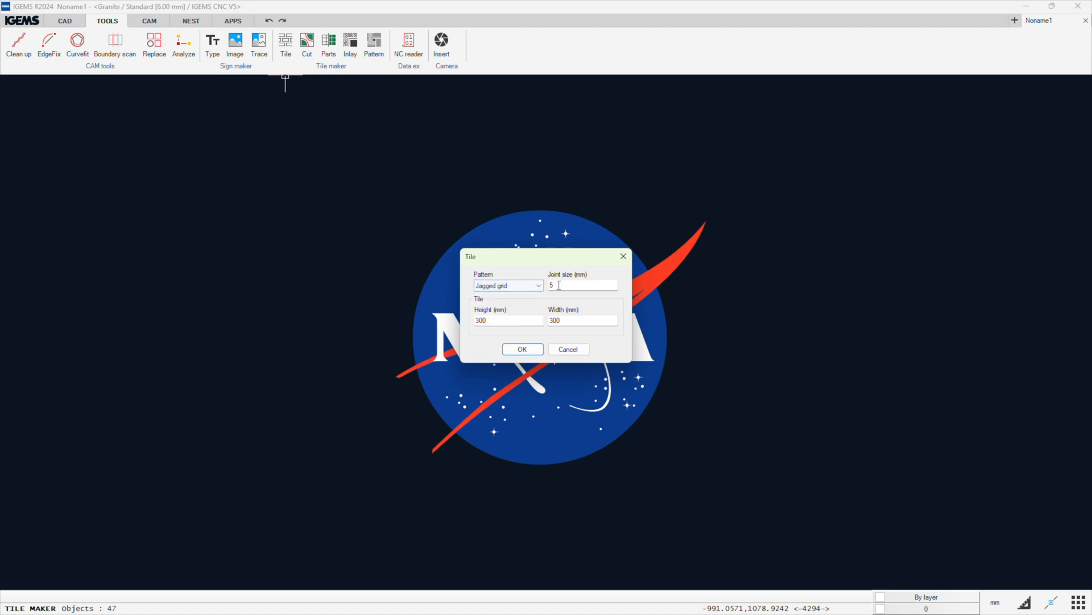
text(3)
click(509, 320)
text(75)
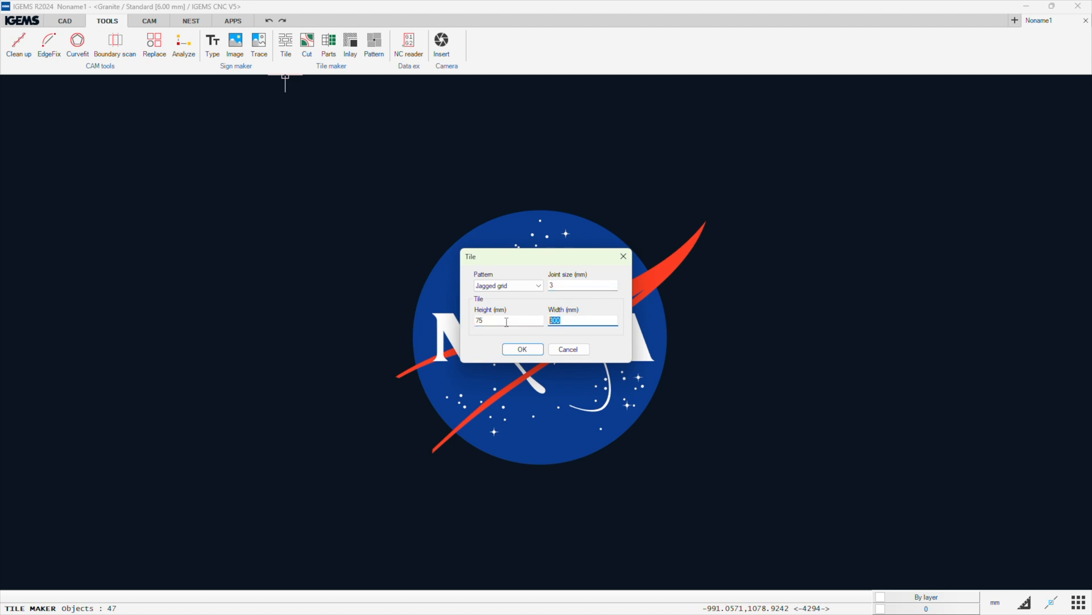
text(150)
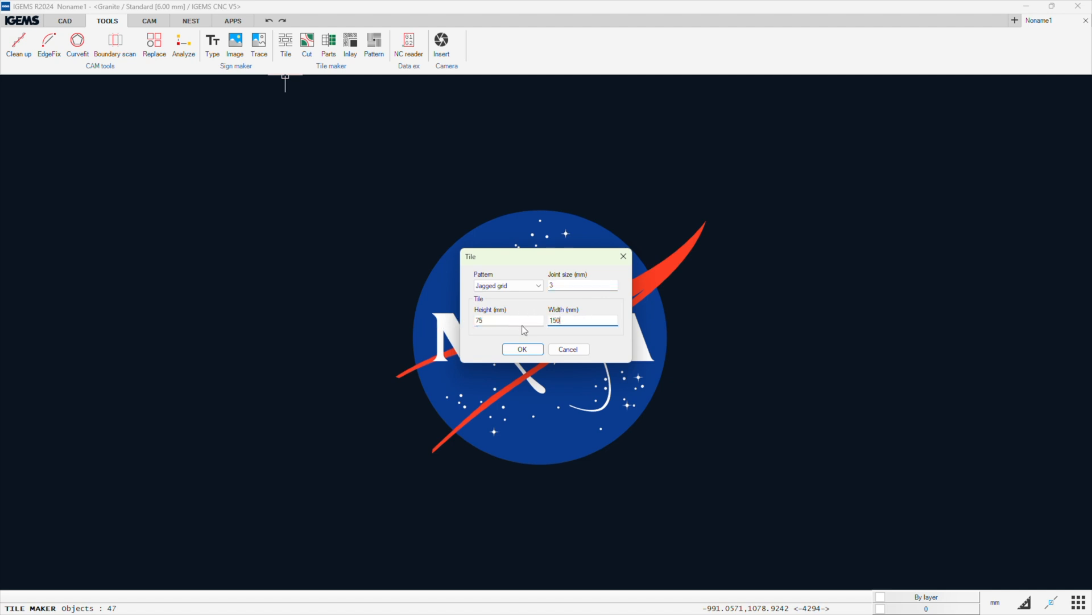
mouse_move(553, 345)
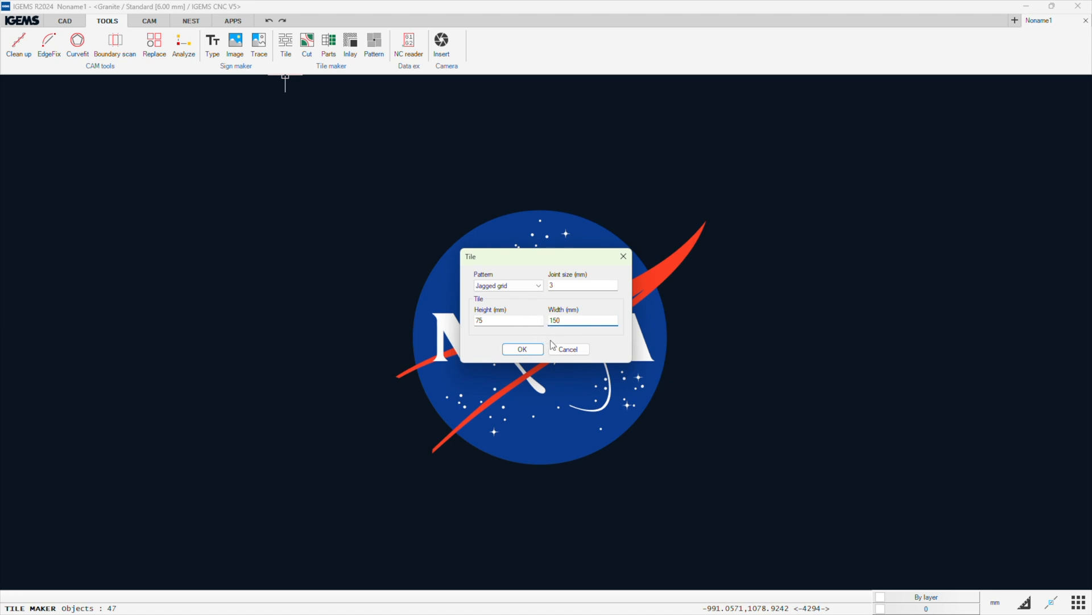
click(522, 348)
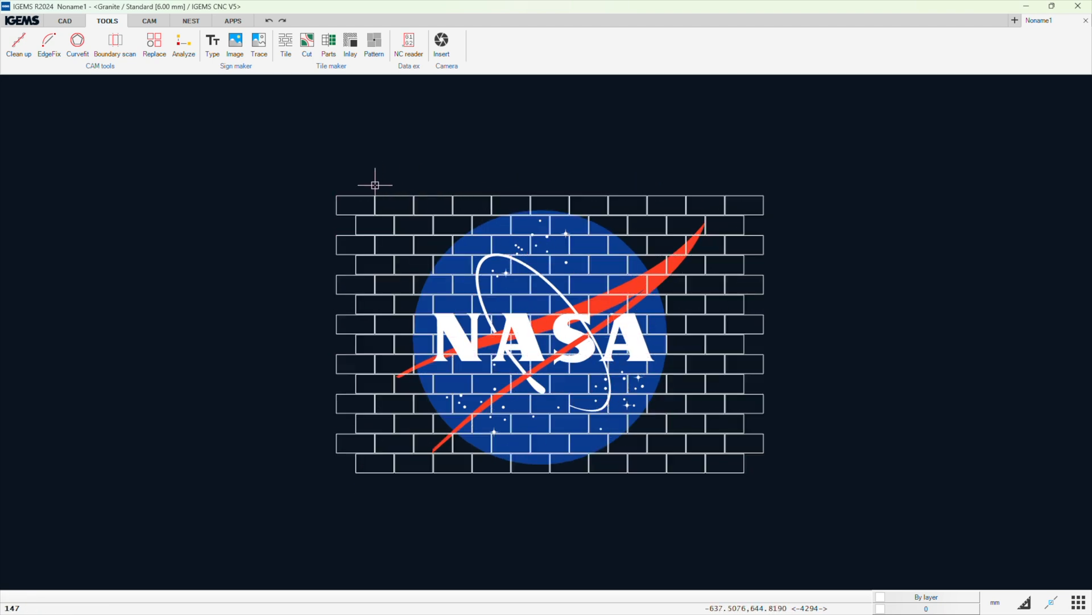
mouse_move(366, 195)
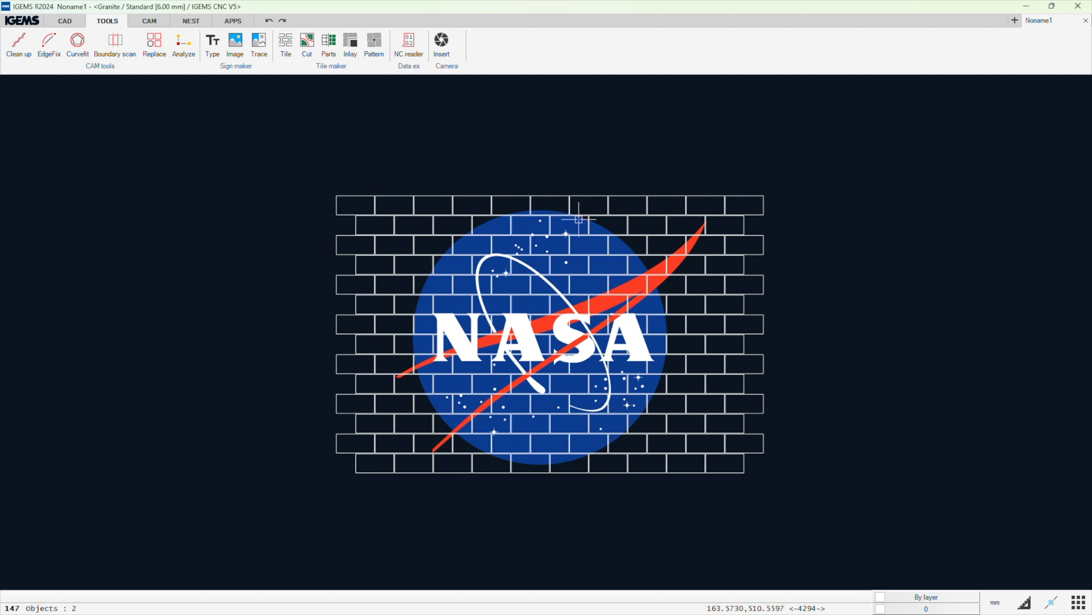
mouse_move(622, 300)
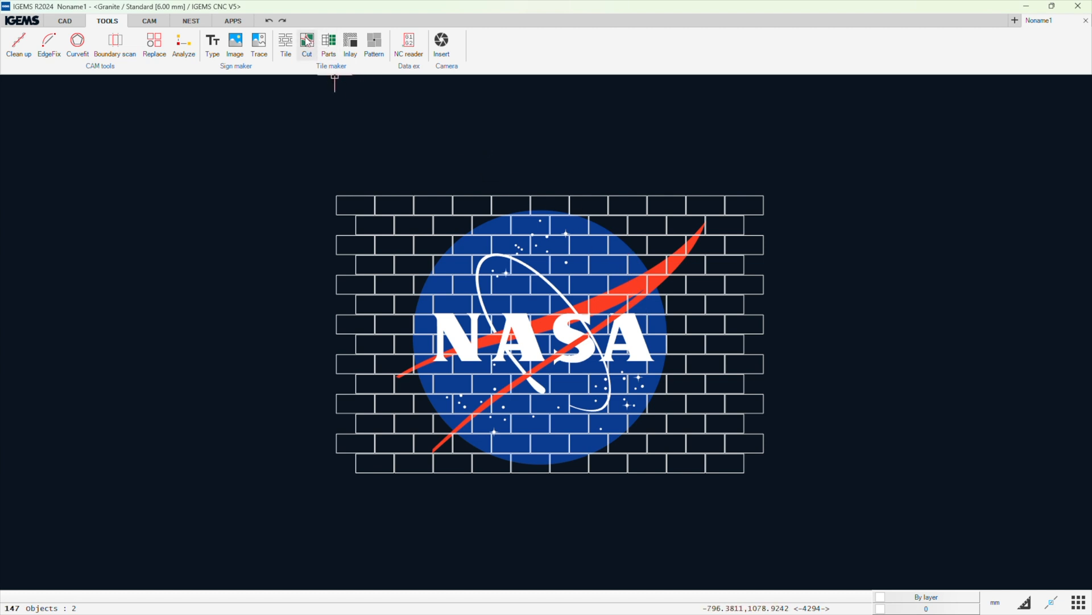
Cut the tiled logo into numbered tile parts with 3 mm joints and 4 mm lead-ins and lead-outs
click(307, 41)
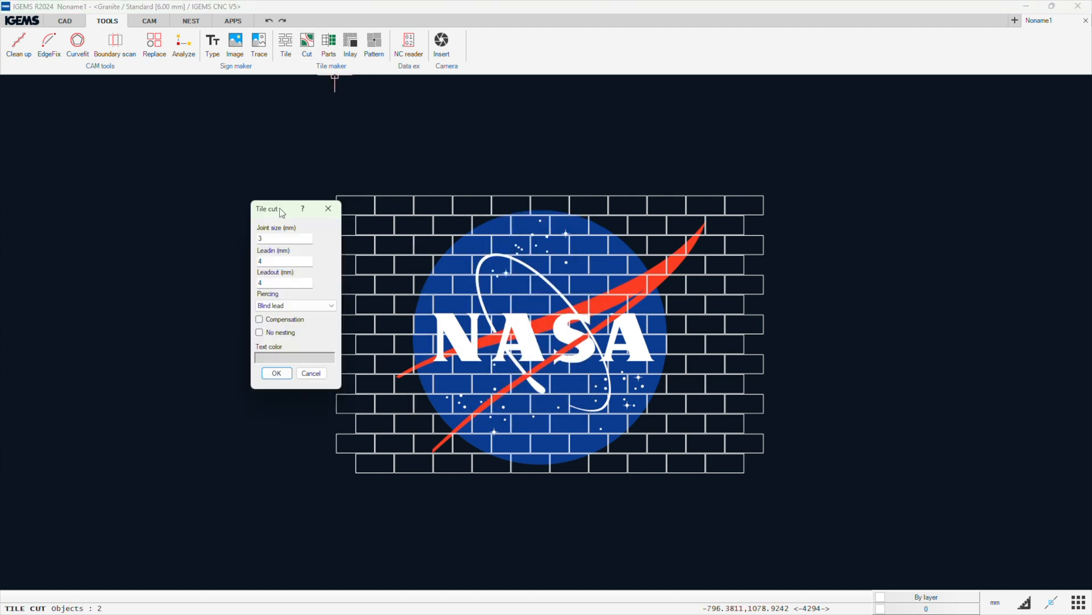
drag(279, 208, 198, 208)
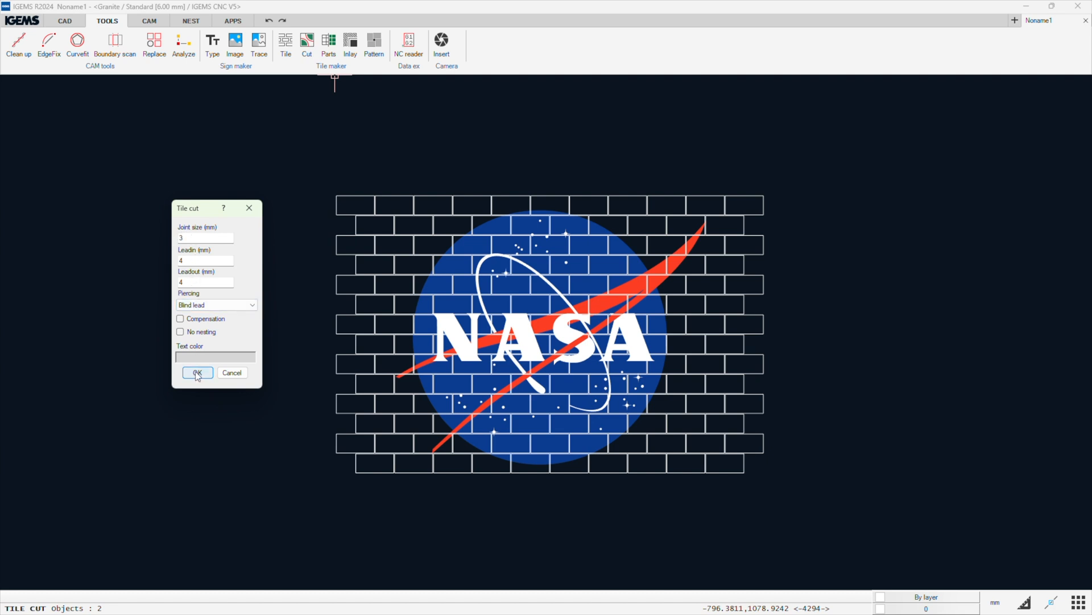
click(198, 373)
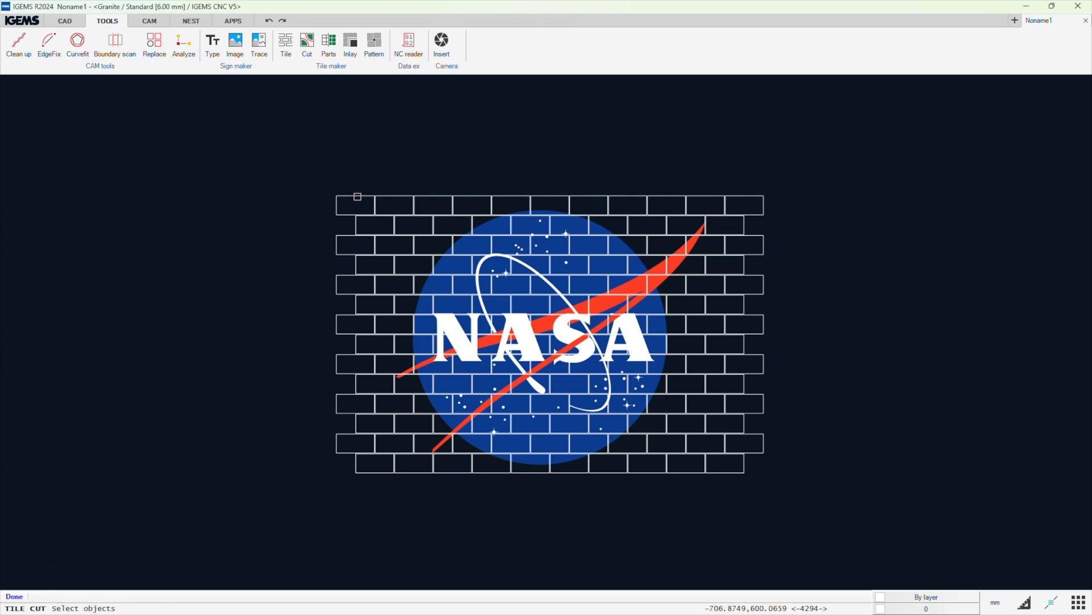
mouse_move(180, 459)
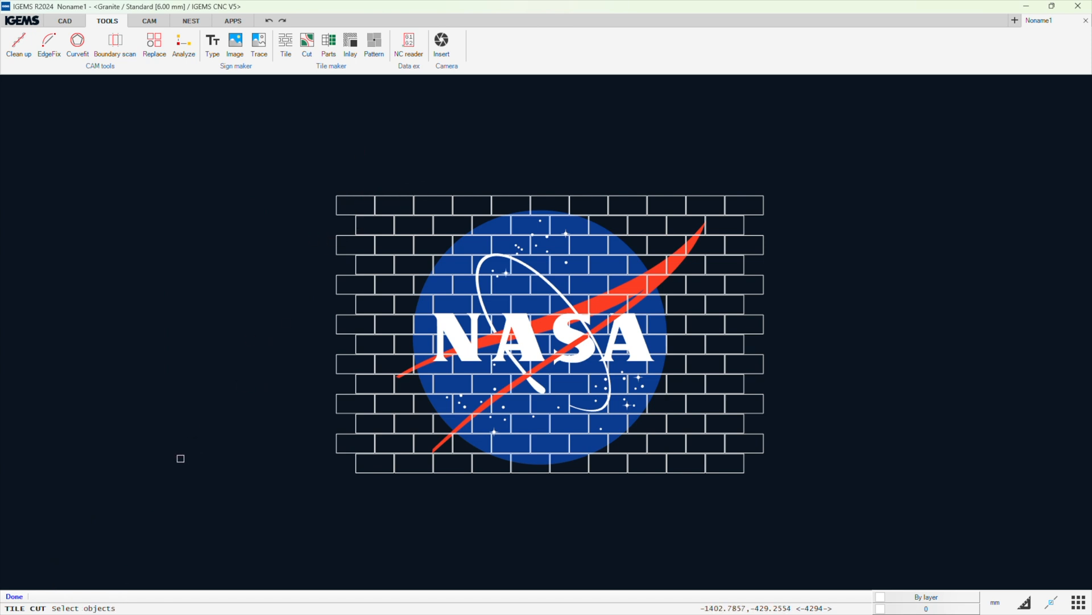
mouse_move(872, 134)
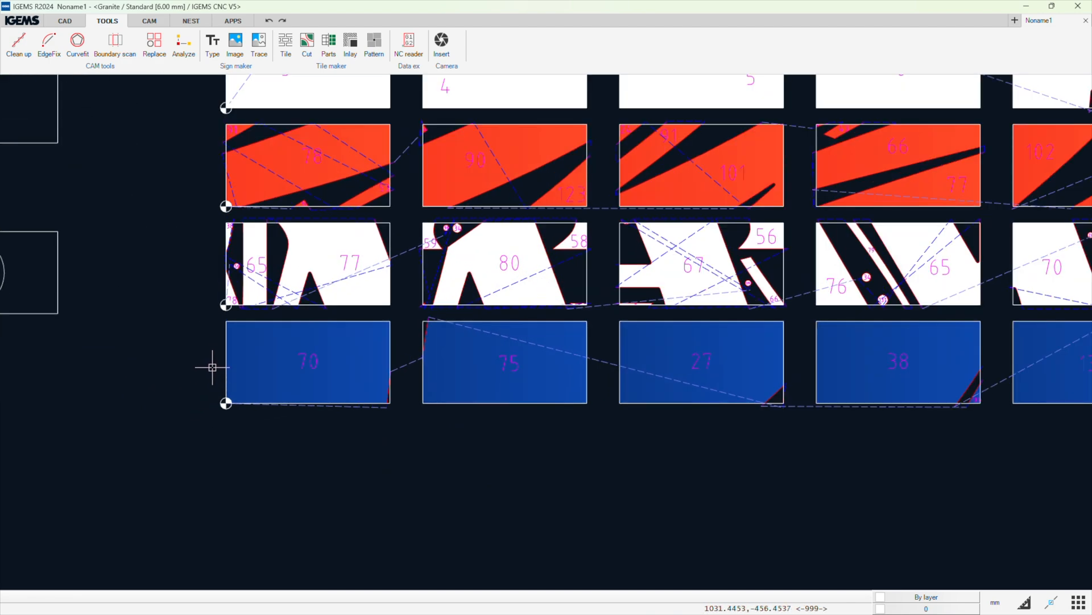
mouse_move(226, 462)
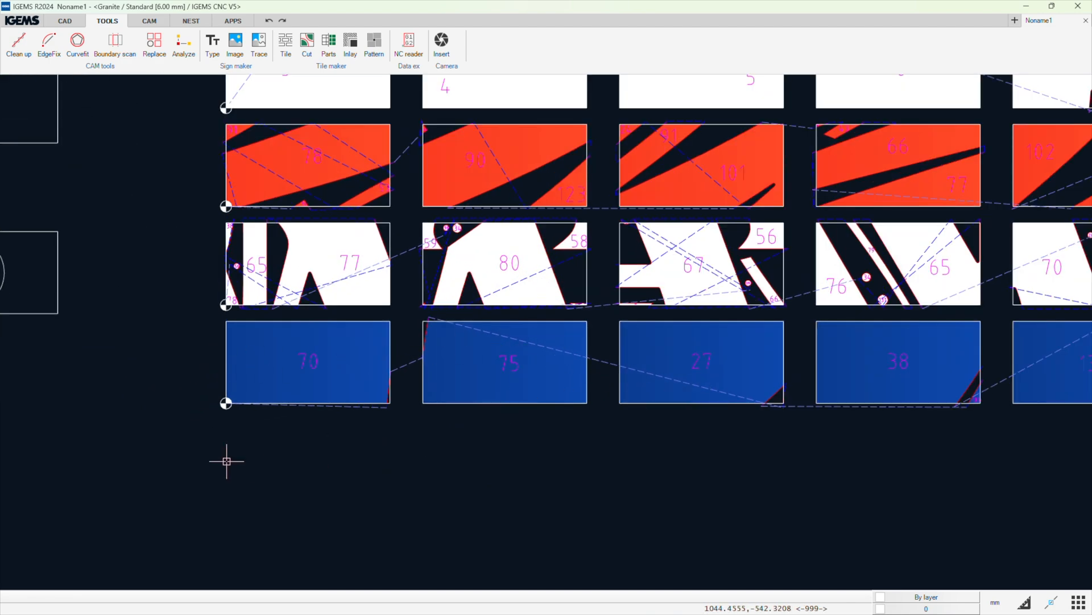
scroll(down, 3)
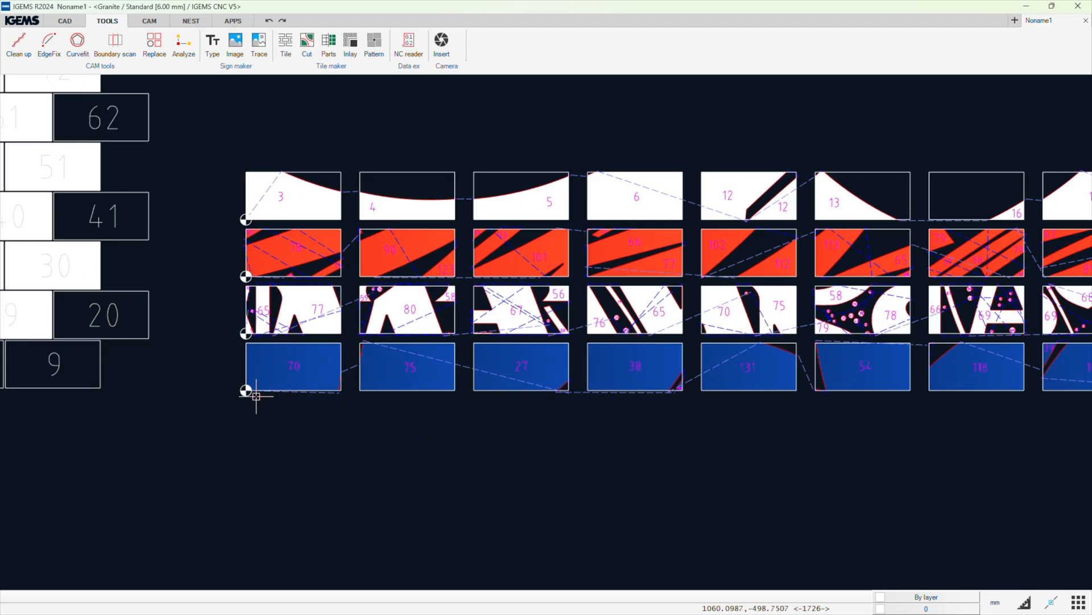
mouse_move(460, 394)
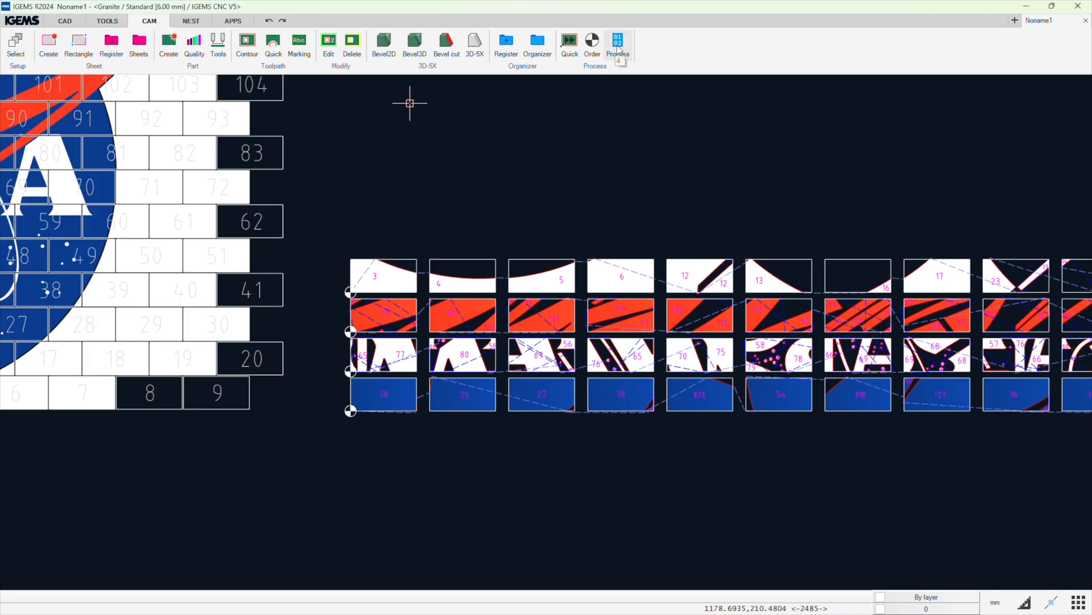
Process the tile sheet using a tile fixture of 1 row, 3 columns, 180 mm Delta X
click(617, 42)
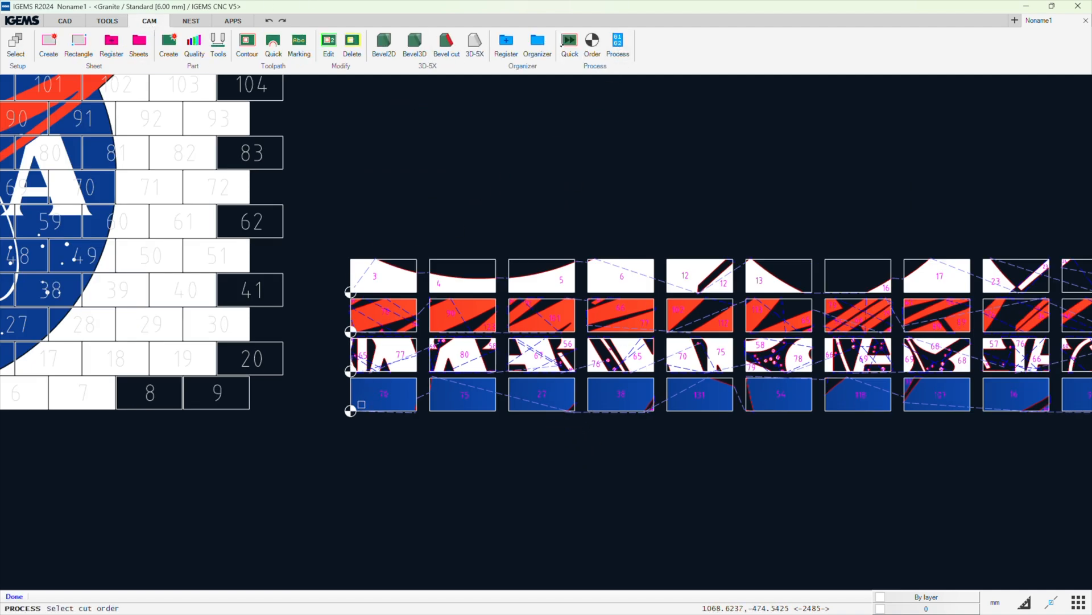
click(616, 45)
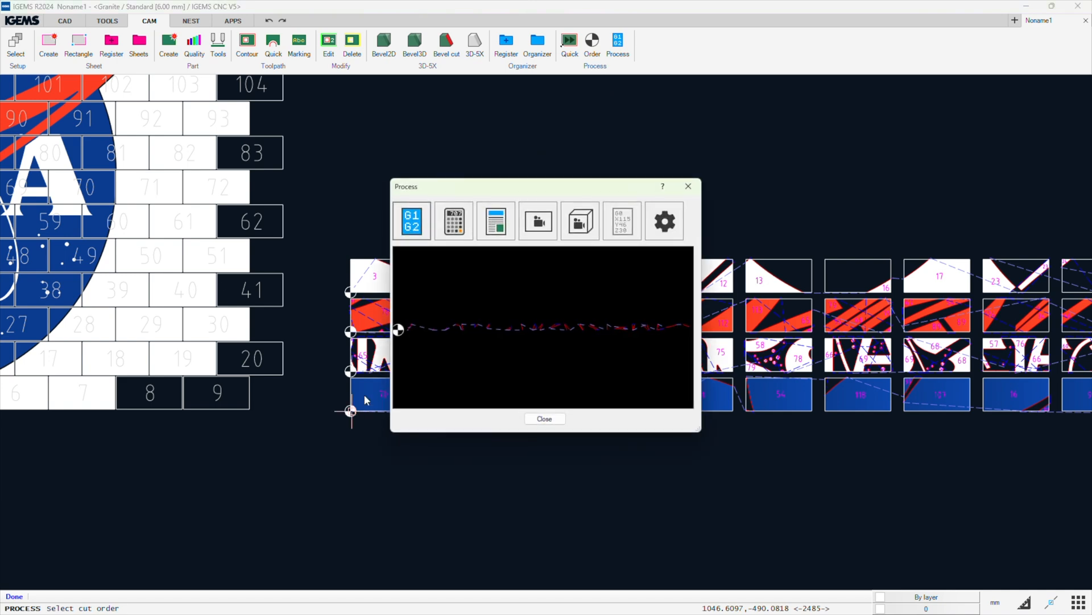
click(538, 221)
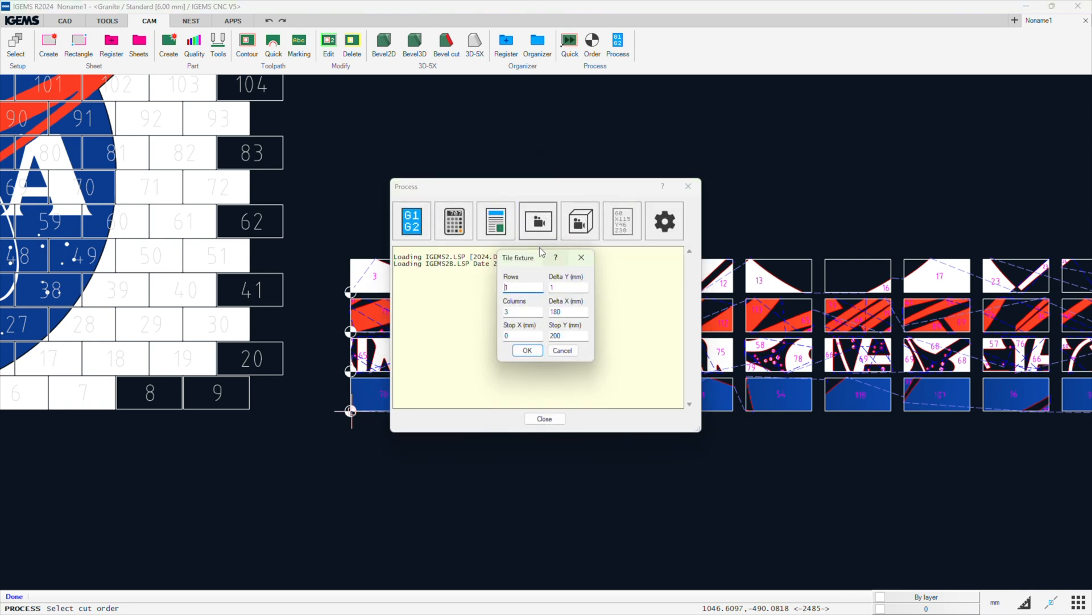
mouse_move(518, 263)
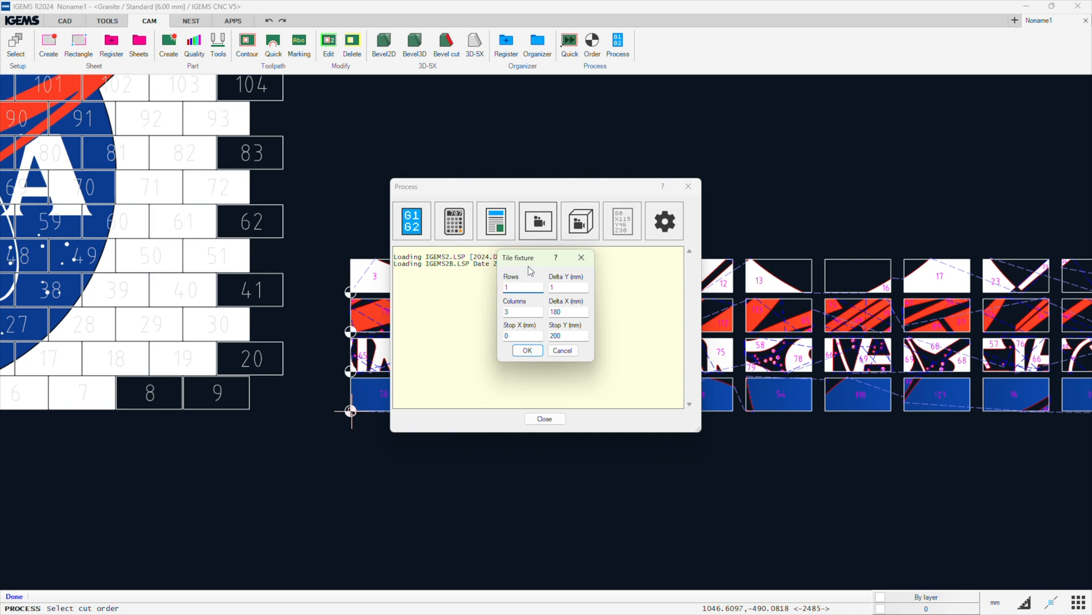
click(522, 287)
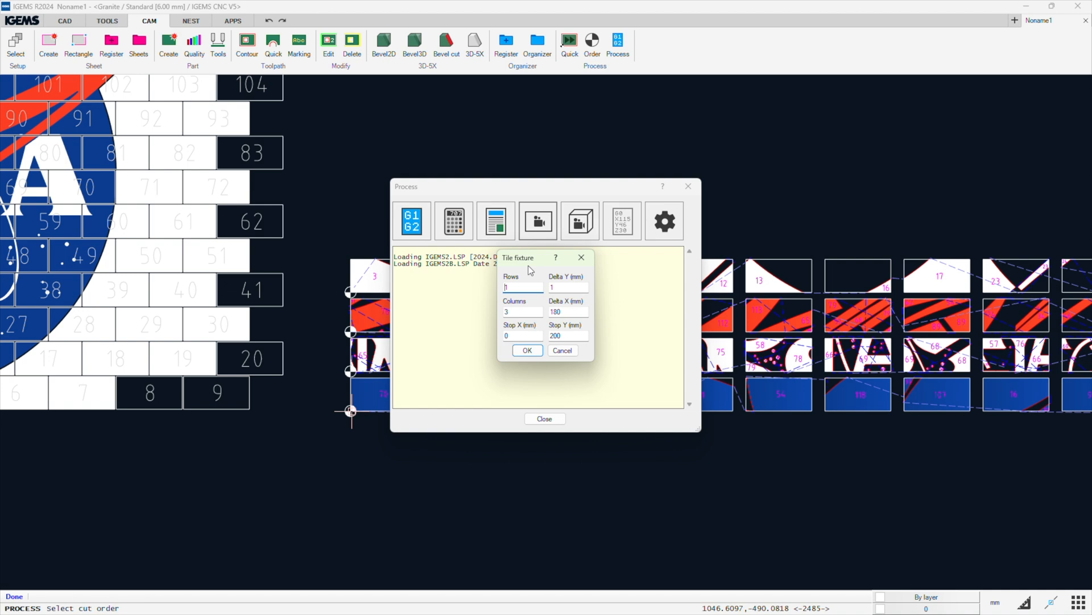
mouse_move(525, 280)
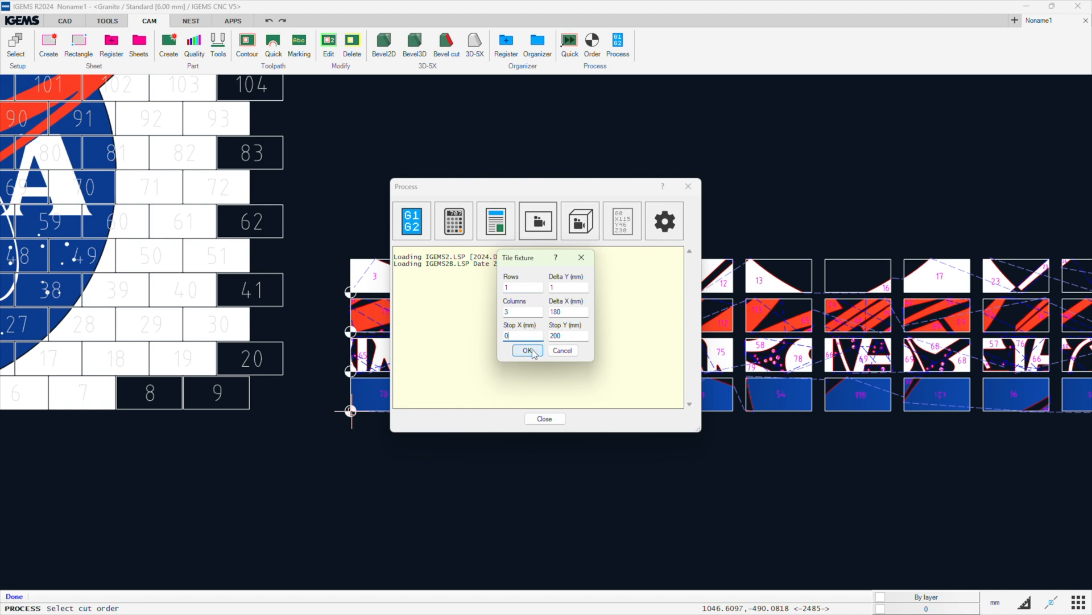
click(526, 350)
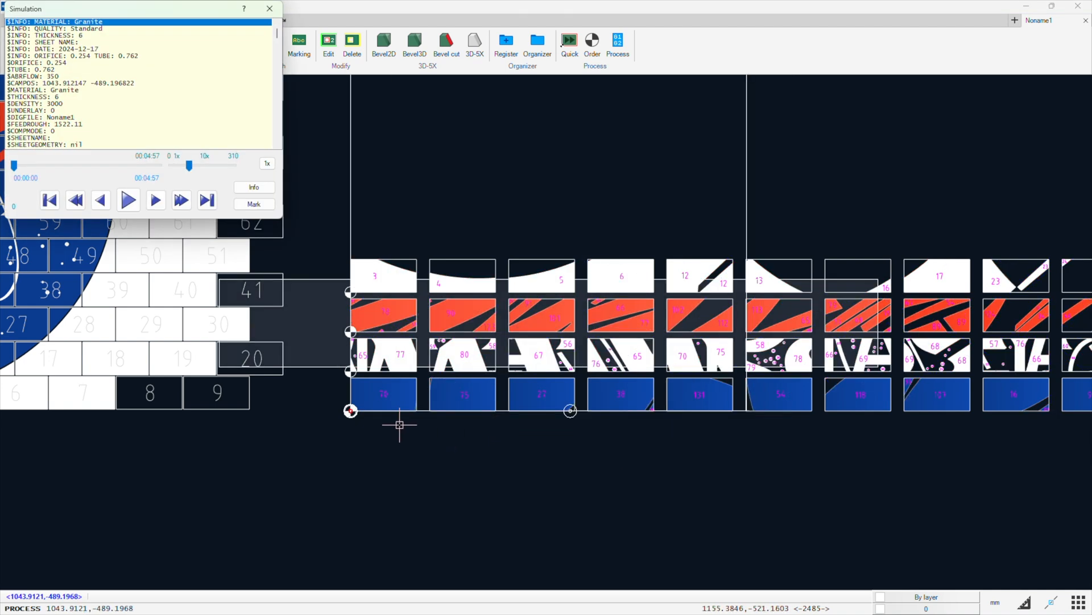
Play the tile cutting simulation, pause it partway, then close the Simulation window
click(128, 199)
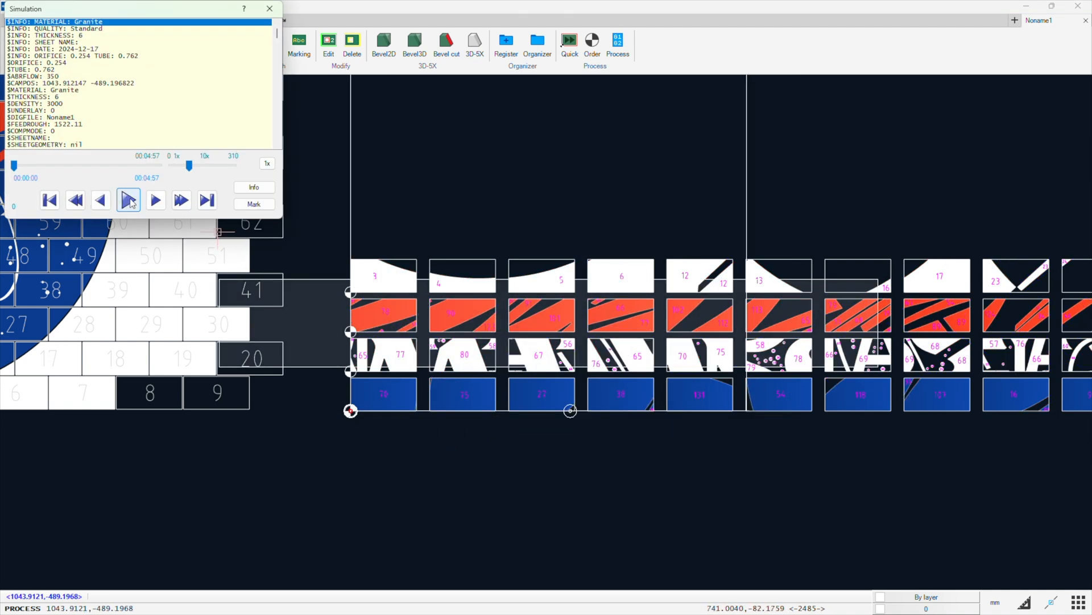
click(128, 199)
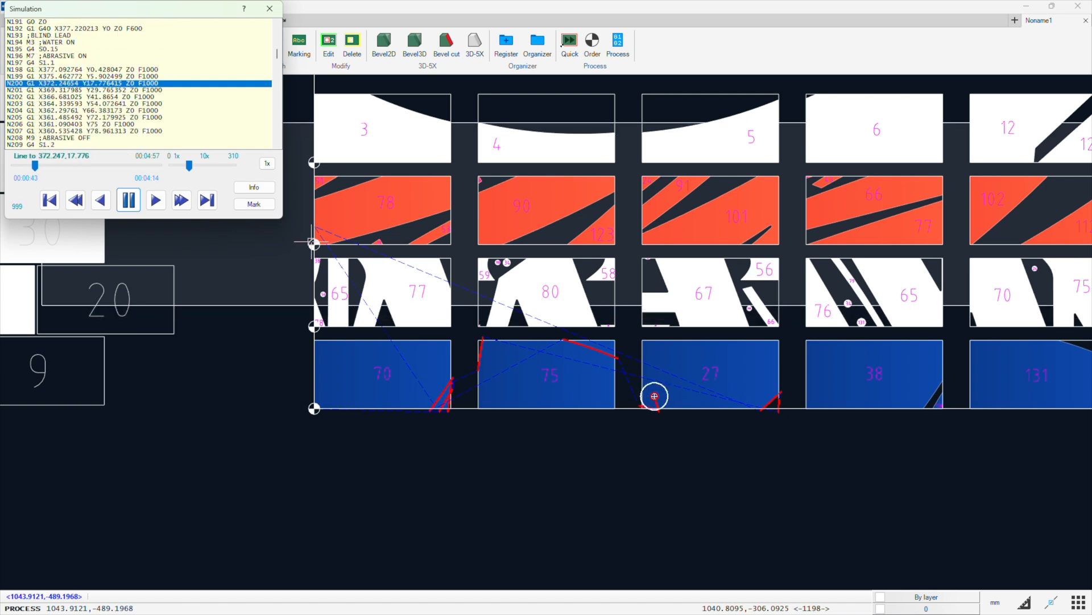
click(128, 200)
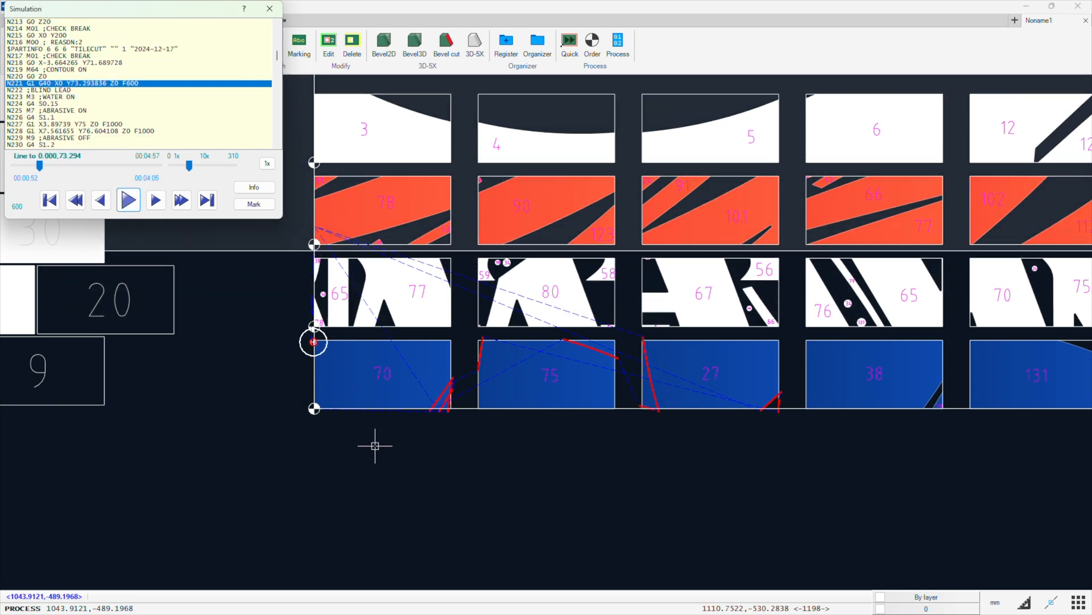
mouse_move(313, 342)
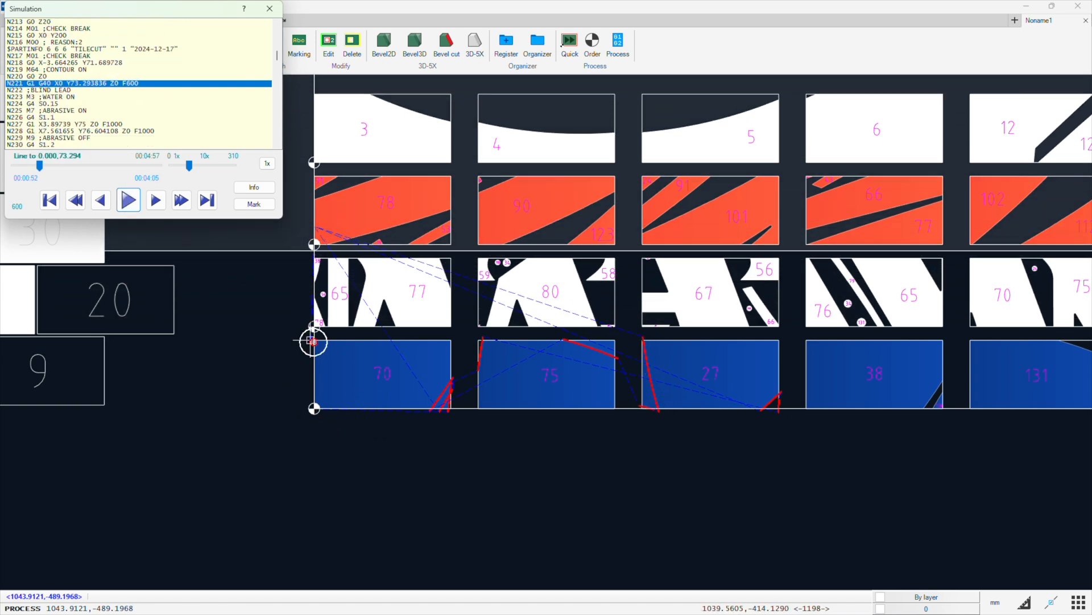
mouse_move(298, 342)
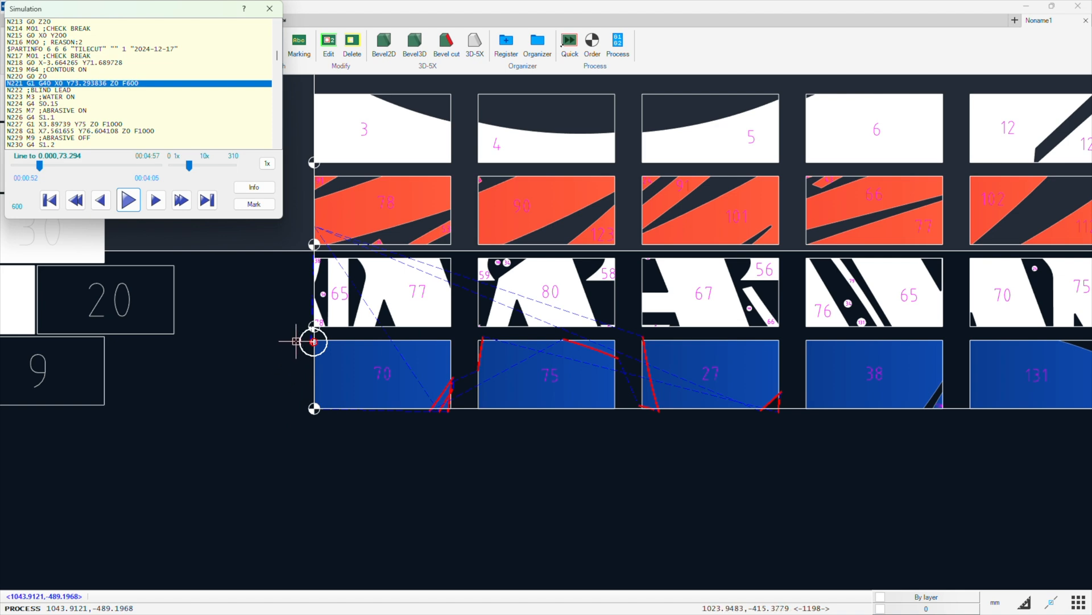
mouse_move(667, 381)
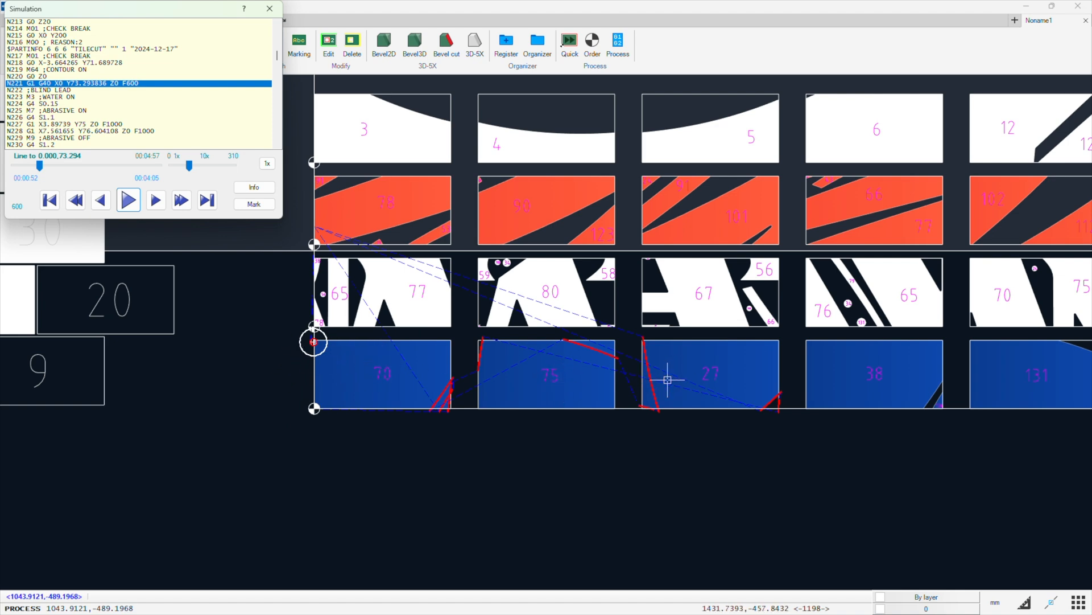
mouse_move(523, 381)
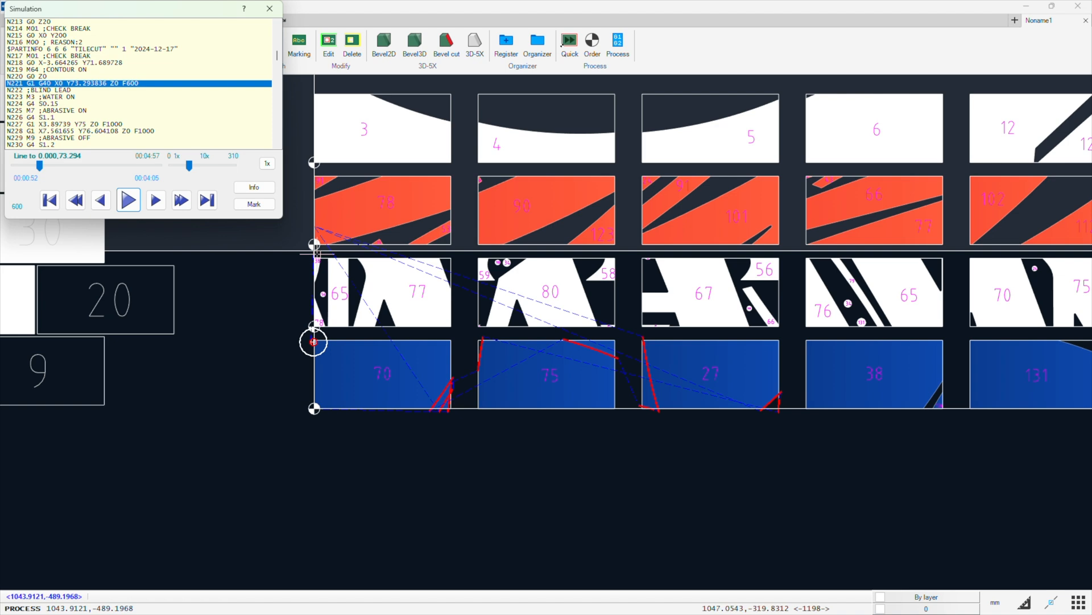
mouse_move(323, 384)
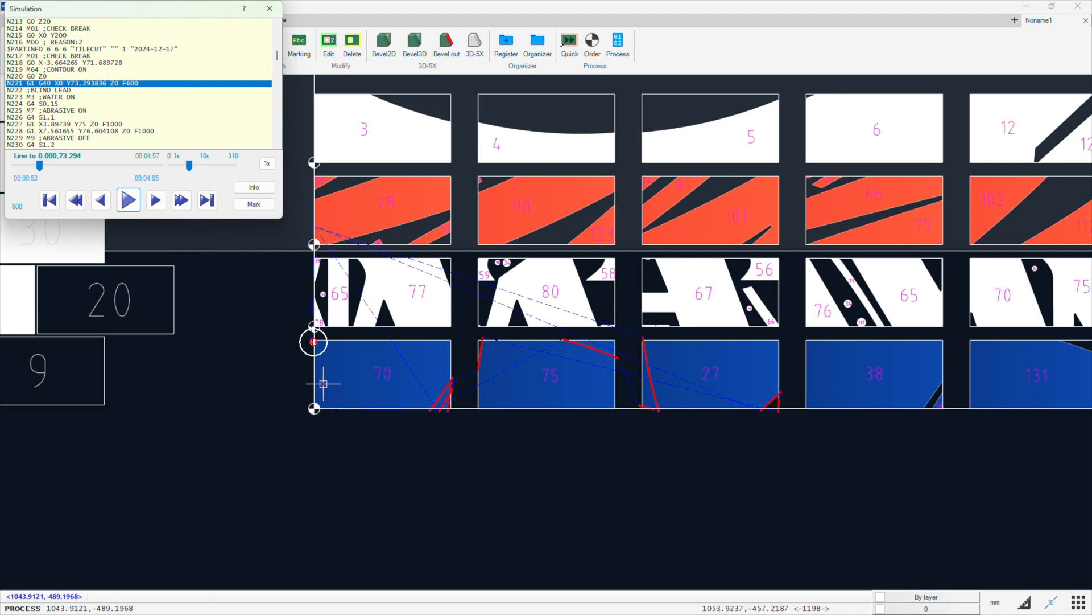
mouse_move(702, 467)
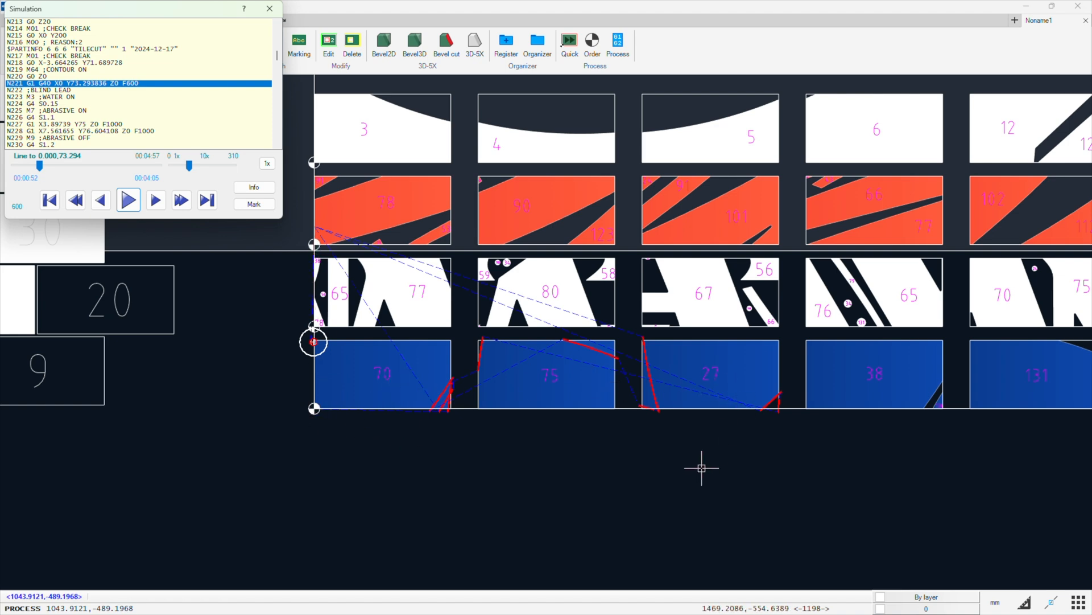
mouse_move(356, 392)
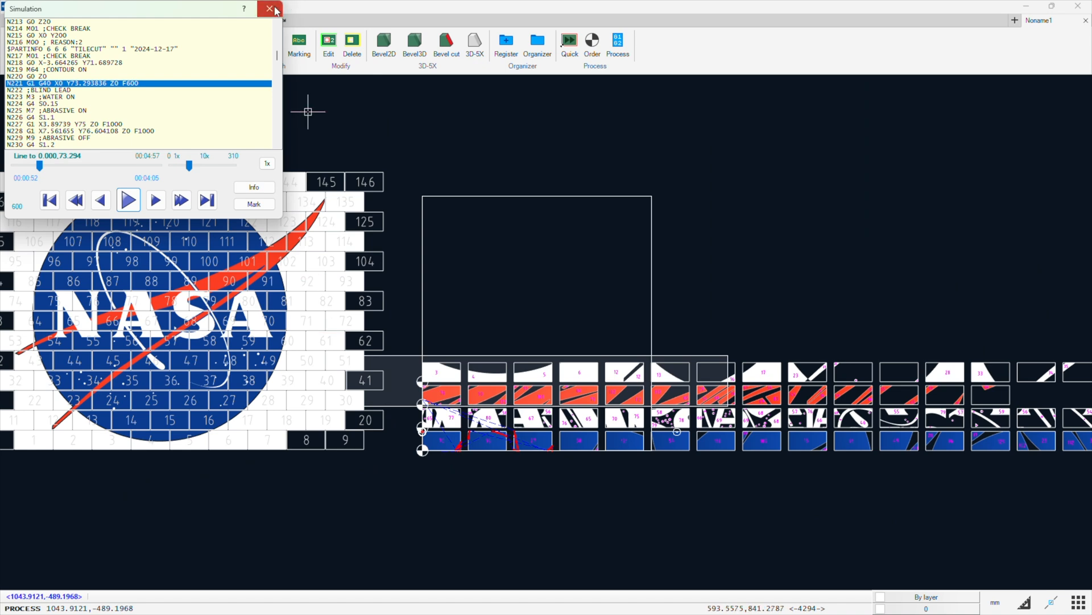
click(269, 8)
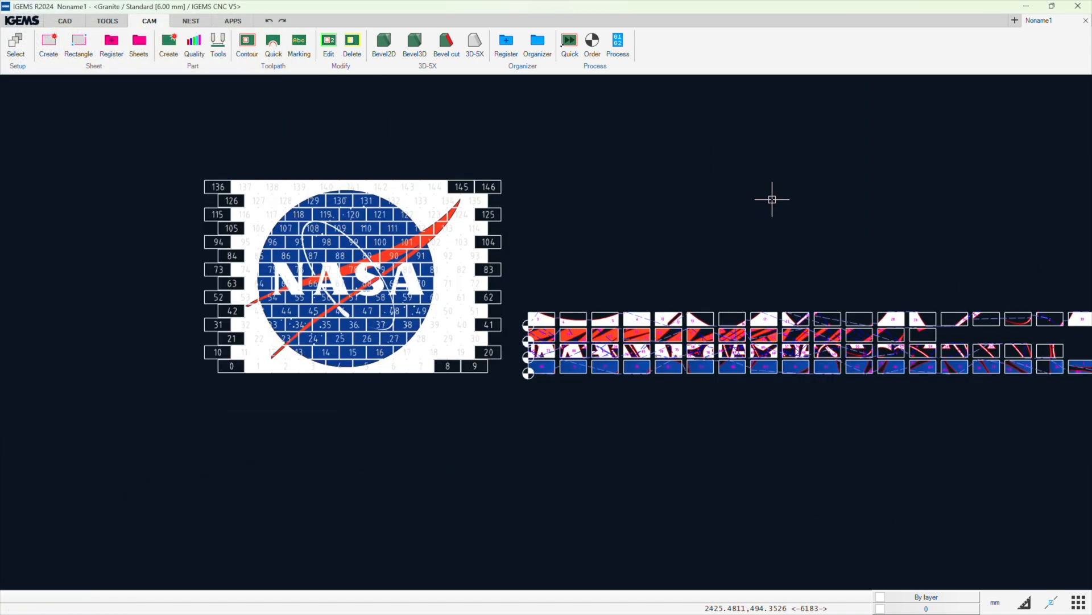
mouse_move(415, 255)
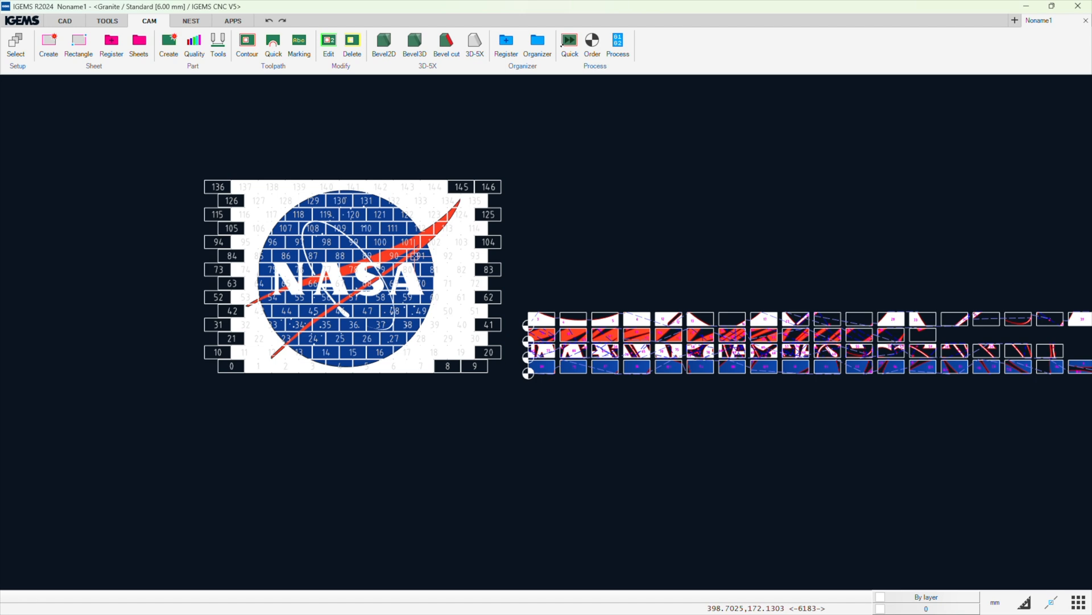
mouse_move(431, 173)
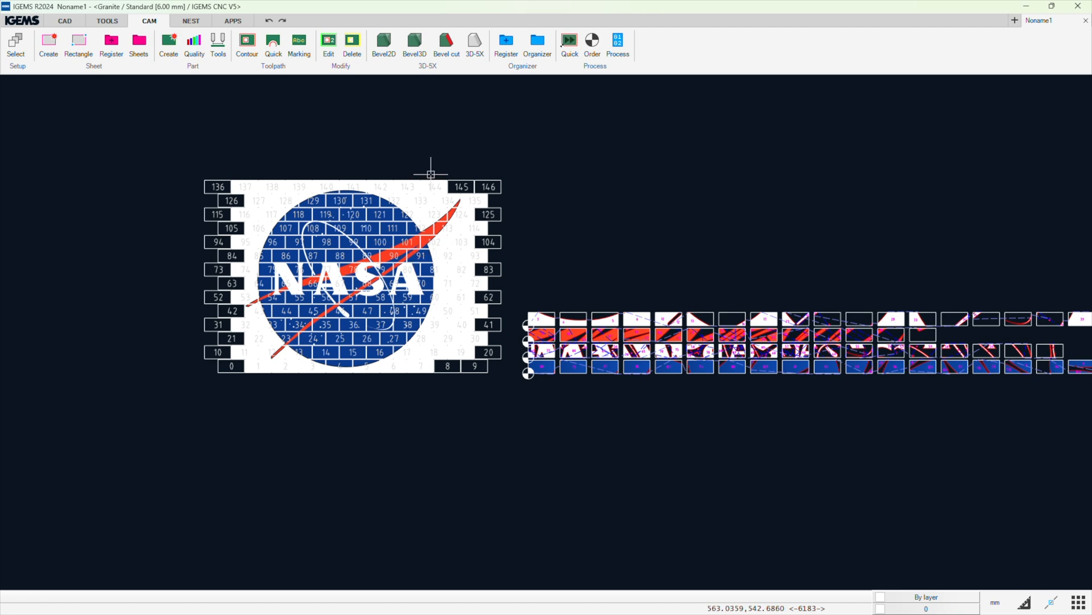
mouse_move(692, 175)
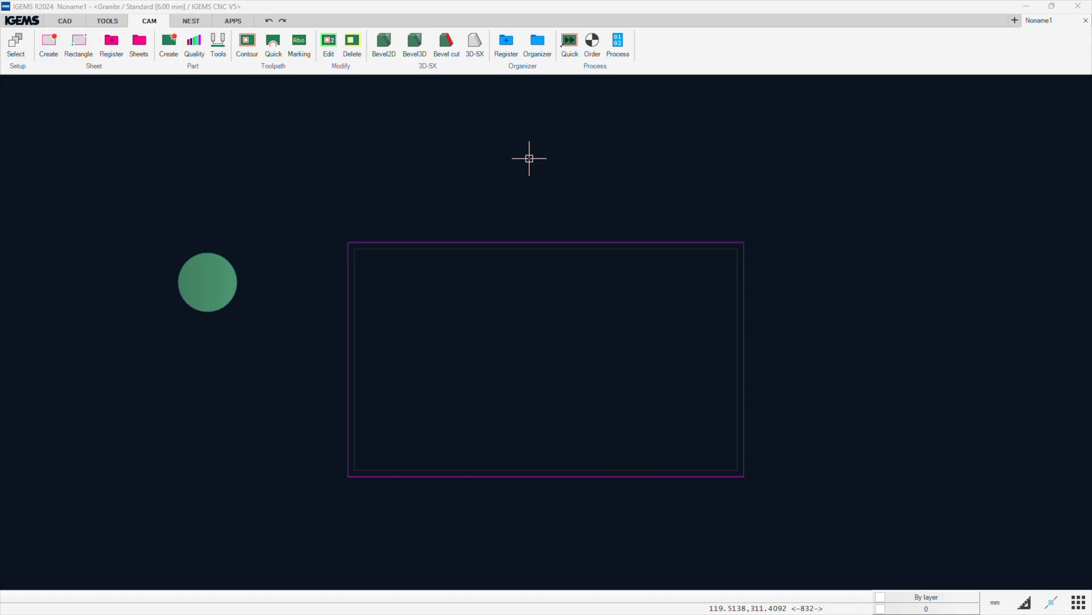
mouse_move(159, 249)
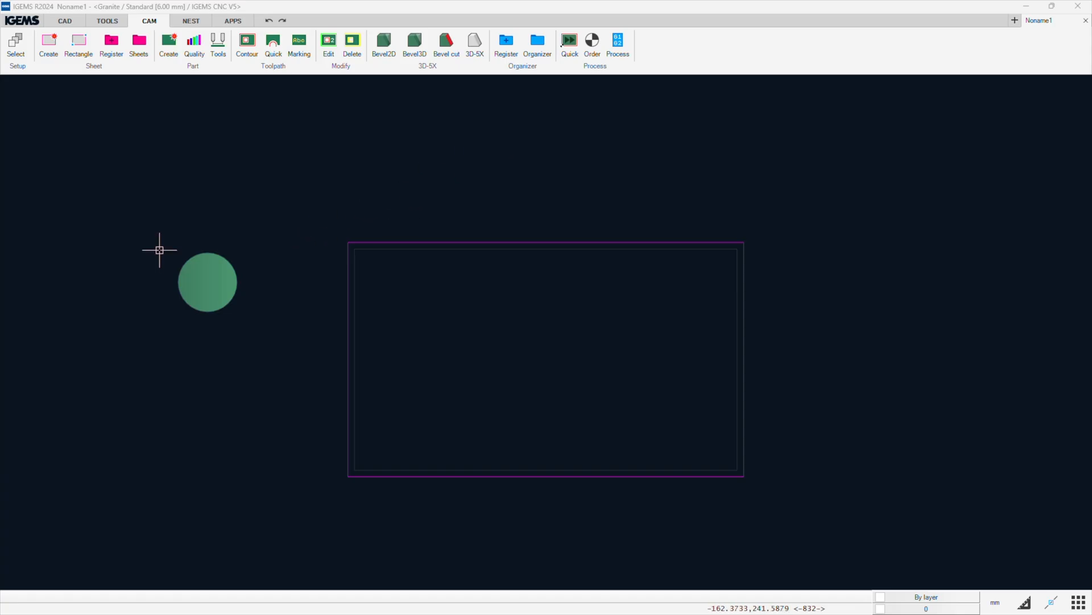
mouse_move(159, 272)
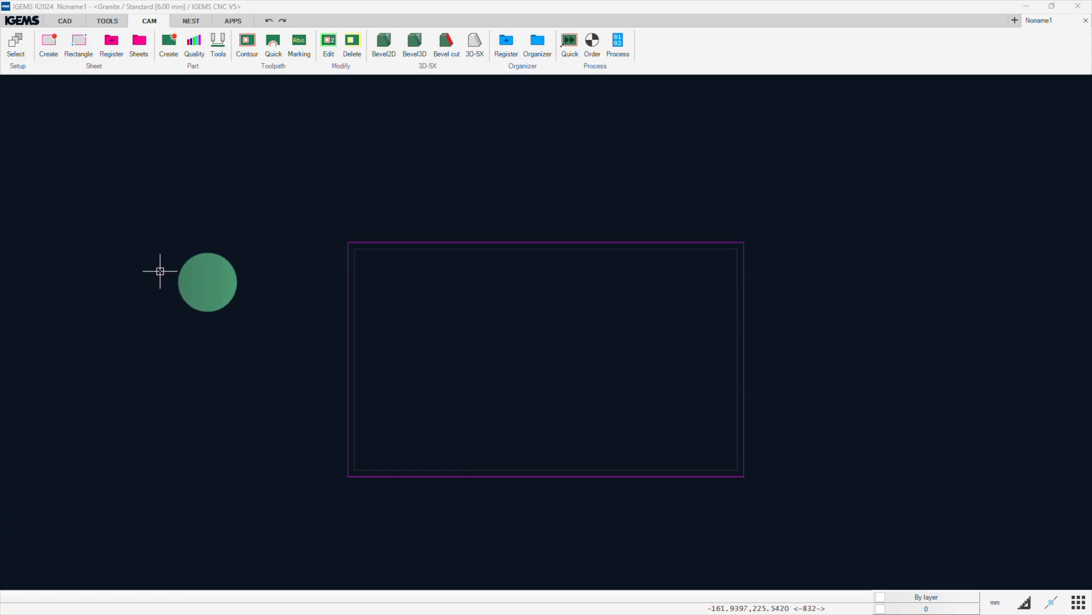
mouse_move(167, 267)
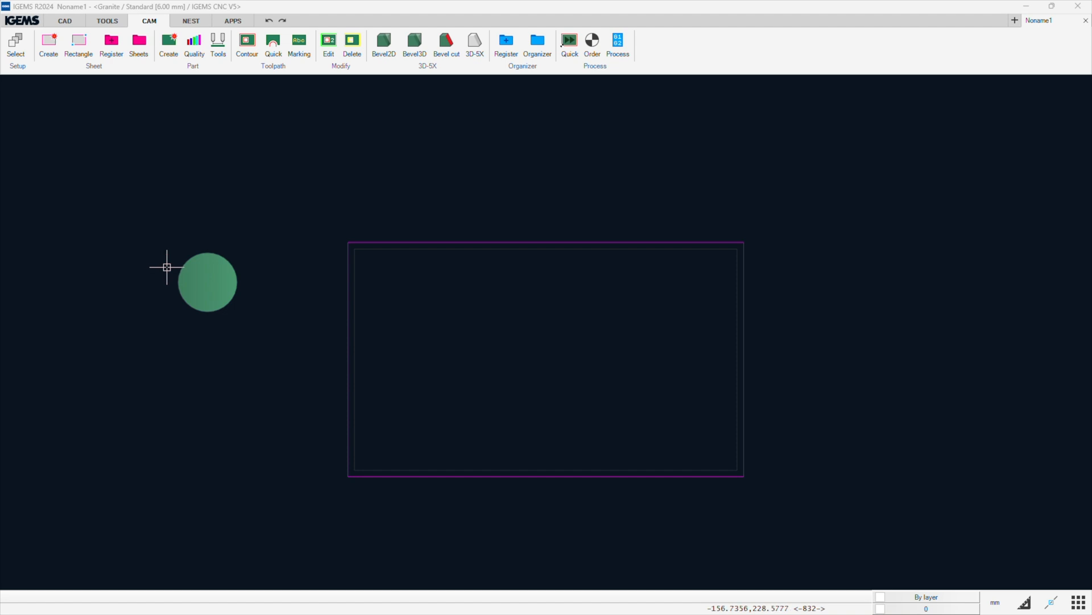
mouse_move(176, 291)
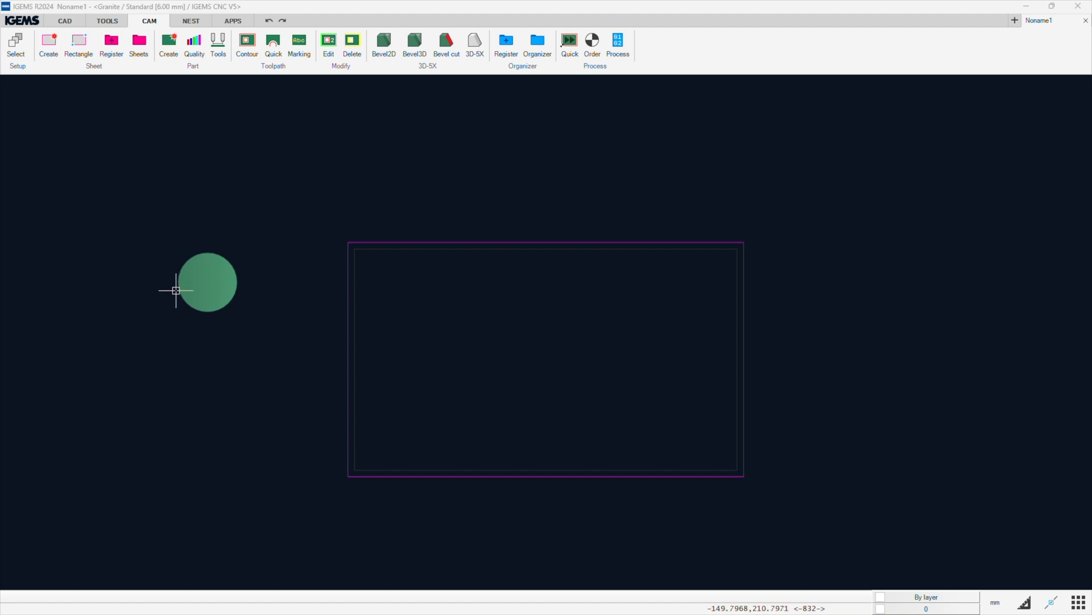
mouse_move(195, 261)
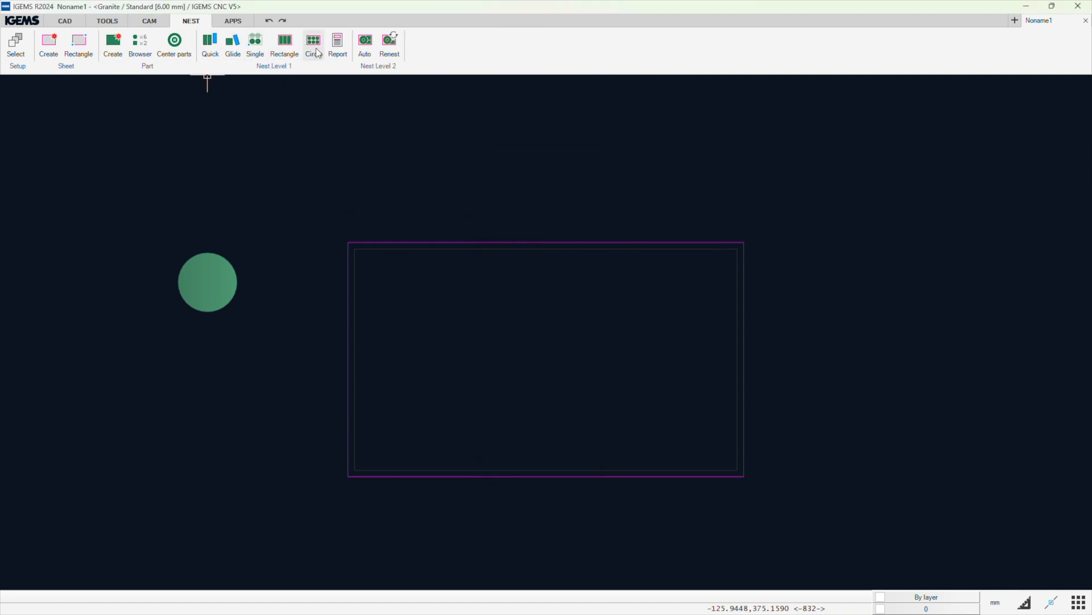
Auto-nest 23 circles on the sheet with a custom 0.762 mm part distance, then close
click(313, 46)
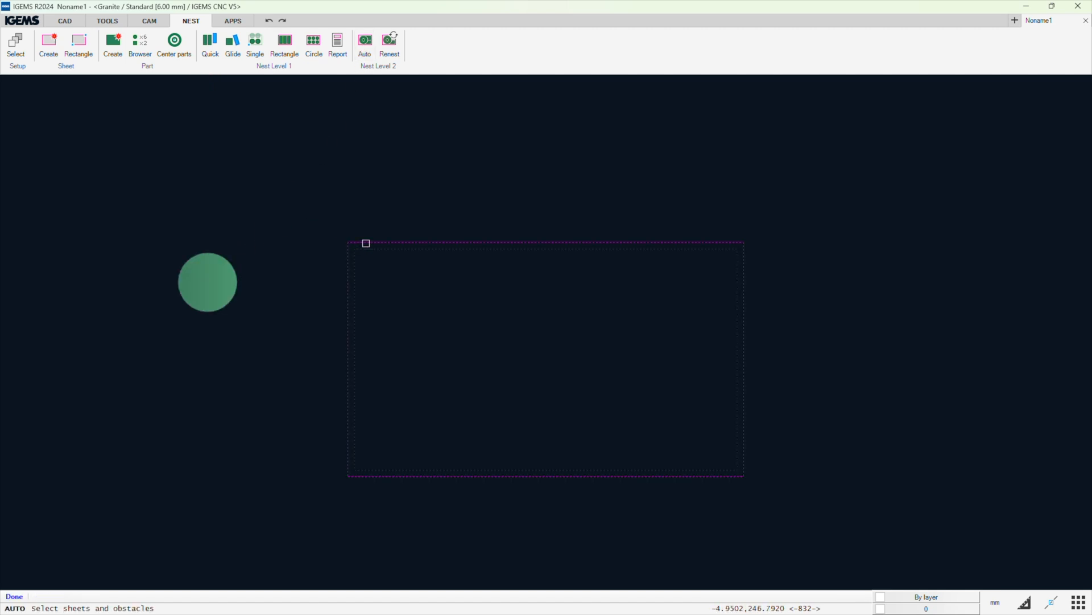
click(364, 41)
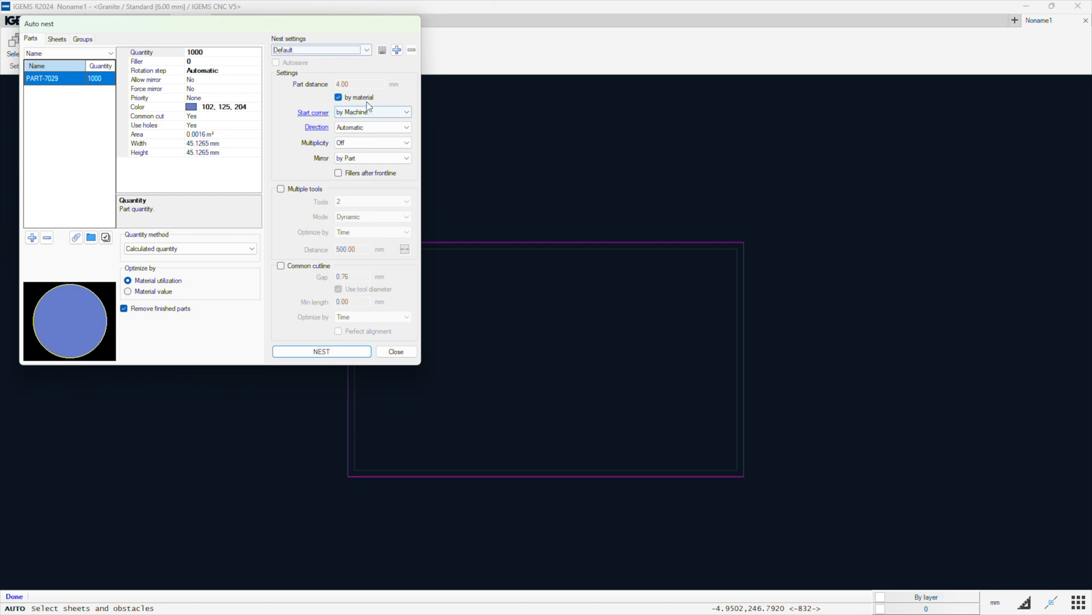
click(338, 97)
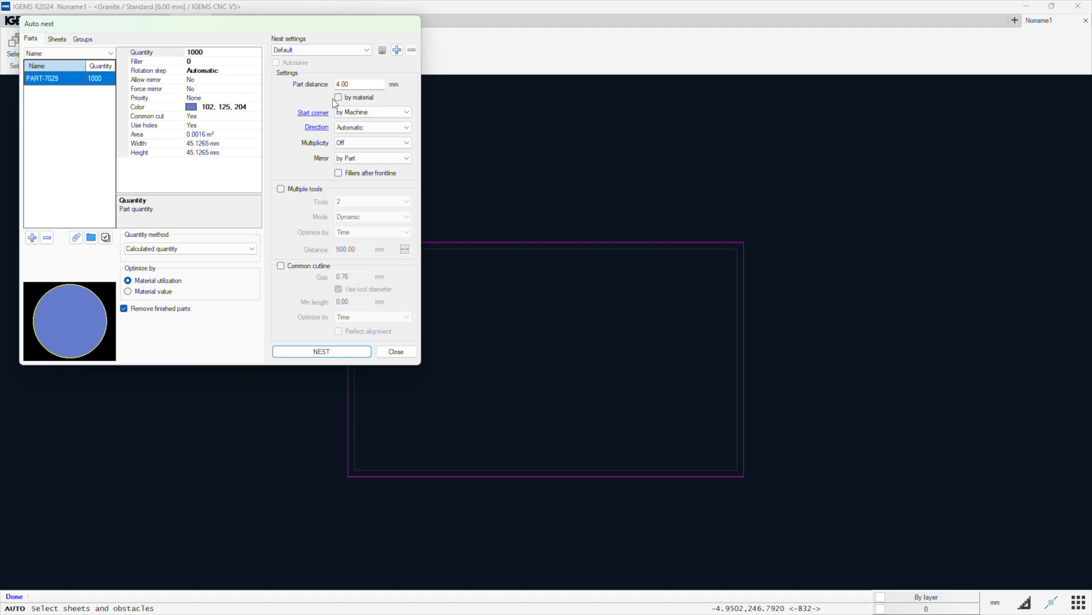
triple_click(359, 84)
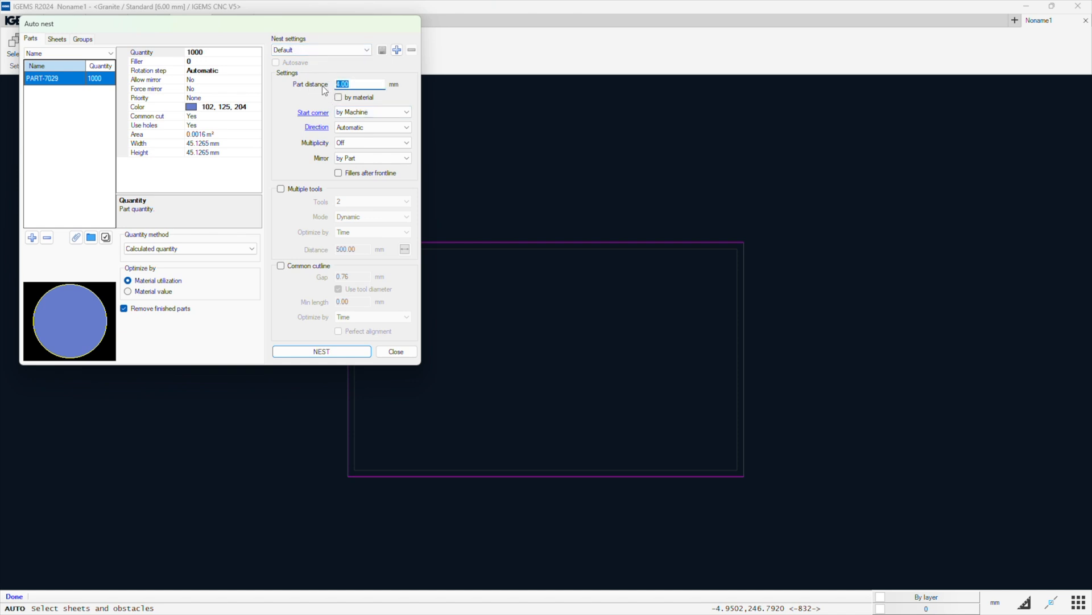
text(0.762)
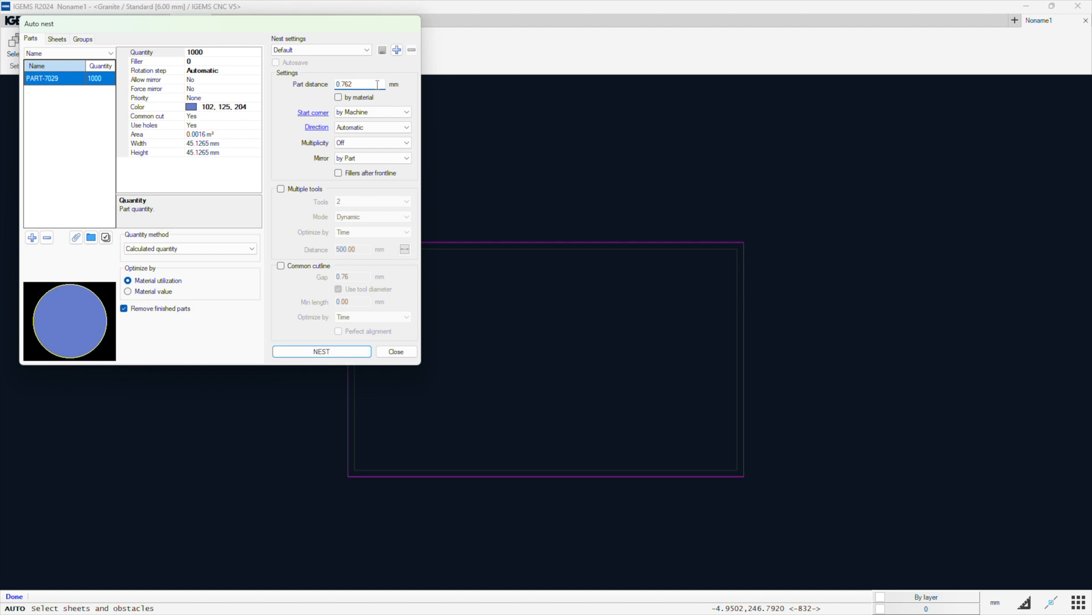
click(321, 351)
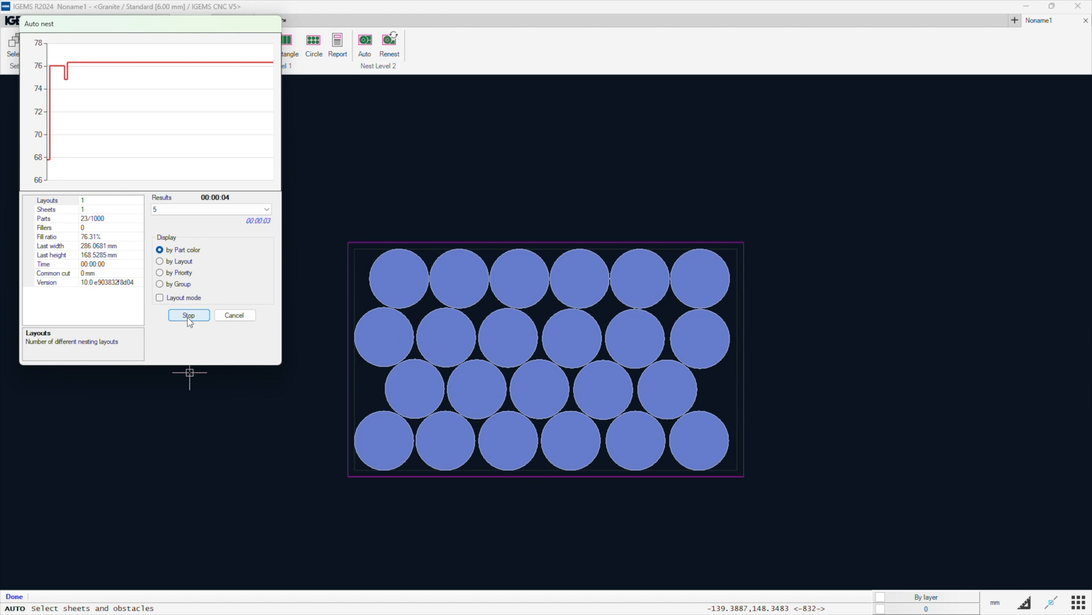
click(188, 315)
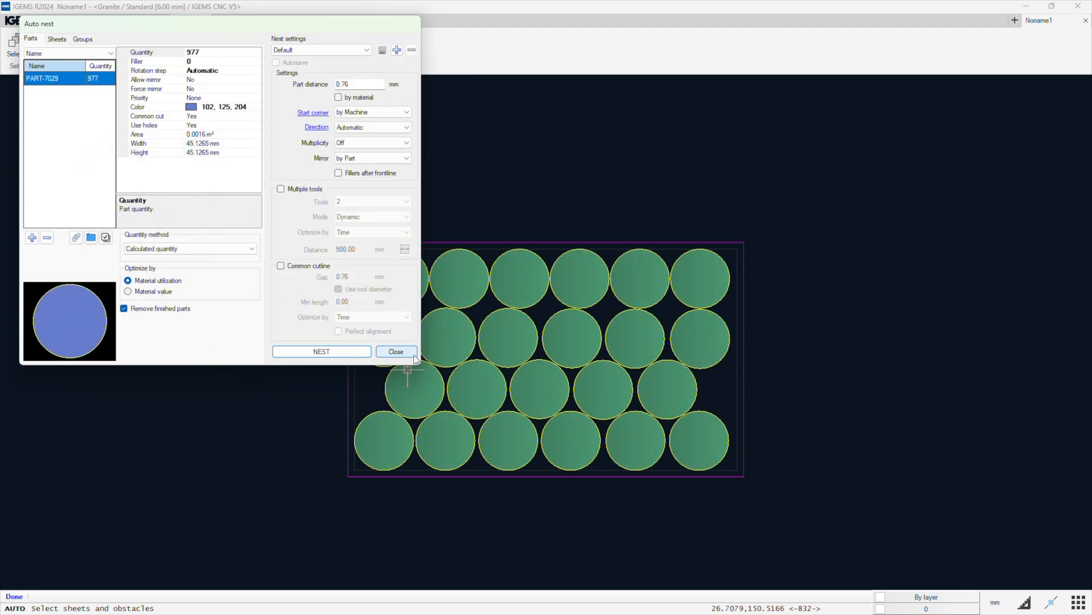
click(396, 350)
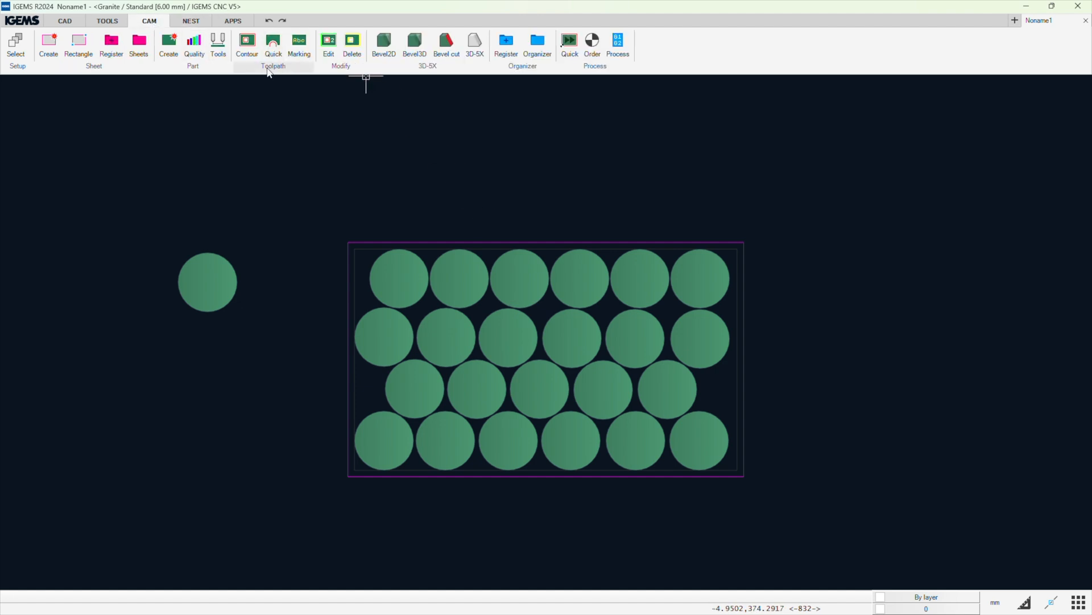
Apply circle cutting with default leads to all circles, starting from the sheet's lower-left corner
click(273, 41)
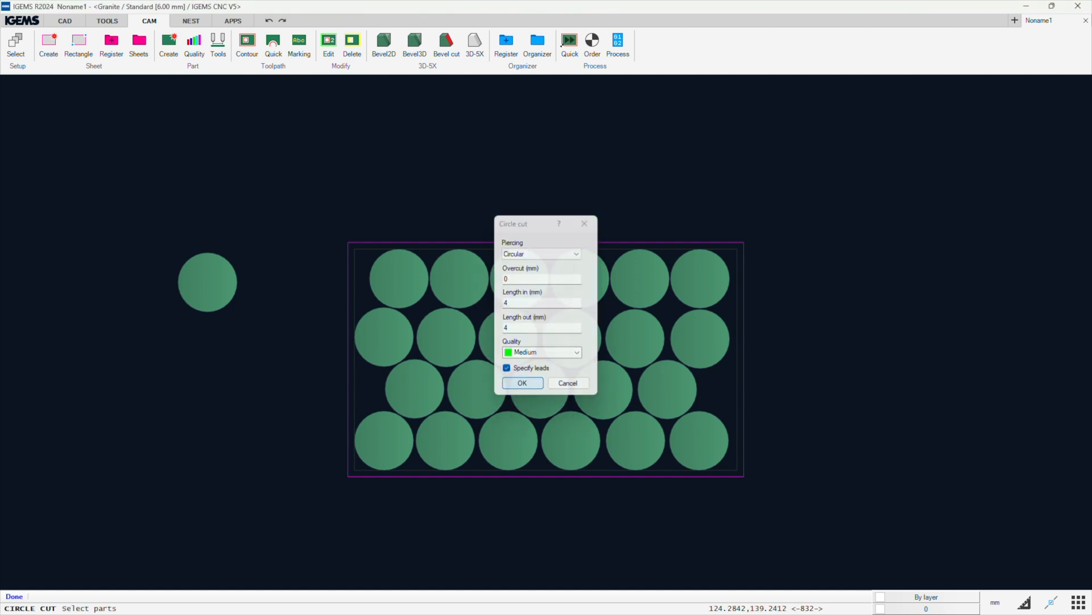
click(522, 382)
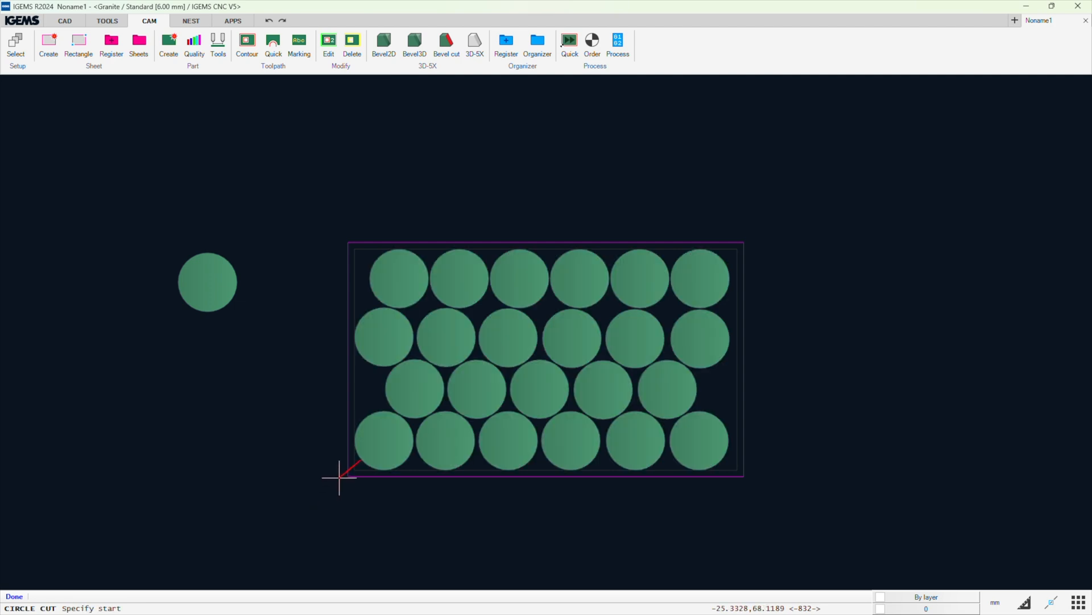
scroll(up, 3)
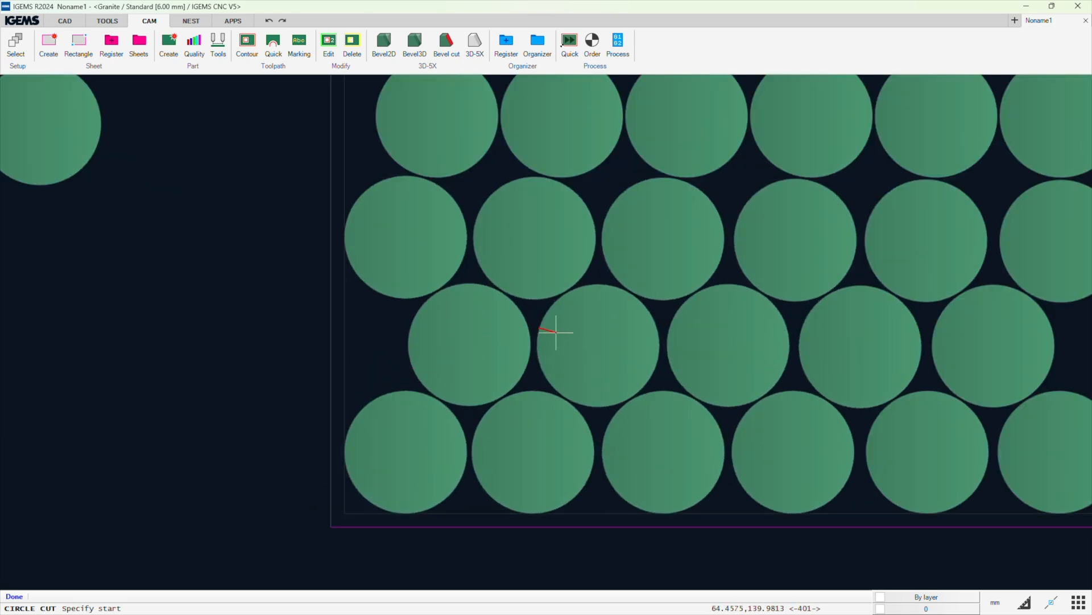
mouse_move(391, 387)
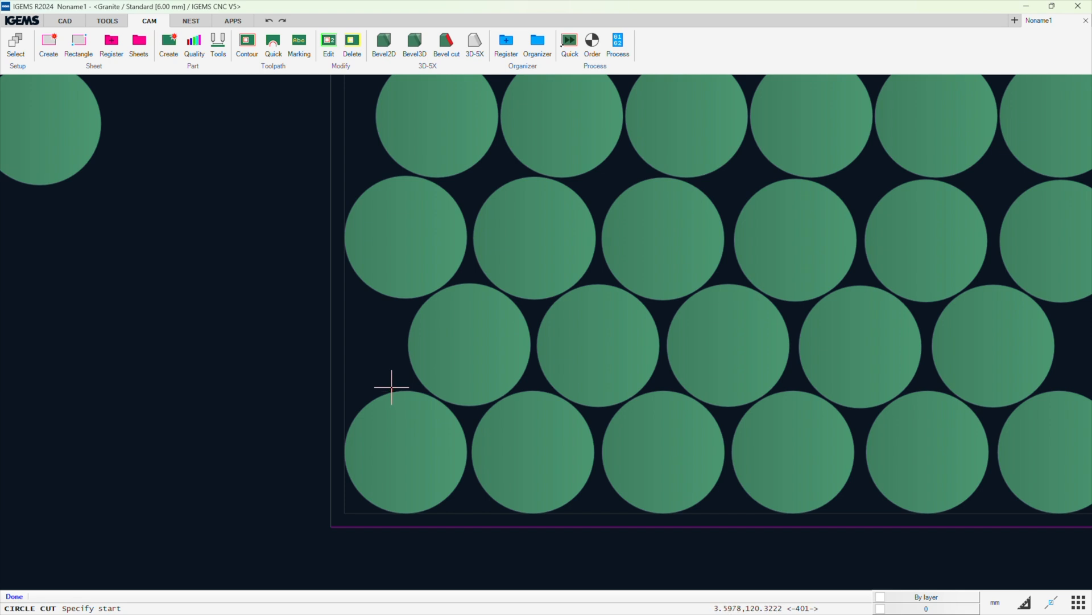
mouse_move(351, 503)
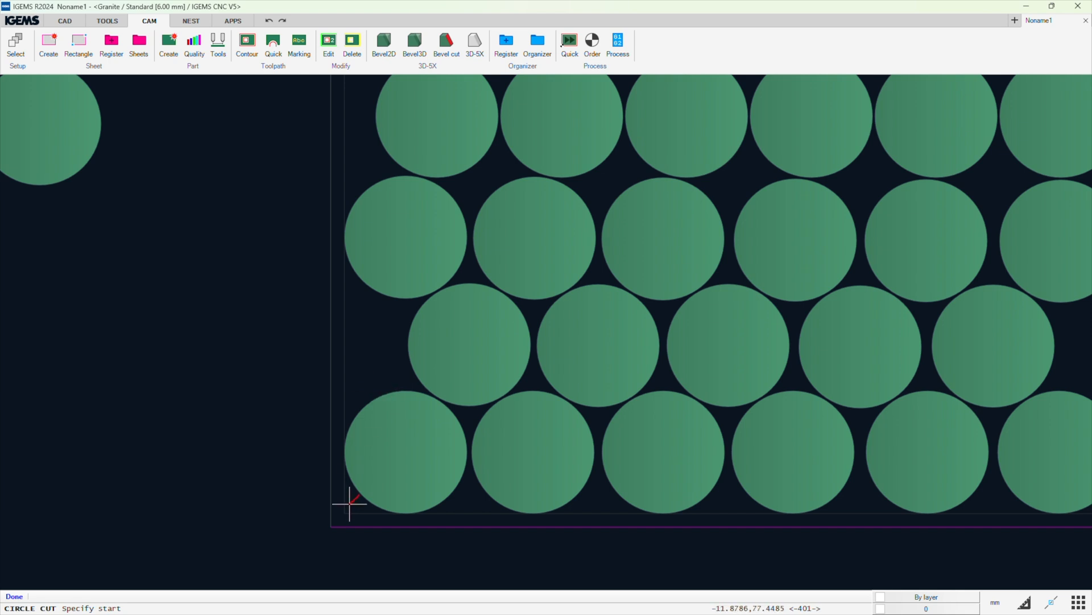
click(349, 502)
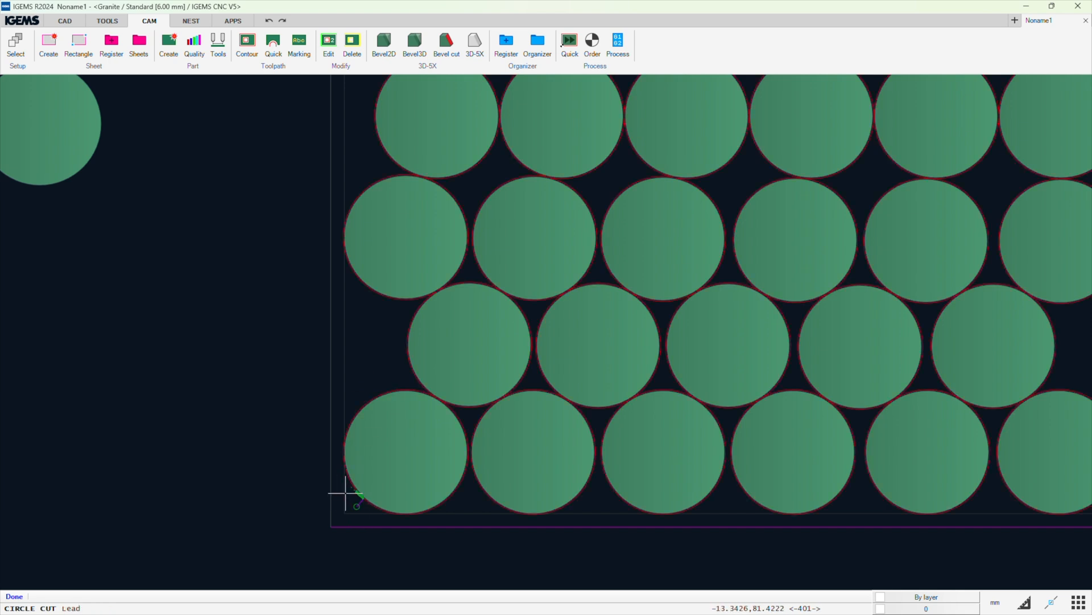
scroll(up, 3)
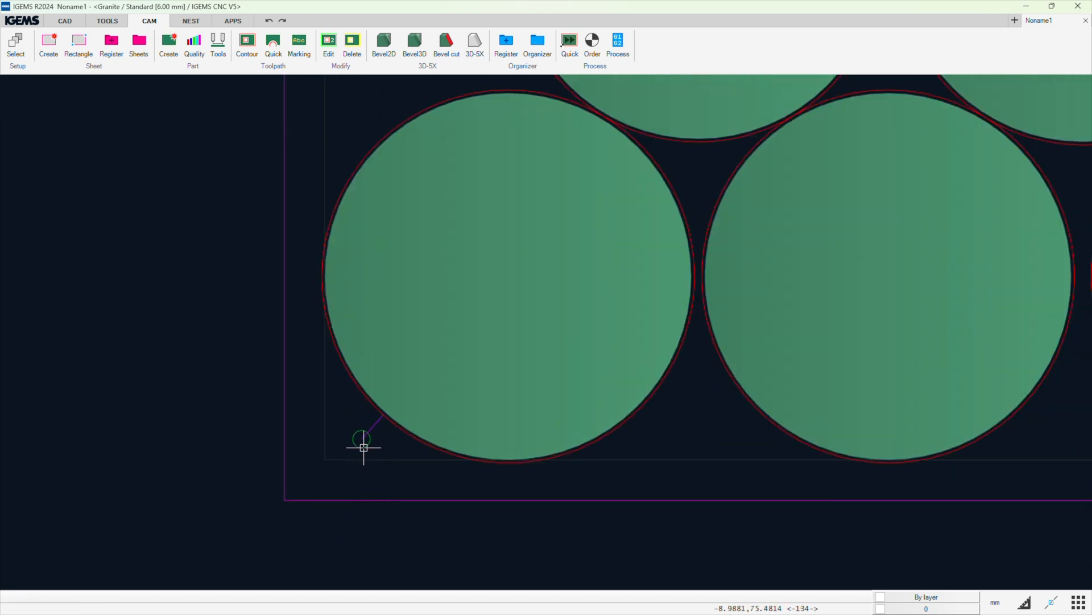
scroll(down, 3)
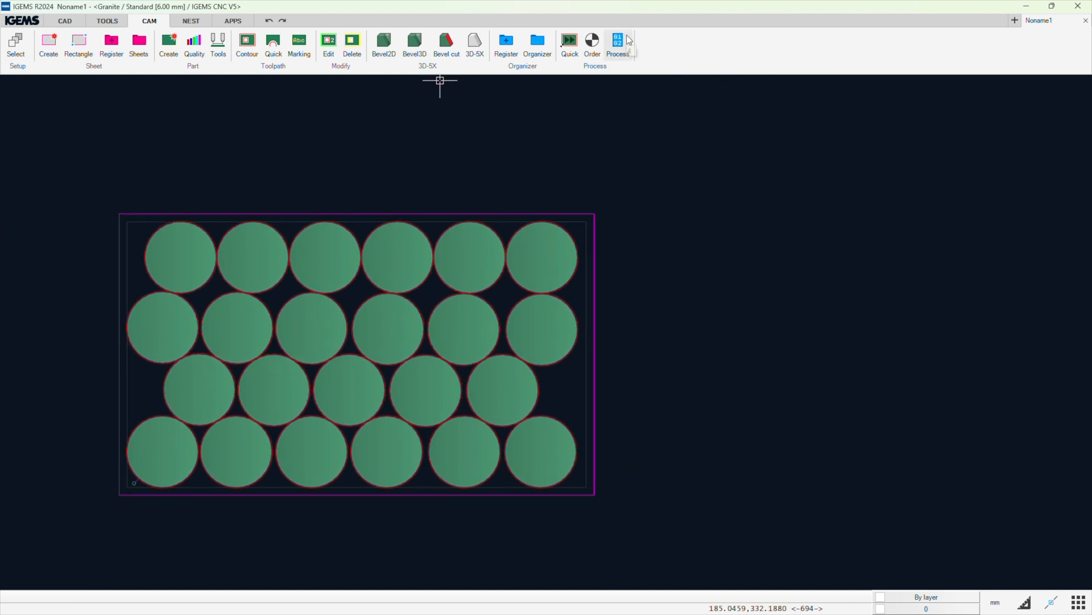
Process all nested circles for simulation from the chosen origin and start playback
click(617, 44)
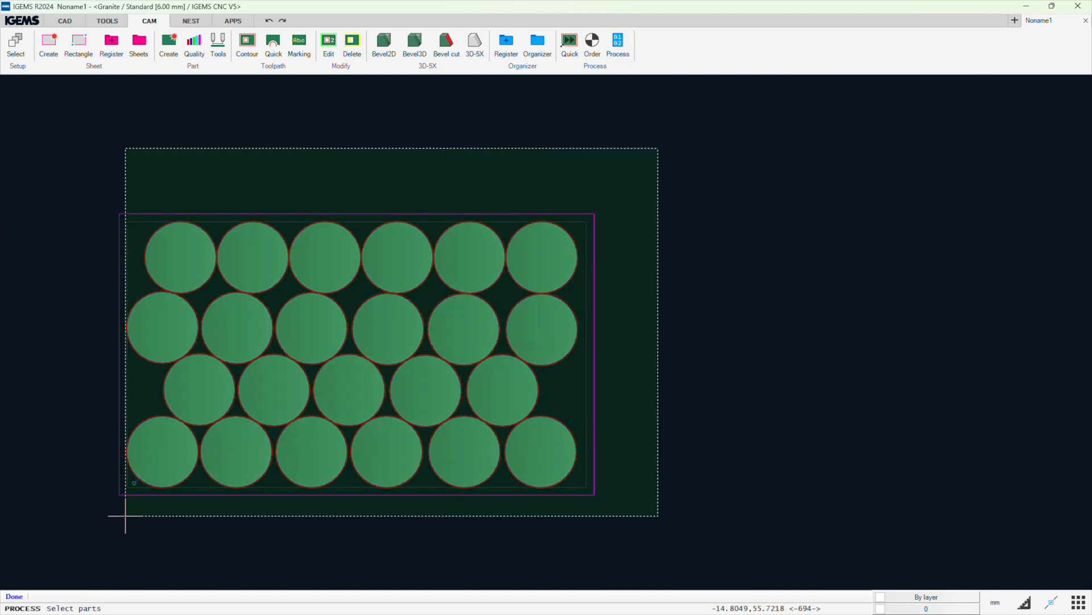
click(615, 45)
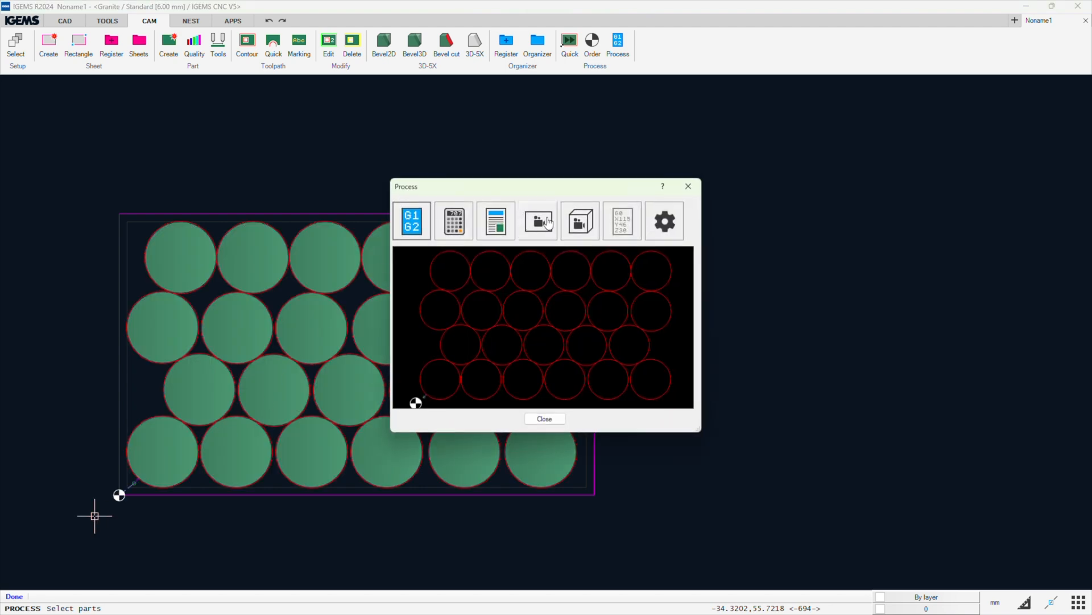
click(544, 419)
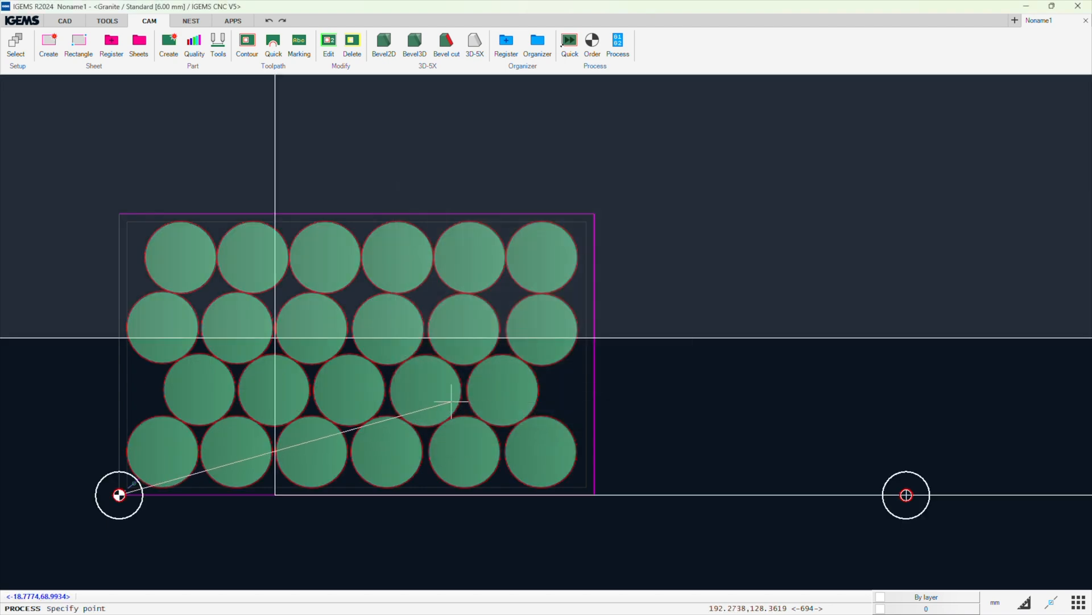
click(617, 45)
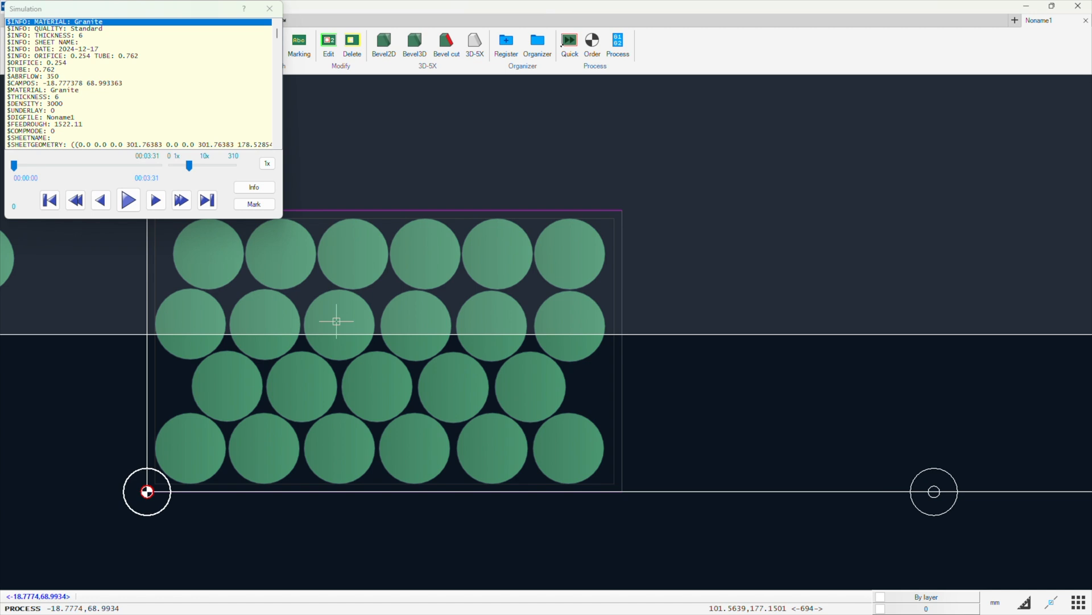
click(129, 200)
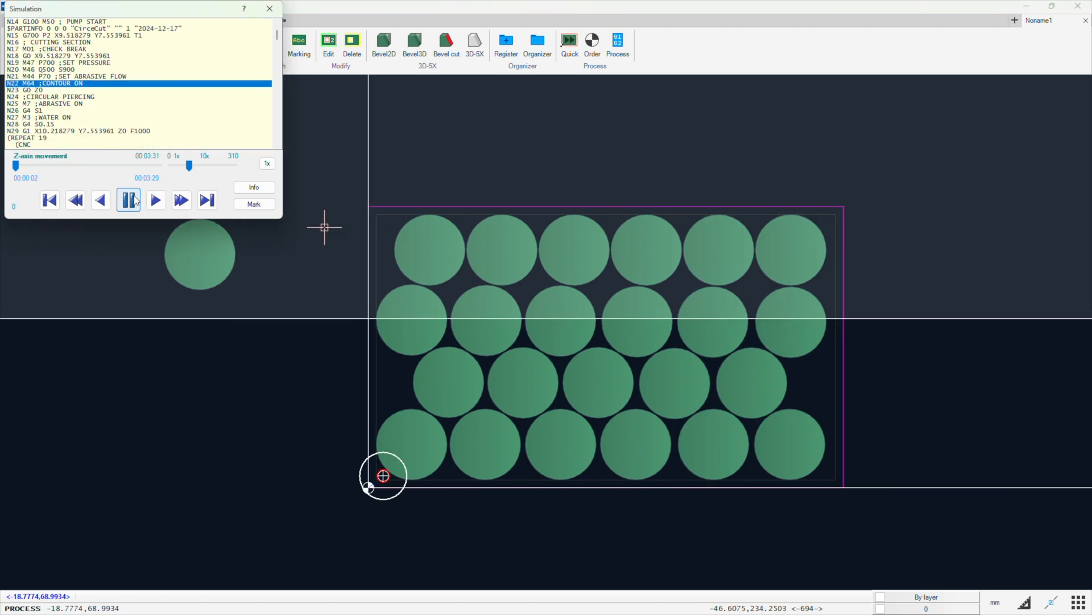
click(155, 199)
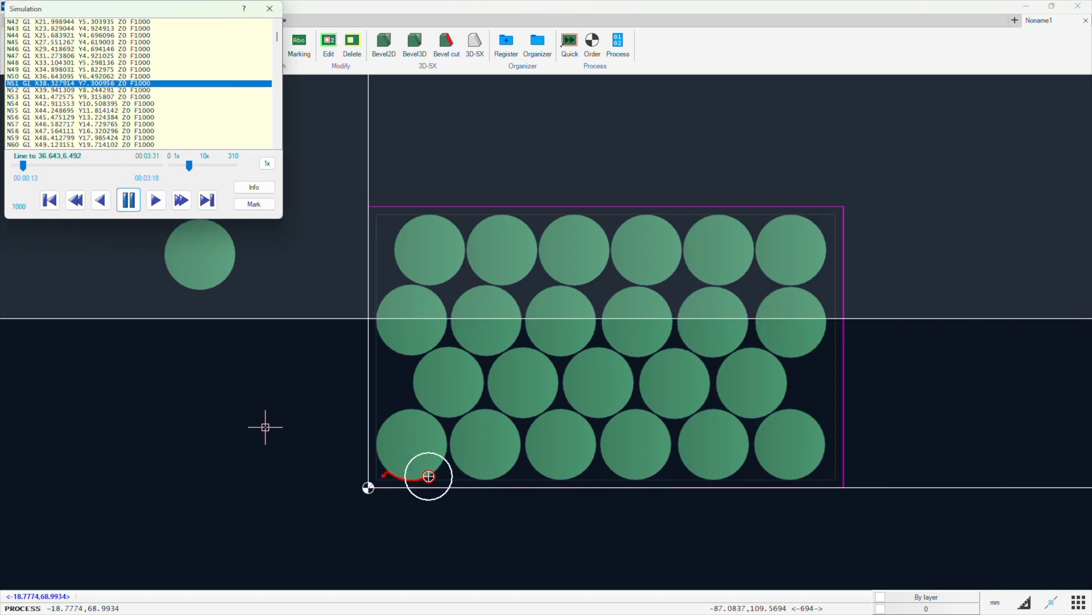